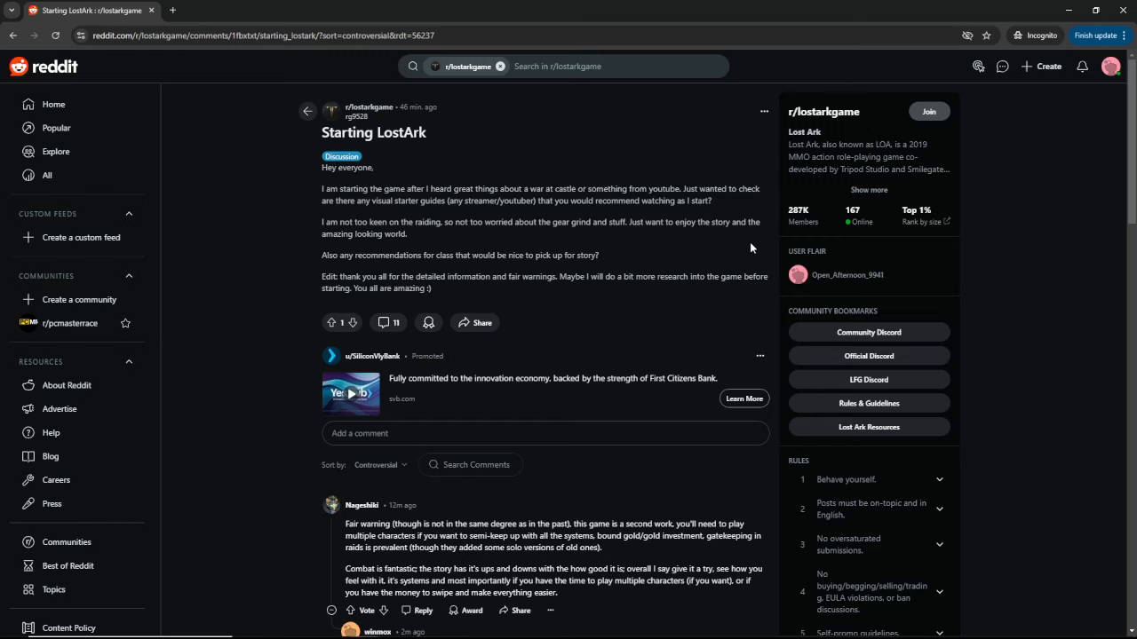
{"action": "mouse_move", "coordinate": [731, 252]}
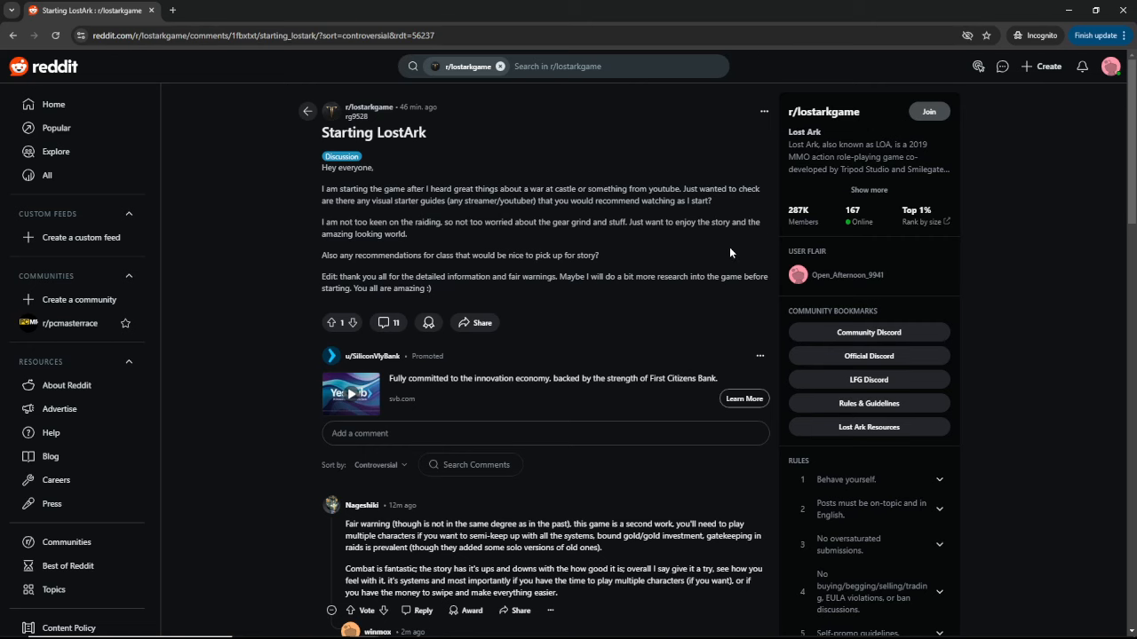
Scroll to the comments and highlight words like 'gatekeeping' in the first comment's fair-warning reply.
{"action": "scroll", "scroll_direction": "down", "scroll_amount": 3}
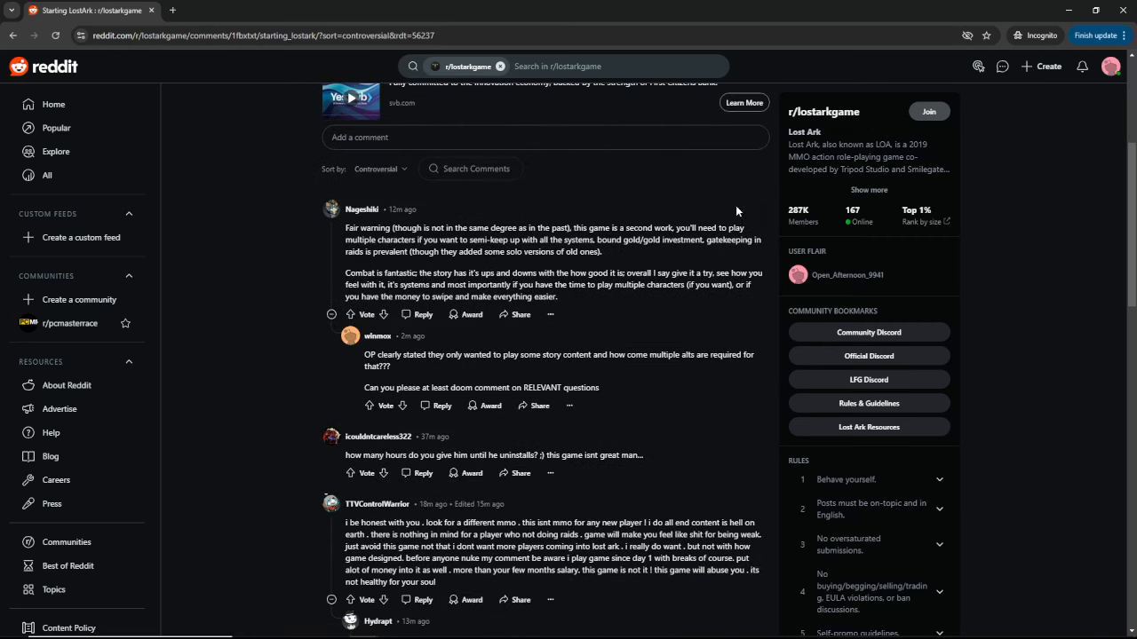
{"action": "mouse_move", "coordinate": [616, 227]}
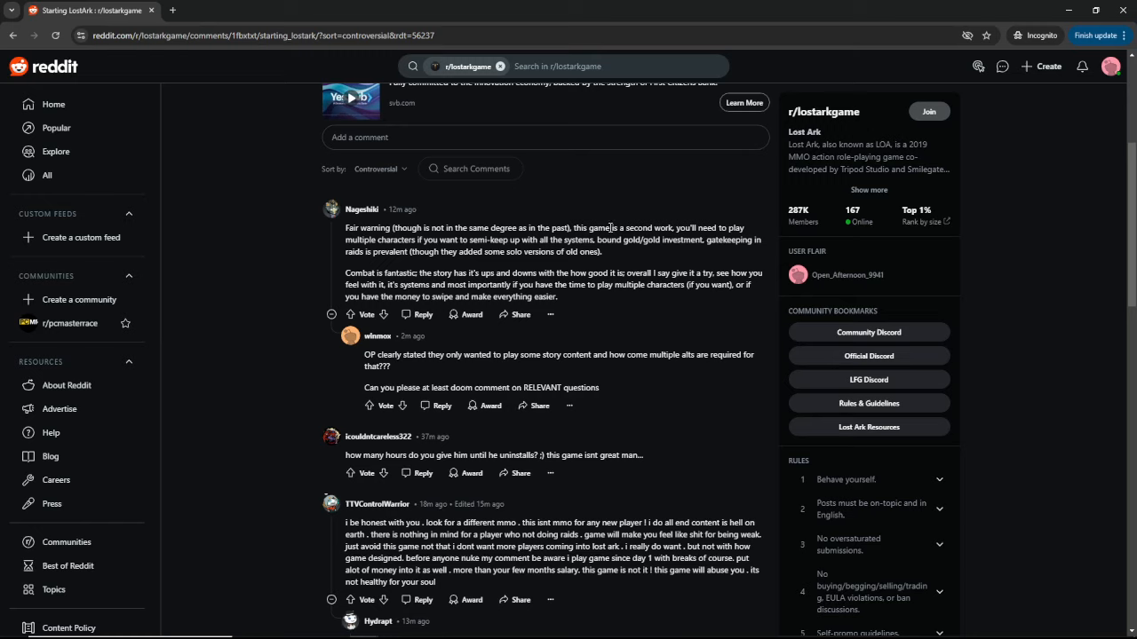
{"action": "double_click", "coordinate": [638, 227]}
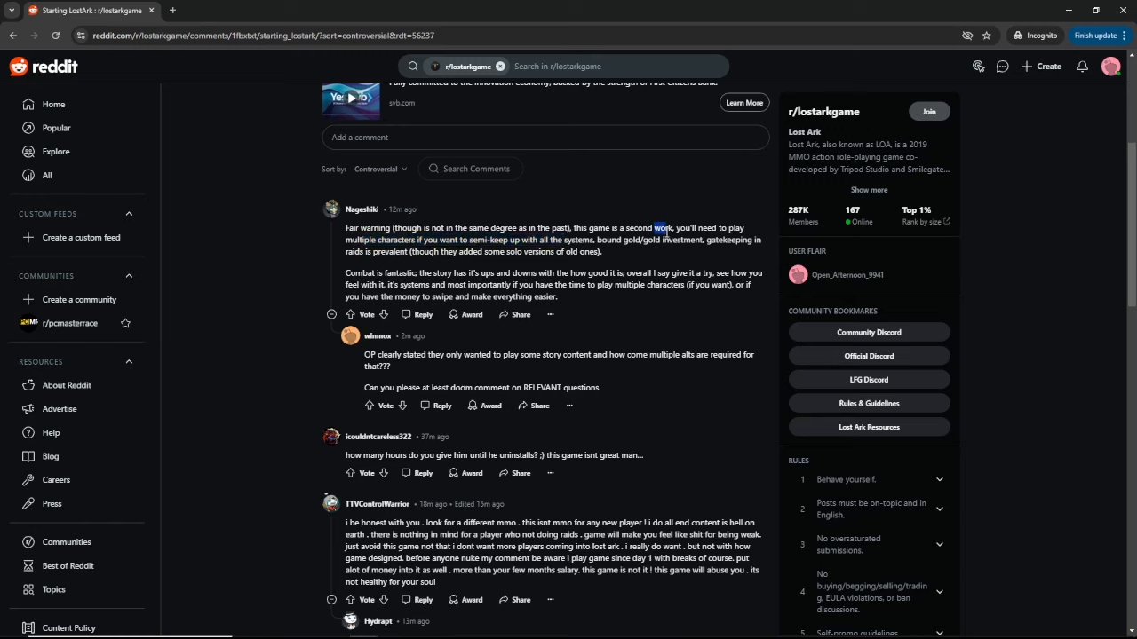
{"action": "mouse_move", "coordinate": [500, 227]}
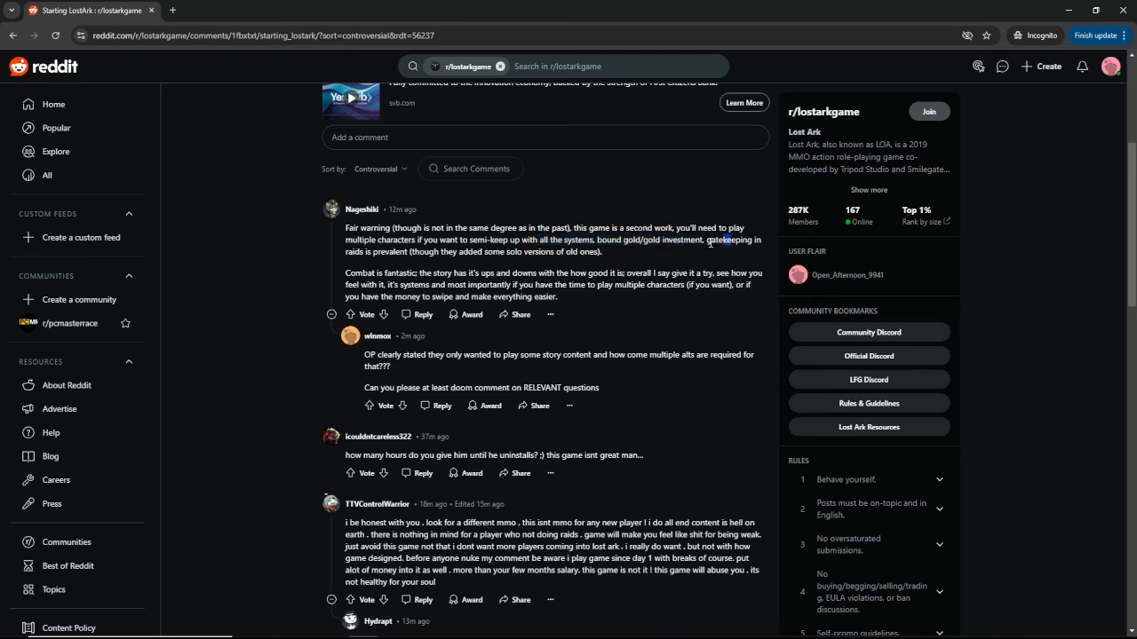
{"action": "double_click", "coordinate": [733, 240]}
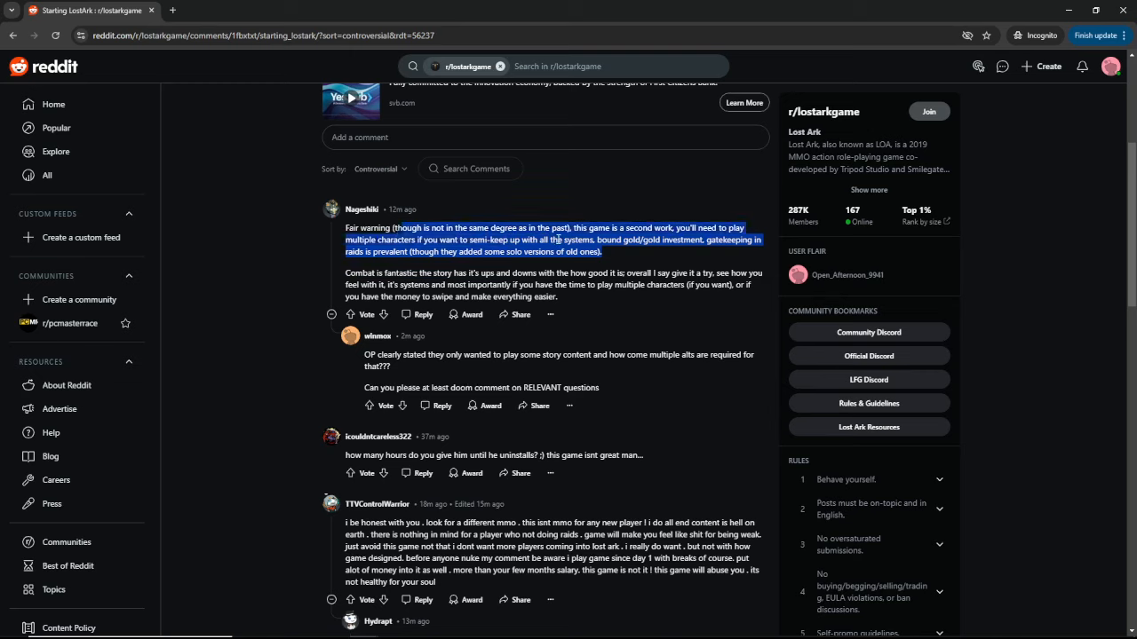
{"action": "left_click", "coordinate": [397, 250]}
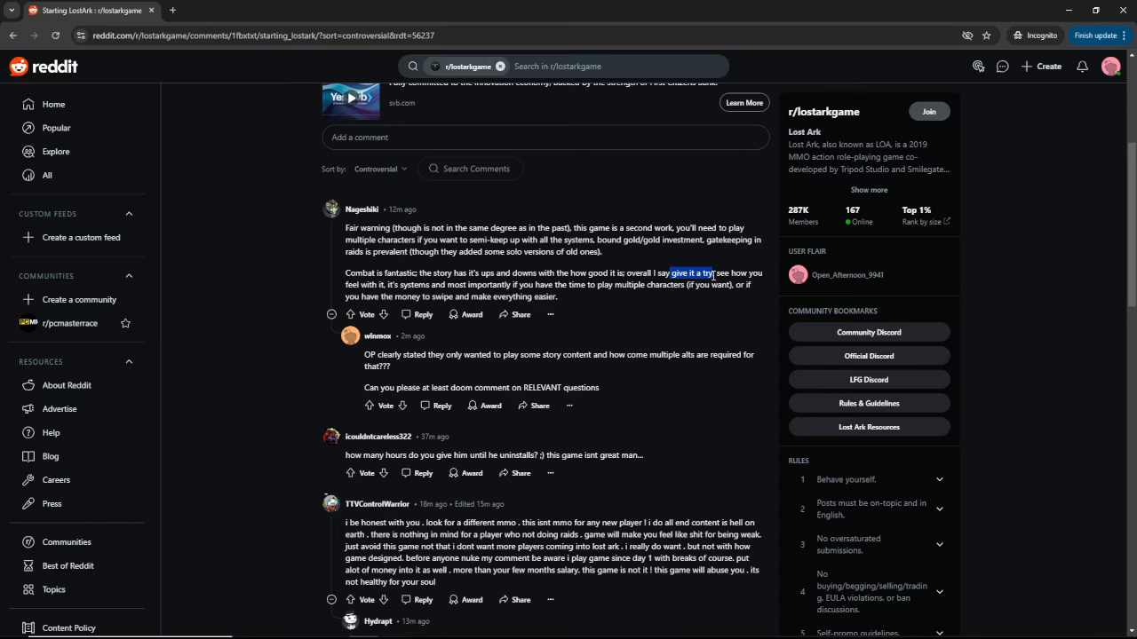
{"action": "mouse_move", "coordinate": [385, 270]}
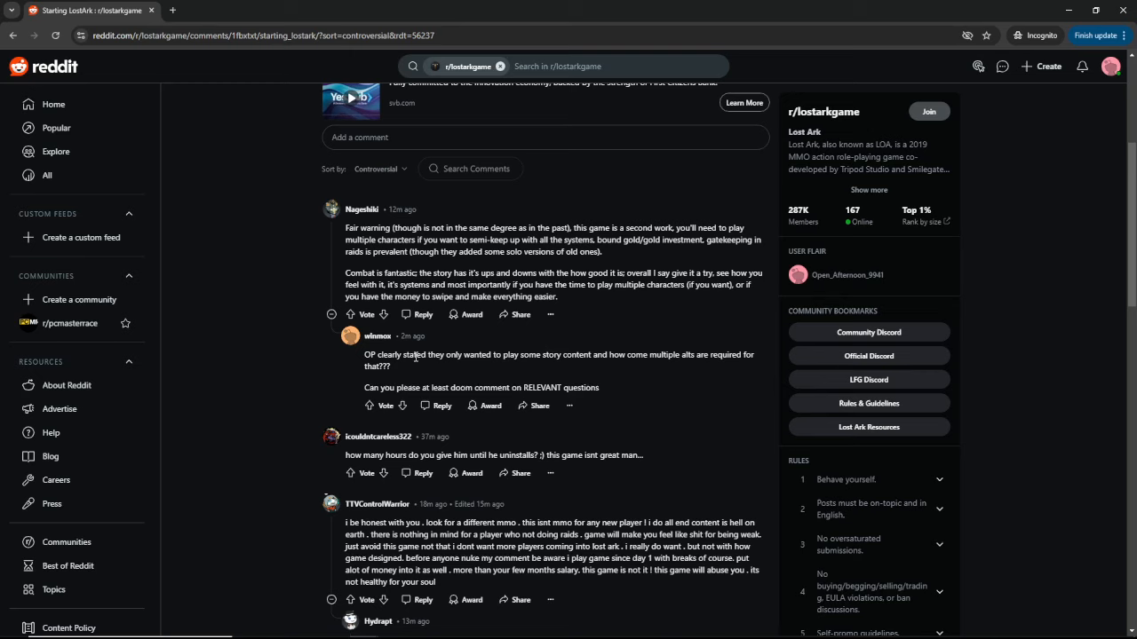
Highlight 'at least doom comment on RELEVANT questions' in the reply to the first comment.
{"action": "left_click_drag", "start_coordinate": [378, 354], "coordinate": [590, 354]}
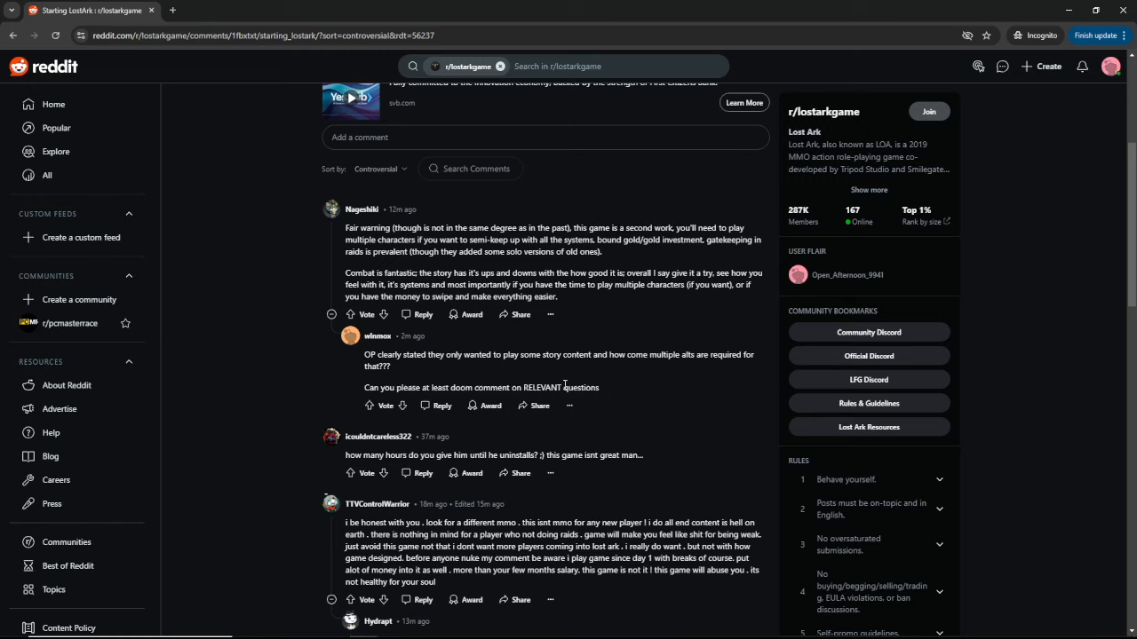
{"action": "left_click_drag", "start_coordinate": [420, 387], "coordinate": [520, 387]}
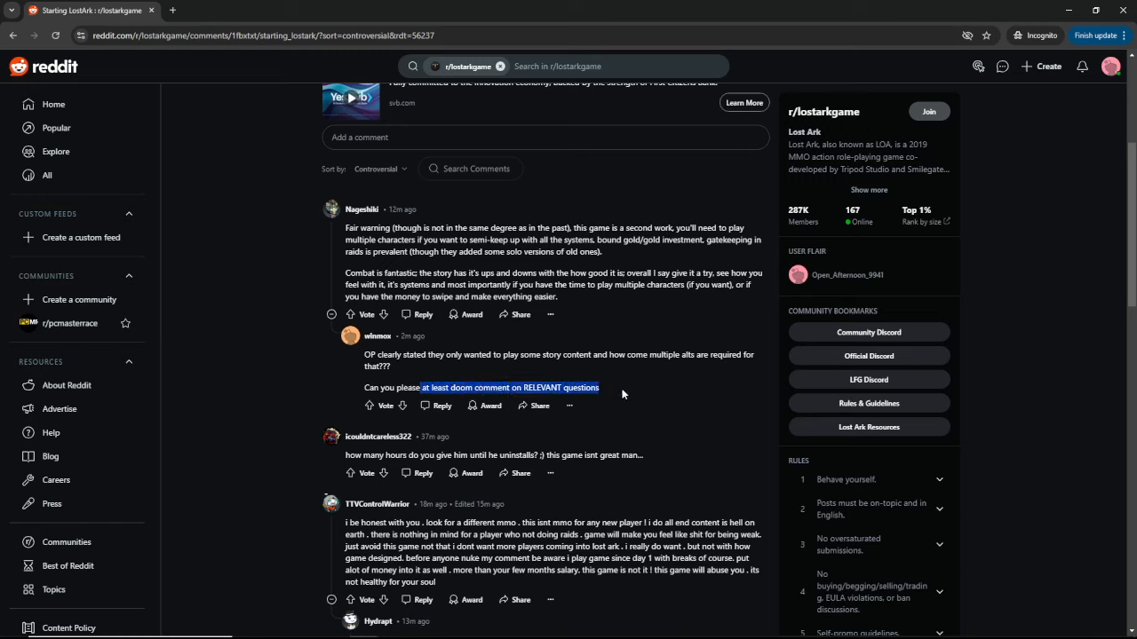
{"action": "mouse_move", "coordinate": [632, 330]}
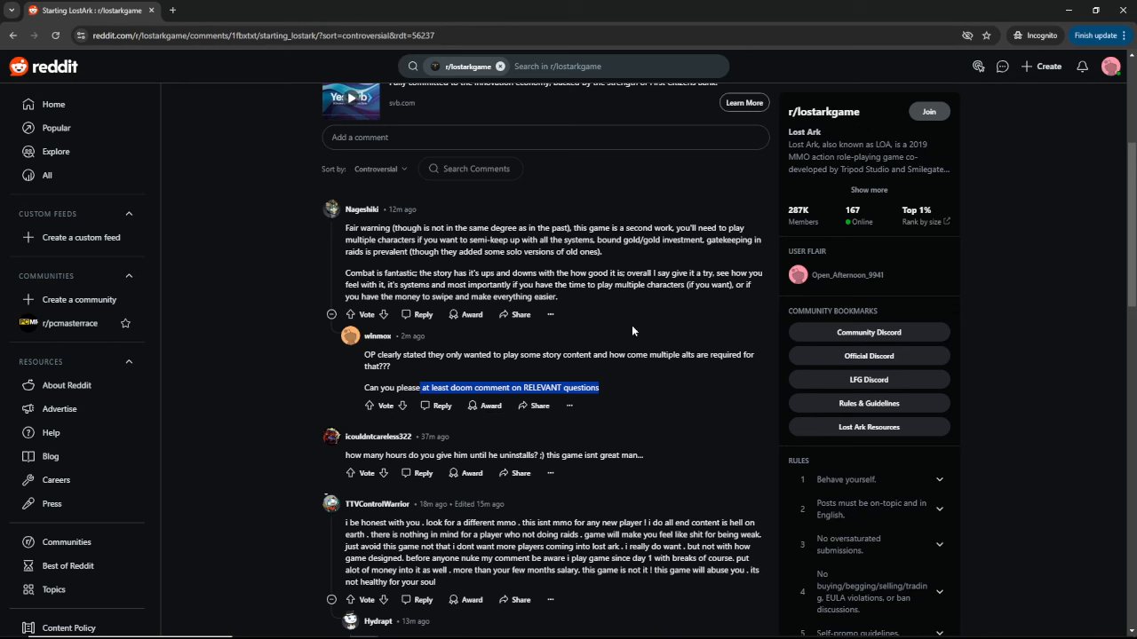
Return to the post body and highlight 'great things about a war at castle'.
{"action": "scroll", "scroll_direction": "down", "scroll_amount": 3}
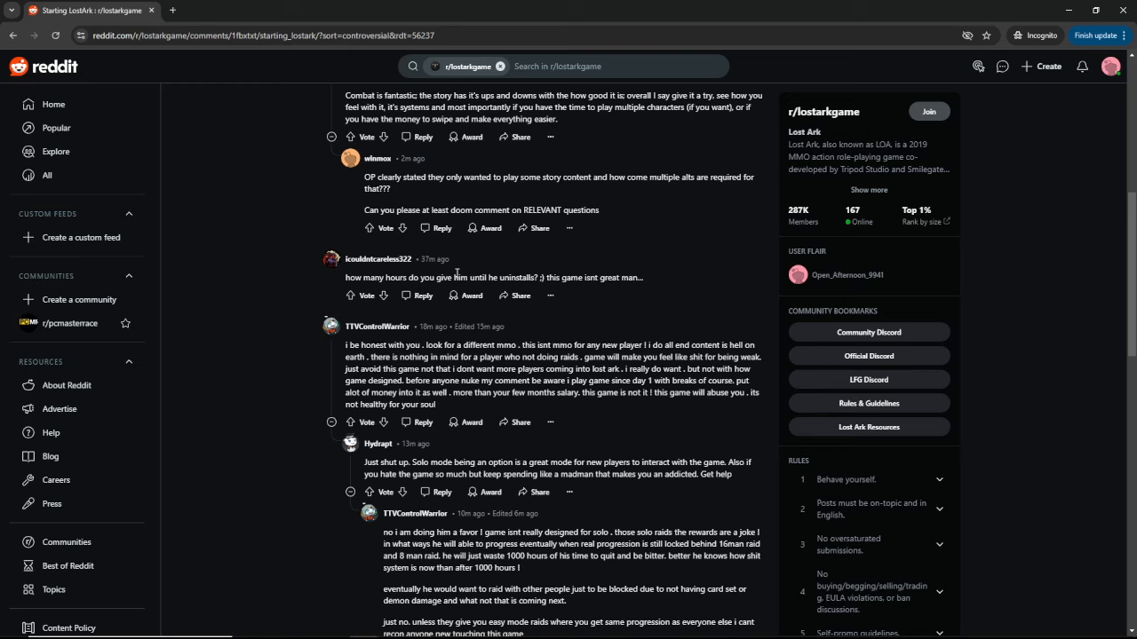
{"action": "mouse_move", "coordinate": [548, 278]}
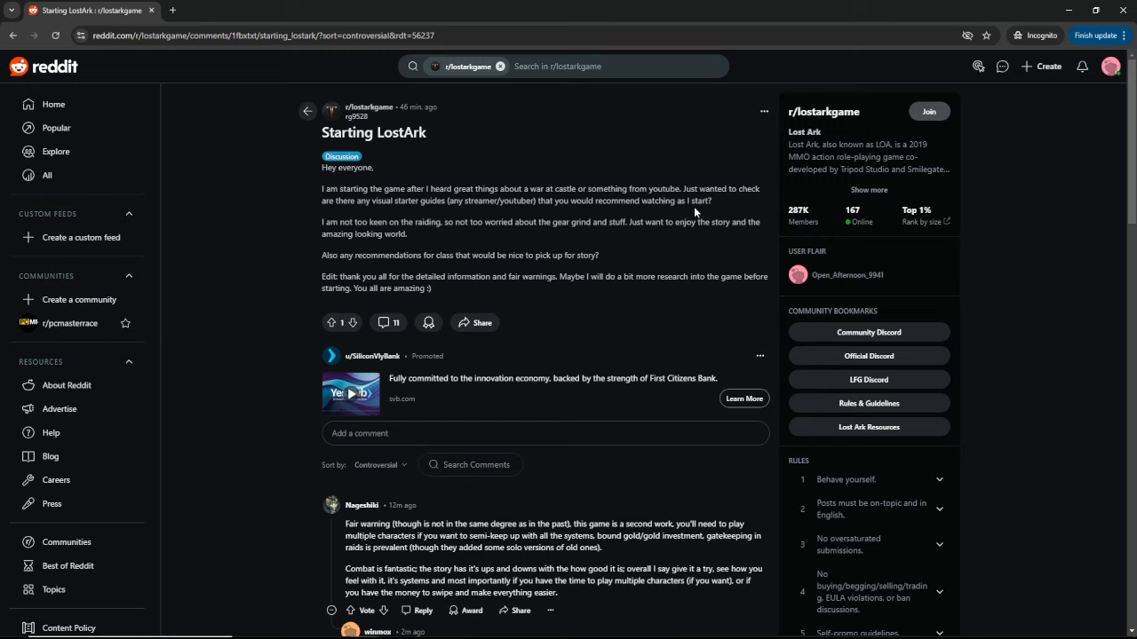
{"action": "double_click", "coordinate": [650, 222]}
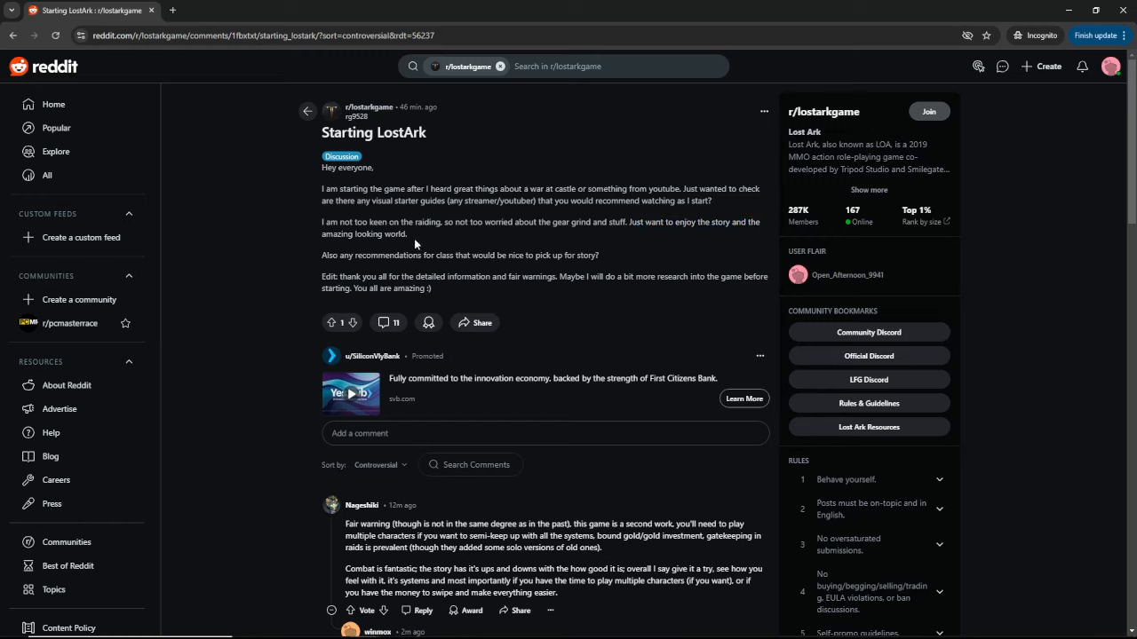
{"action": "mouse_move", "coordinate": [437, 245]}
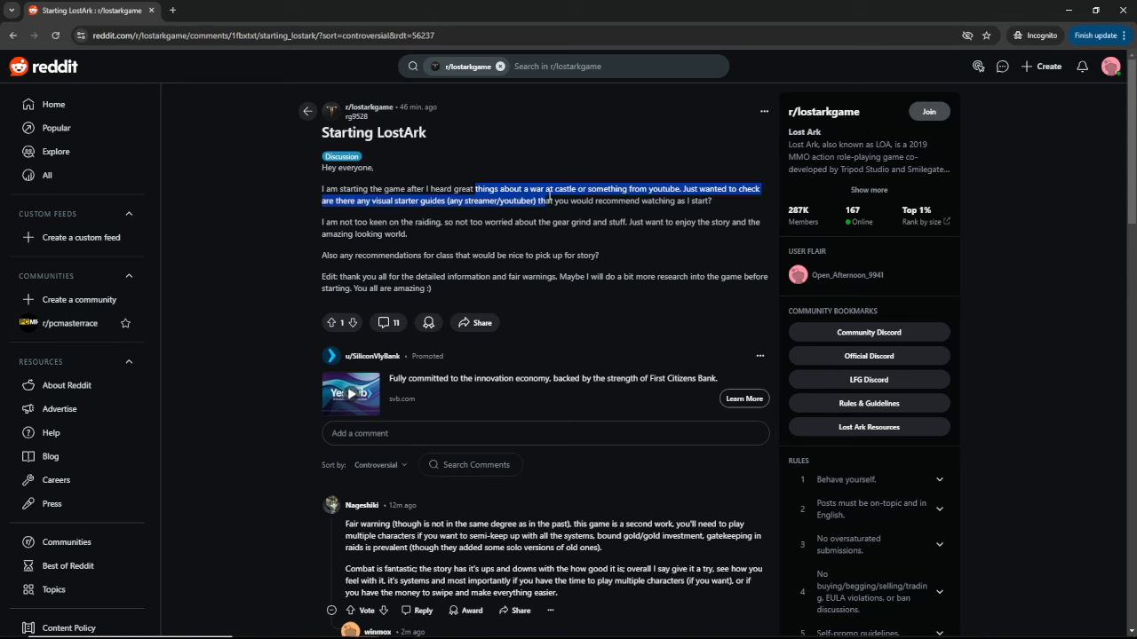
{"action": "left_click_drag", "start_coordinate": [737, 195], "coordinate": [576, 188]}
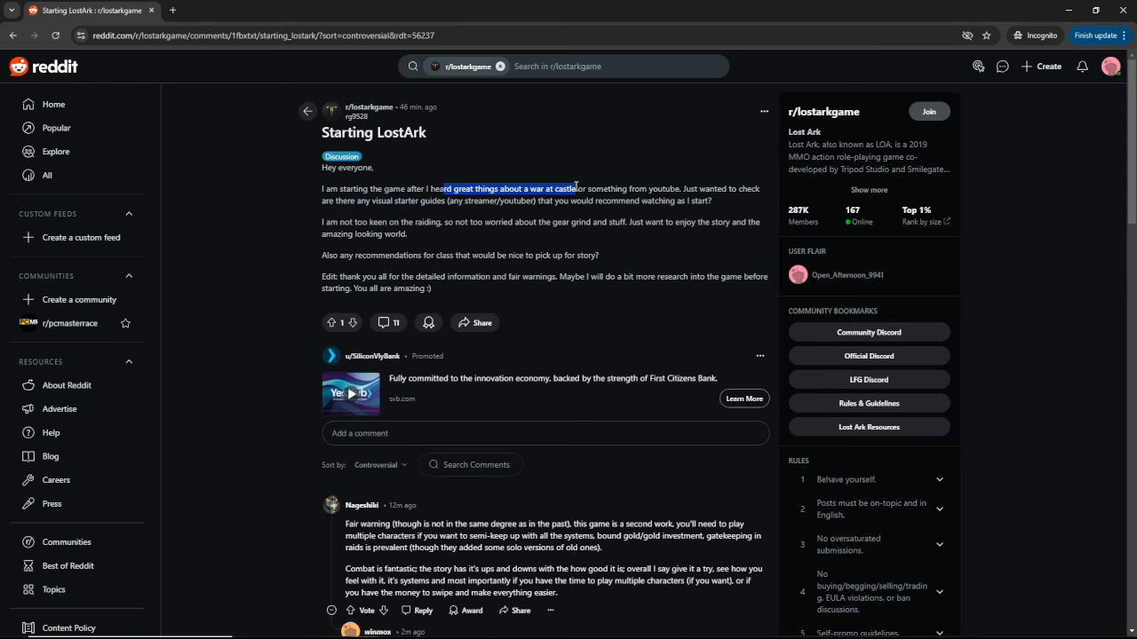
Highlight the comment asking how many hours until he uninstalls, and downvote it.
{"action": "scroll", "scroll_direction": "down", "scroll_amount": 3}
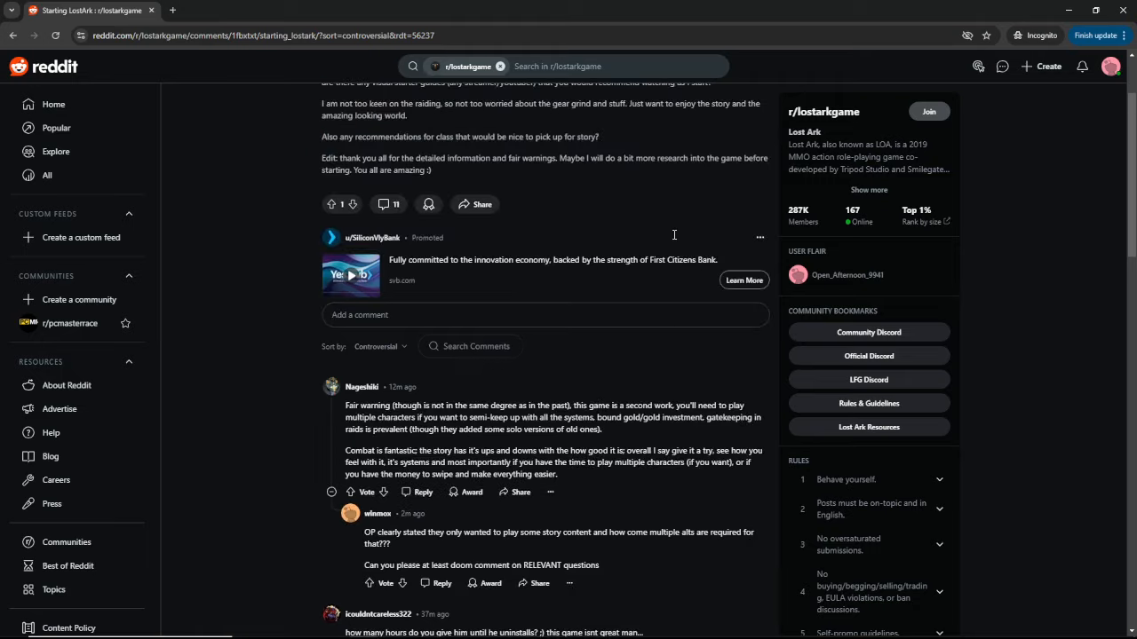
{"action": "scroll", "scroll_direction": "down", "scroll_amount": 3}
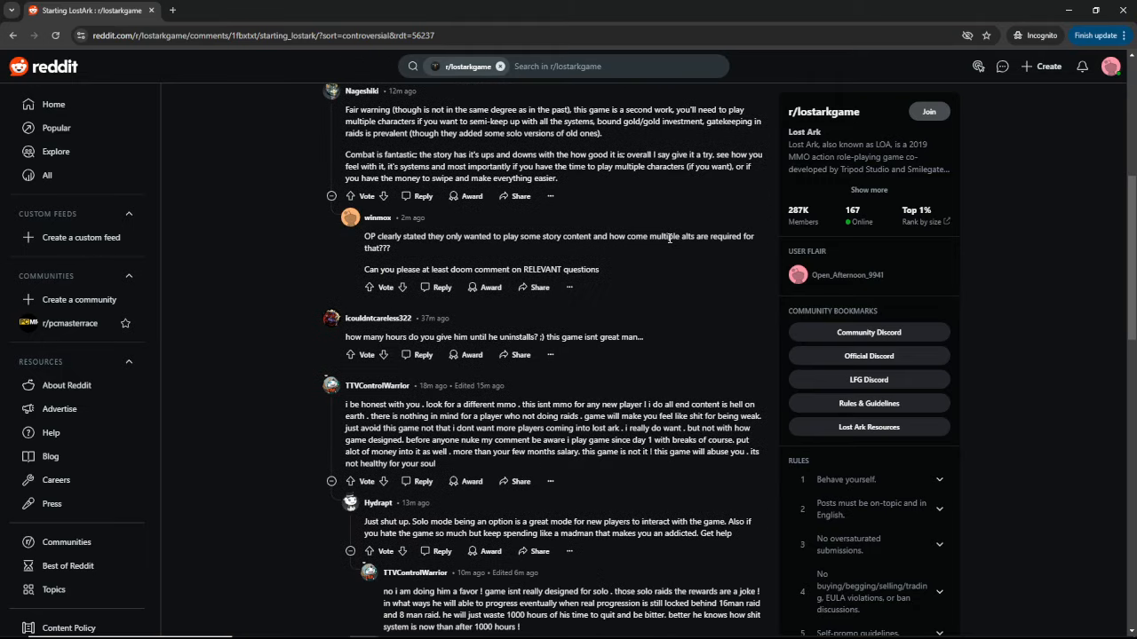
{"action": "left_click_drag", "start_coordinate": [345, 336], "coordinate": [548, 337]}
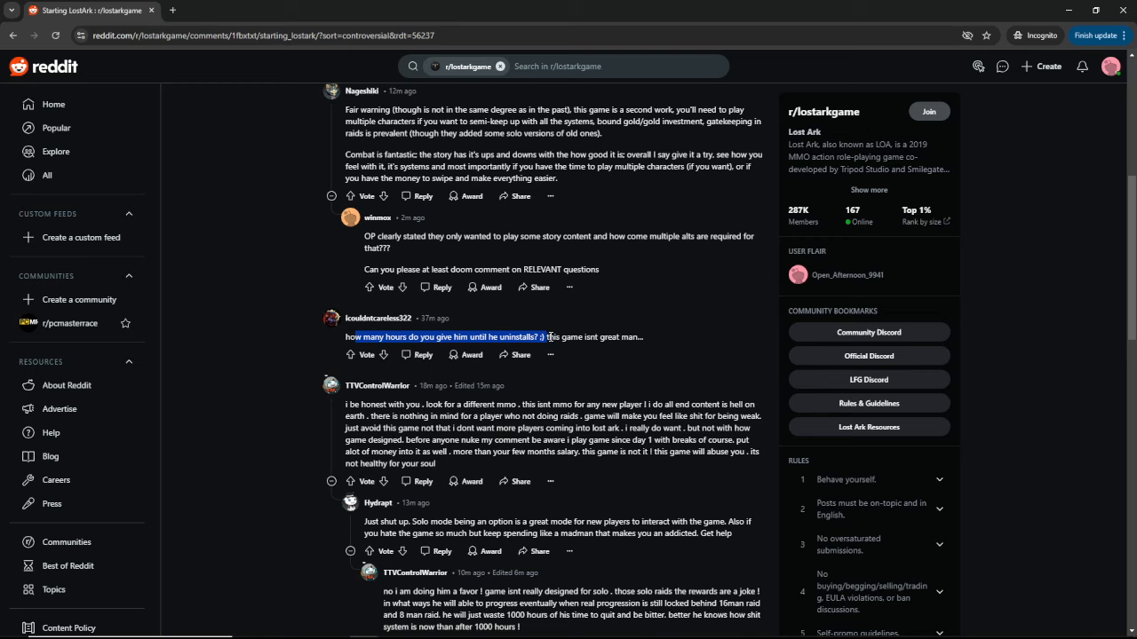
{"action": "left_click", "coordinate": [383, 355]}
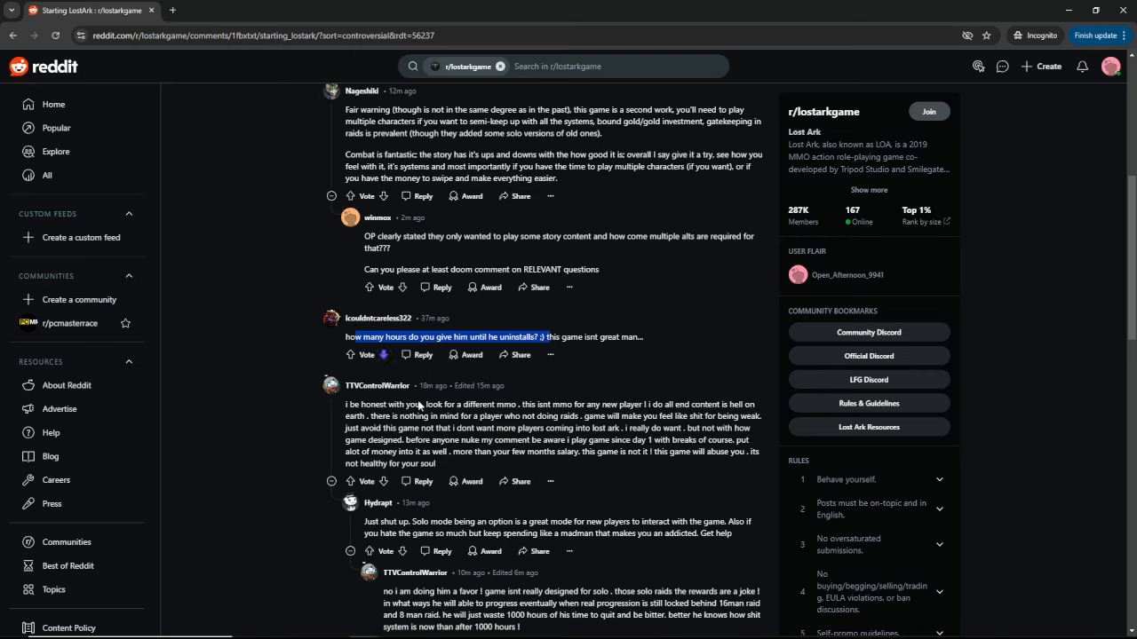
{"action": "mouse_move", "coordinate": [697, 372]}
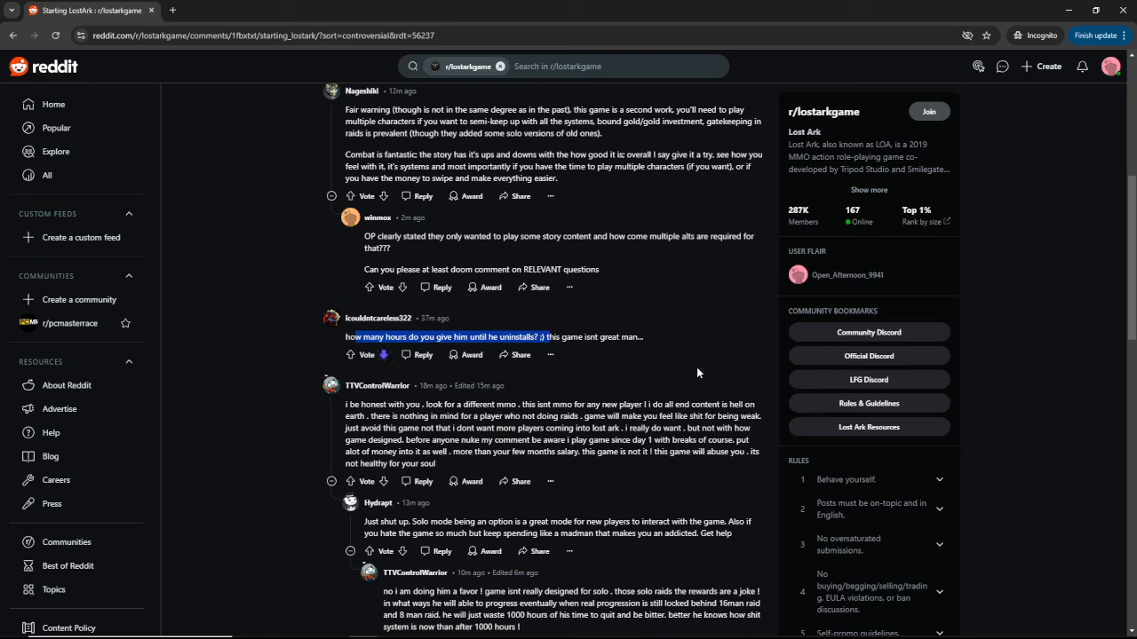
{"action": "mouse_move", "coordinate": [662, 352]}
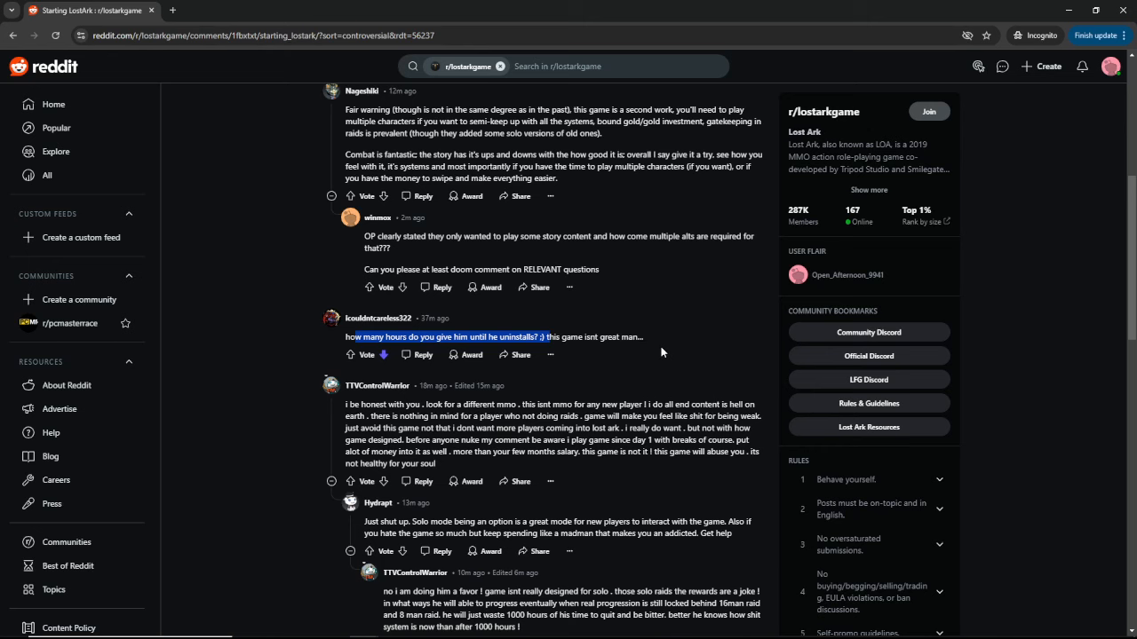
Select 'mmo' in the 'look for a different mmo' comment, then collapse that thread.
{"action": "scroll", "scroll_direction": "down", "scroll_amount": 3}
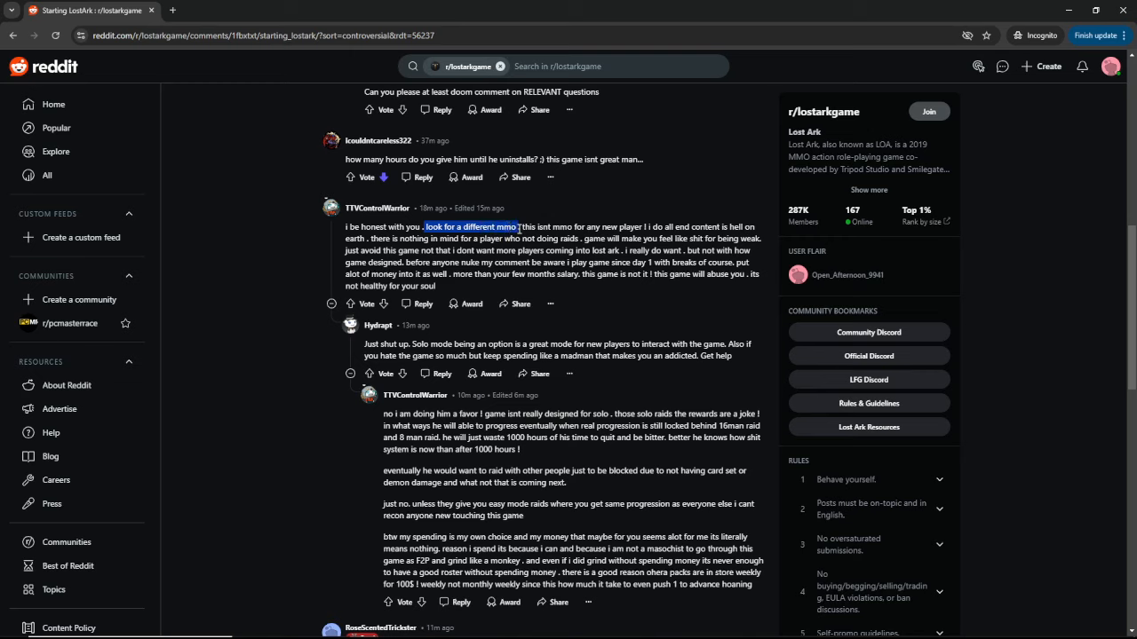
{"action": "left_click", "coordinate": [515, 267]}
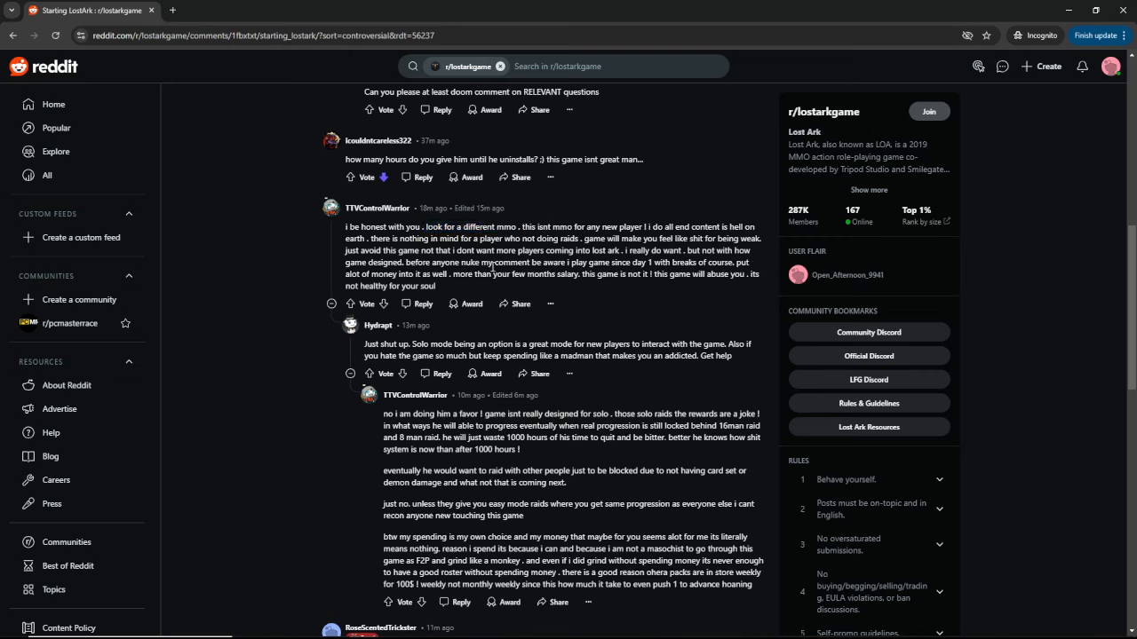
{"action": "double_click", "coordinate": [461, 226]}
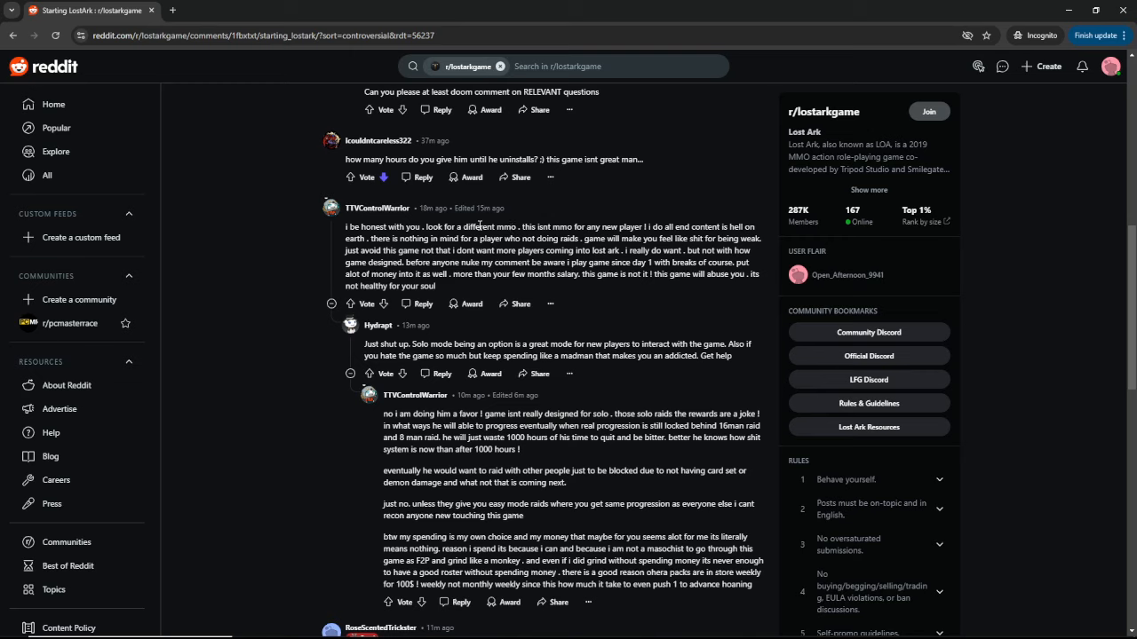
{"action": "mouse_move", "coordinate": [340, 256]}
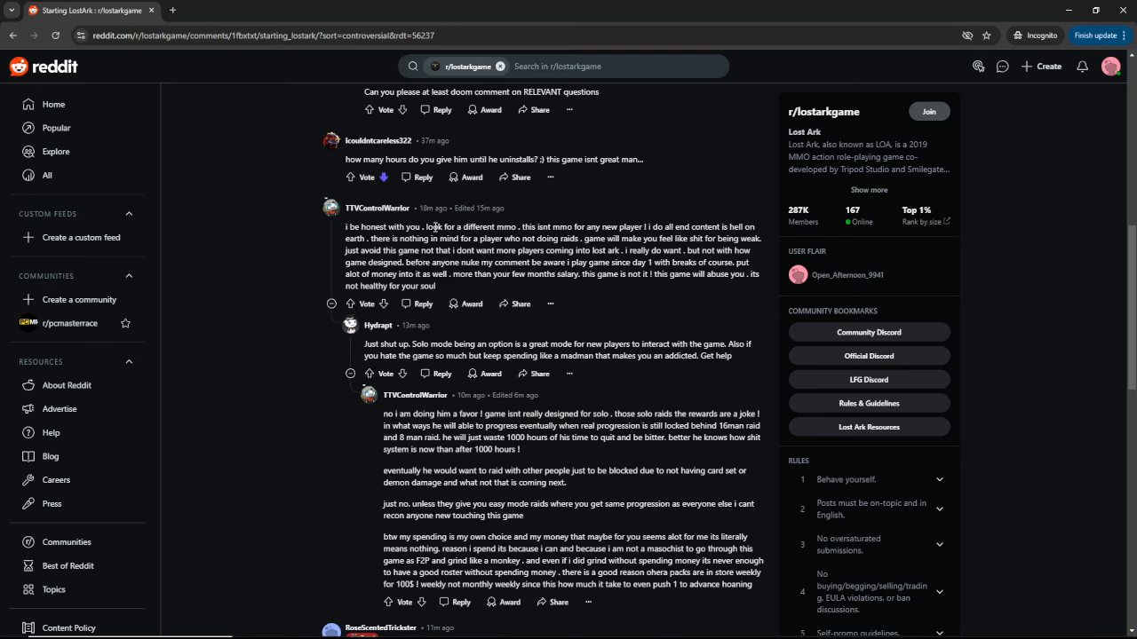
{"action": "double_click", "coordinate": [567, 226]}
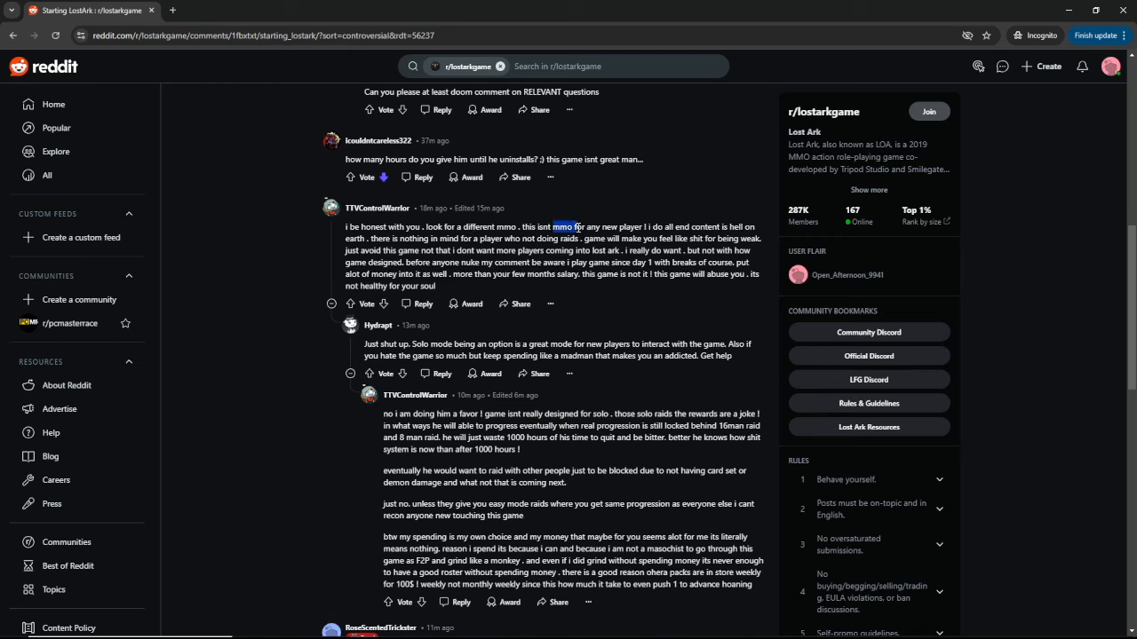
{"action": "mouse_move", "coordinate": [656, 226]}
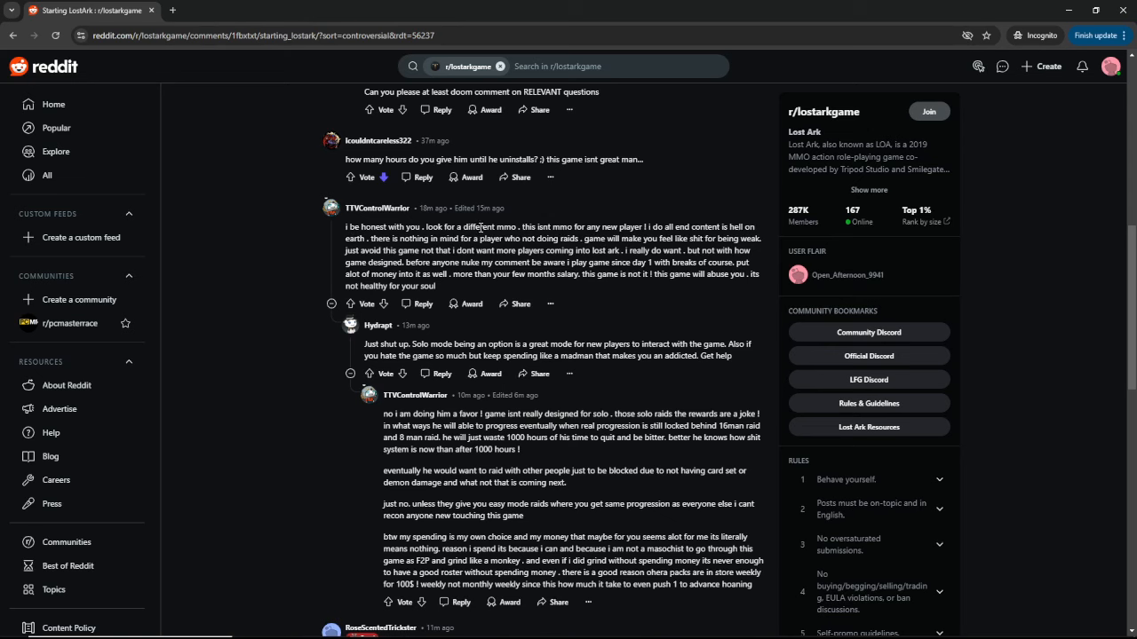
{"action": "left_click", "coordinate": [330, 207]}
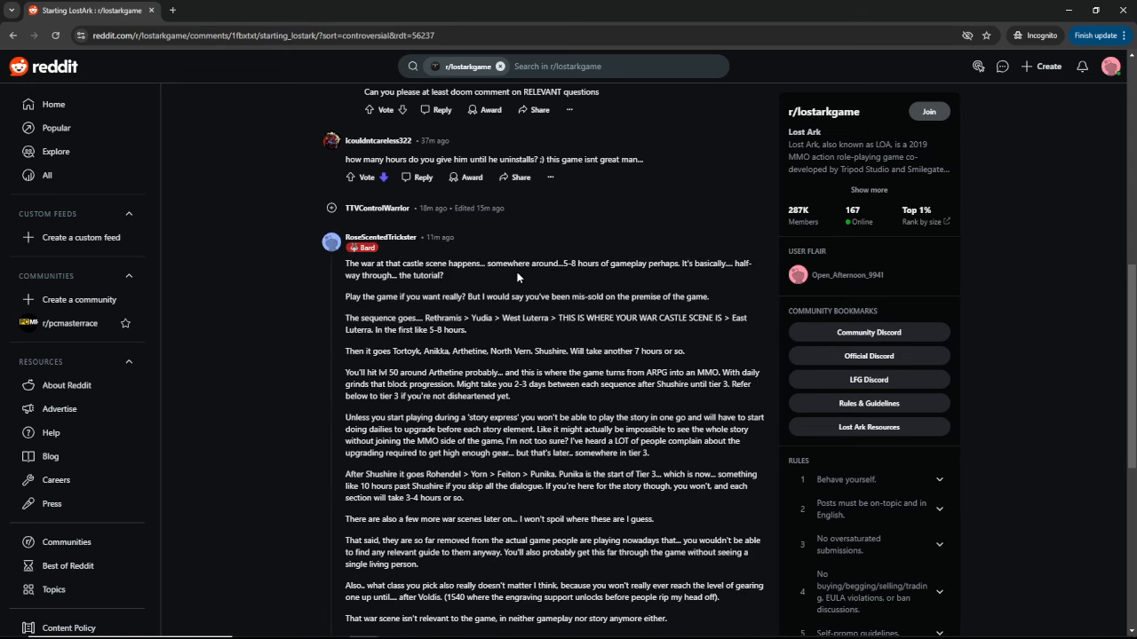
Expand the avoid-the-game thread again and highlight 'overall I say give it a try,' in the top comment.
{"action": "scroll", "scroll_direction": "up", "scroll_amount": 3}
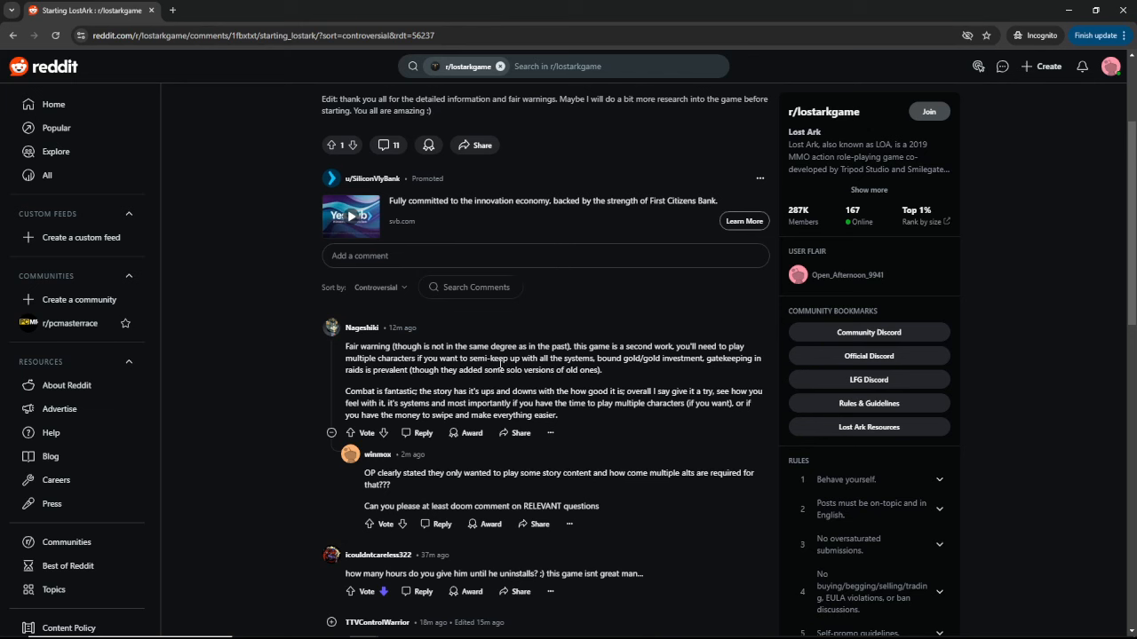
{"action": "scroll", "scroll_direction": "down", "scroll_amount": 3}
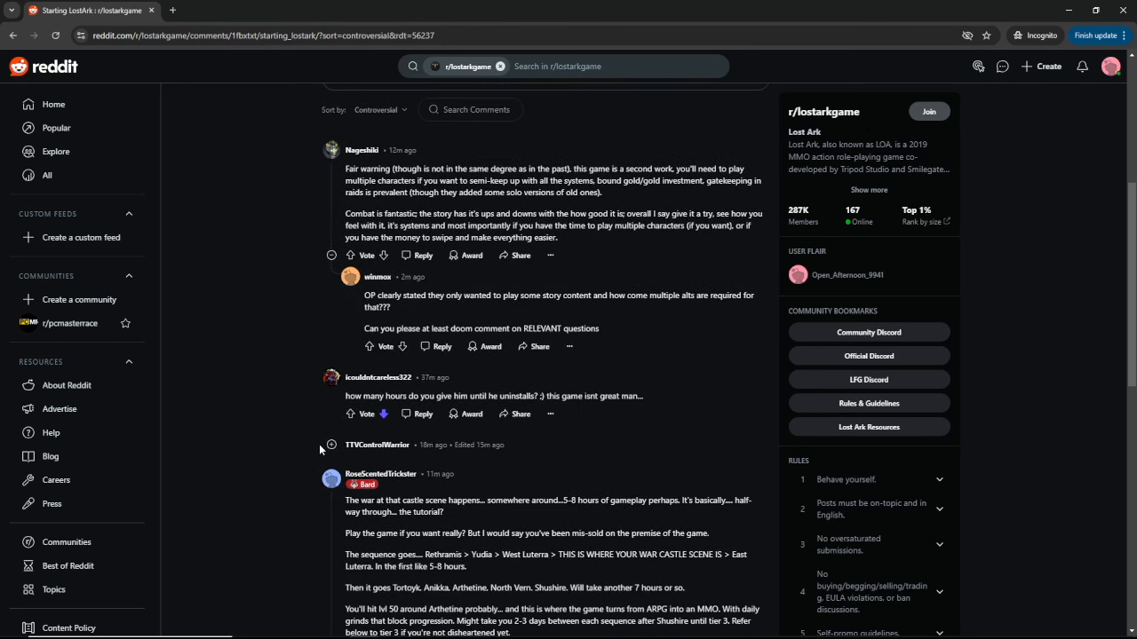
{"action": "scroll", "scroll_direction": "down", "scroll_amount": 3}
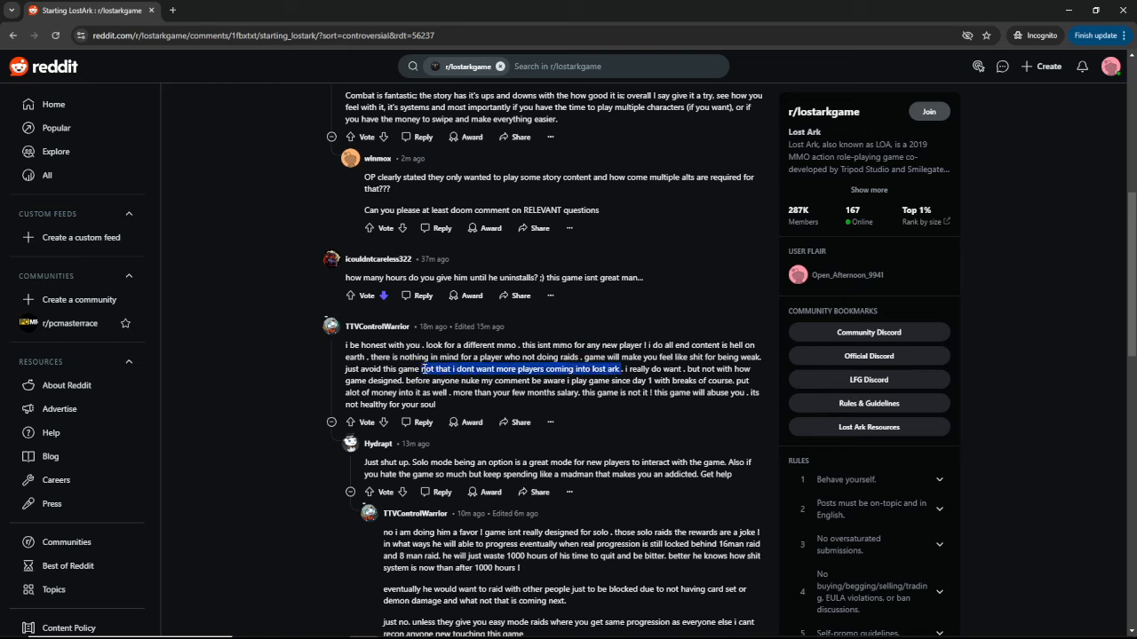
{"action": "scroll", "scroll_direction": "up", "scroll_amount": 3}
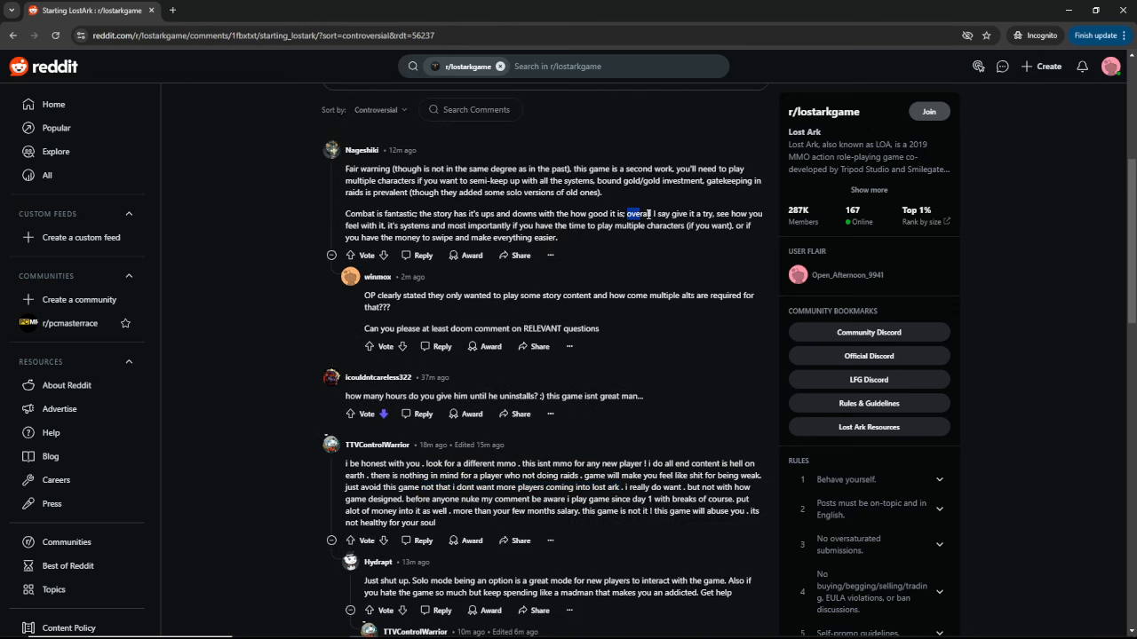
{"action": "left_click_drag", "start_coordinate": [626, 213], "coordinate": [713, 214]}
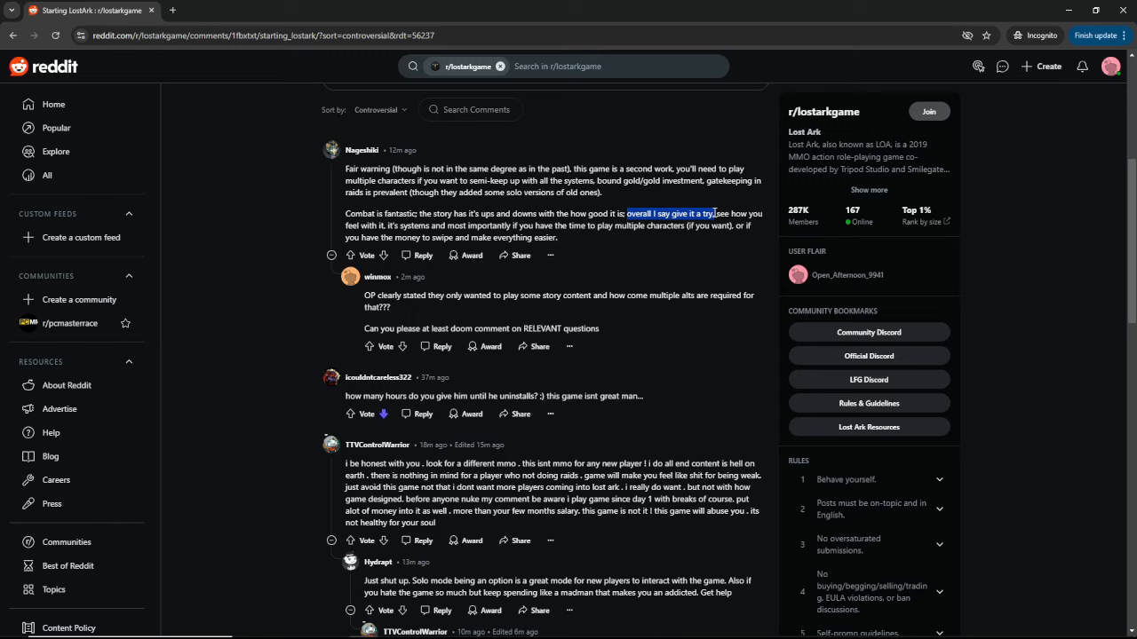
{"action": "mouse_move", "coordinate": [611, 300]}
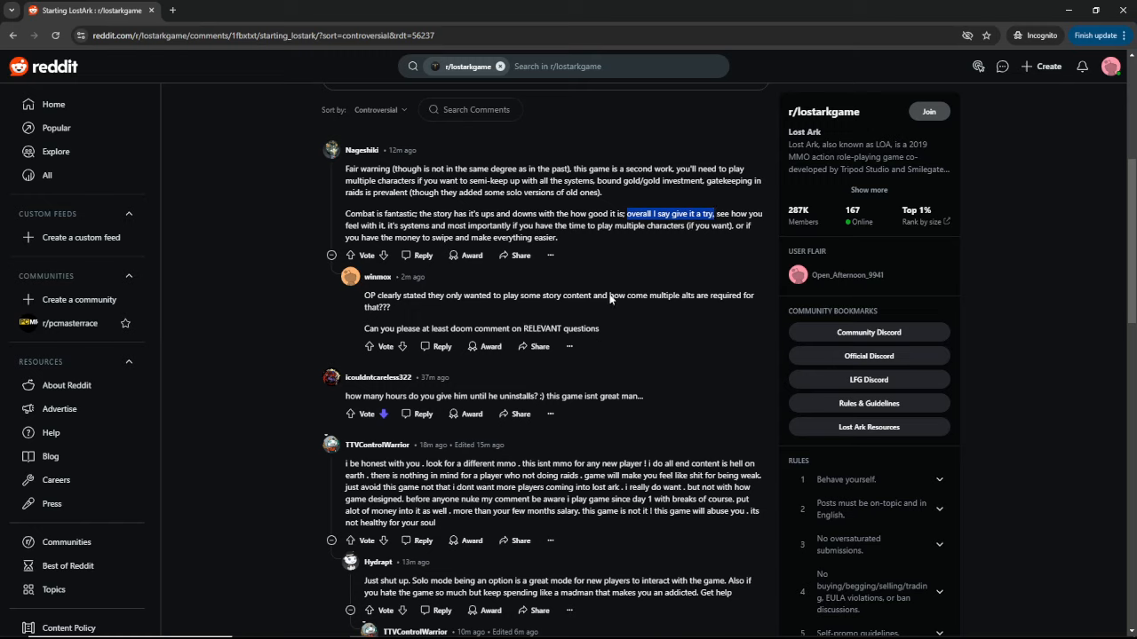
{"action": "mouse_move", "coordinate": [519, 414]}
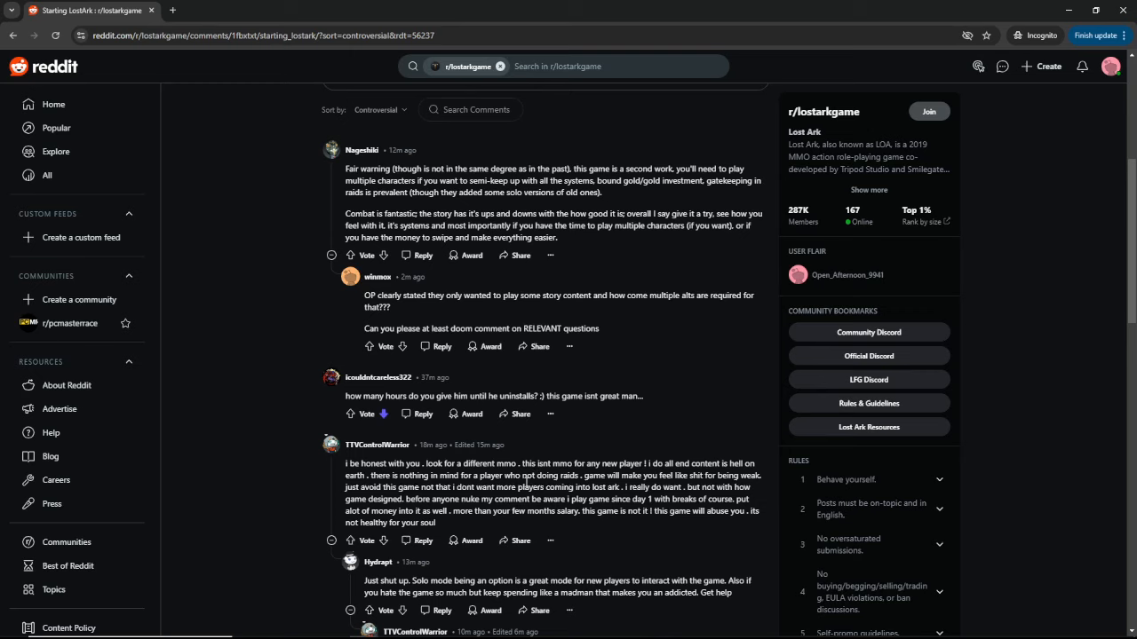
{"action": "mouse_move", "coordinate": [393, 495]}
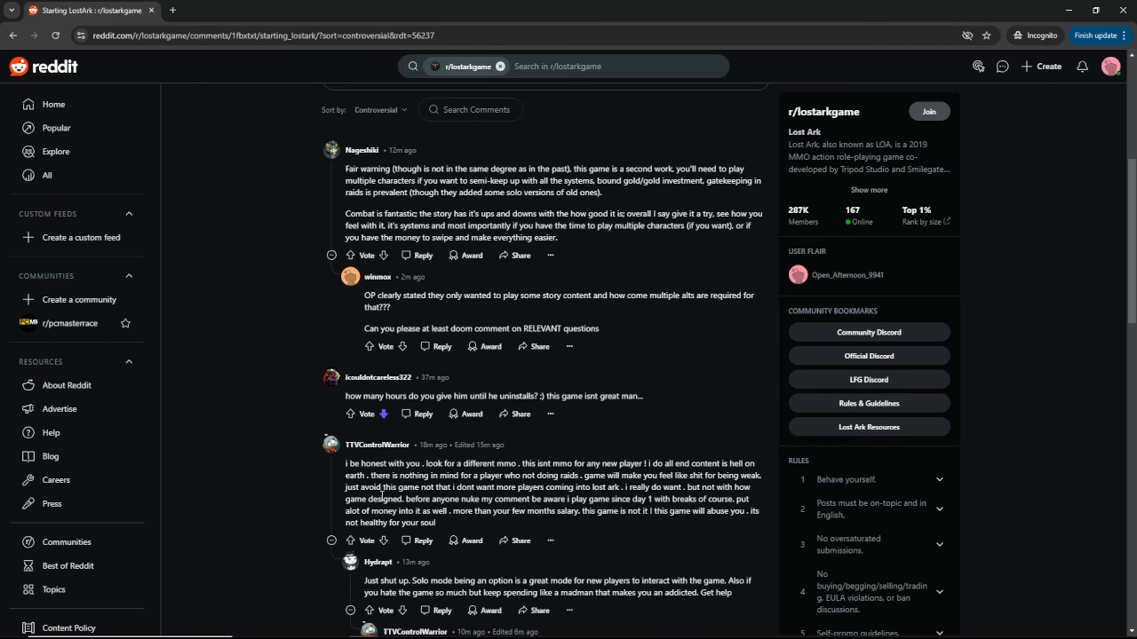
{"action": "scroll", "scroll_direction": "down", "scroll_amount": 3}
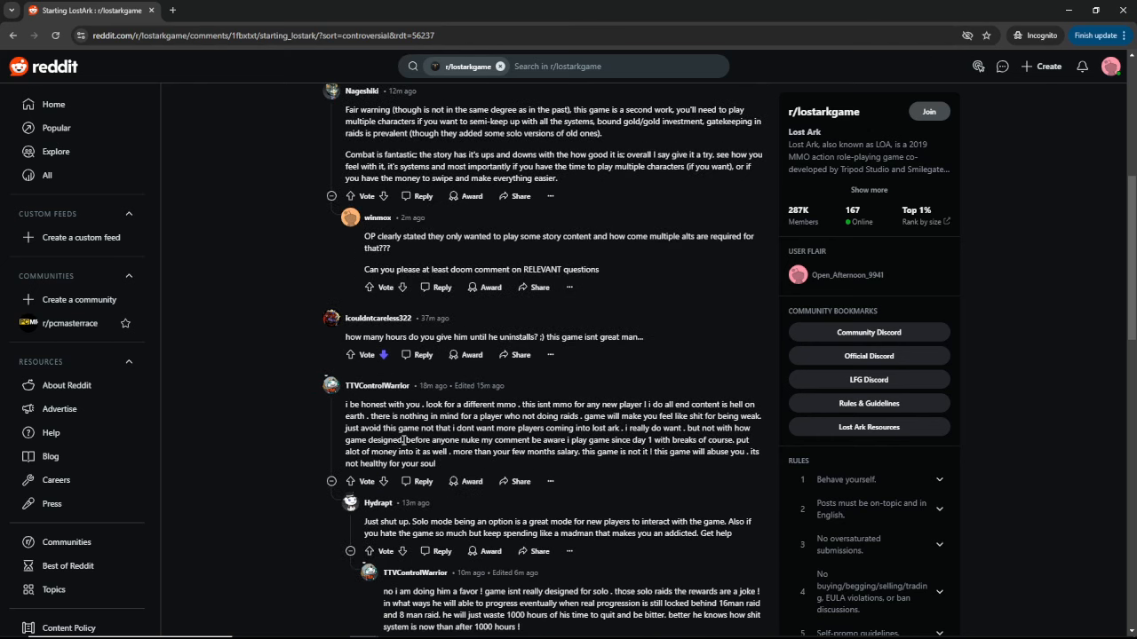
{"action": "mouse_move", "coordinate": [461, 449]}
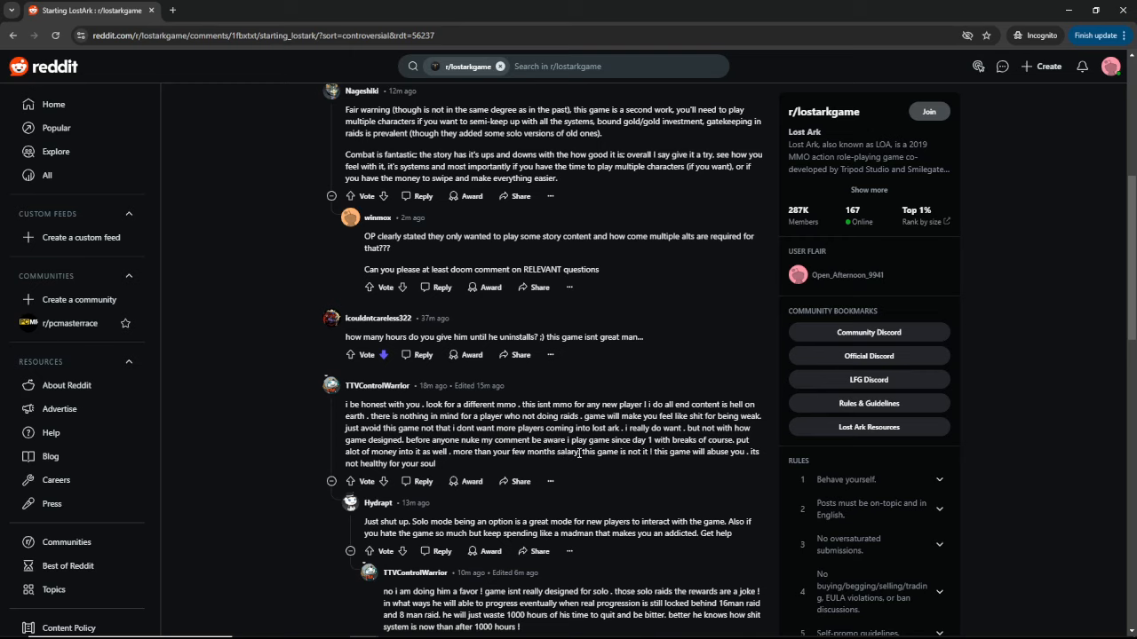
{"action": "left_click_drag", "start_coordinate": [461, 452], "coordinate": [575, 452]}
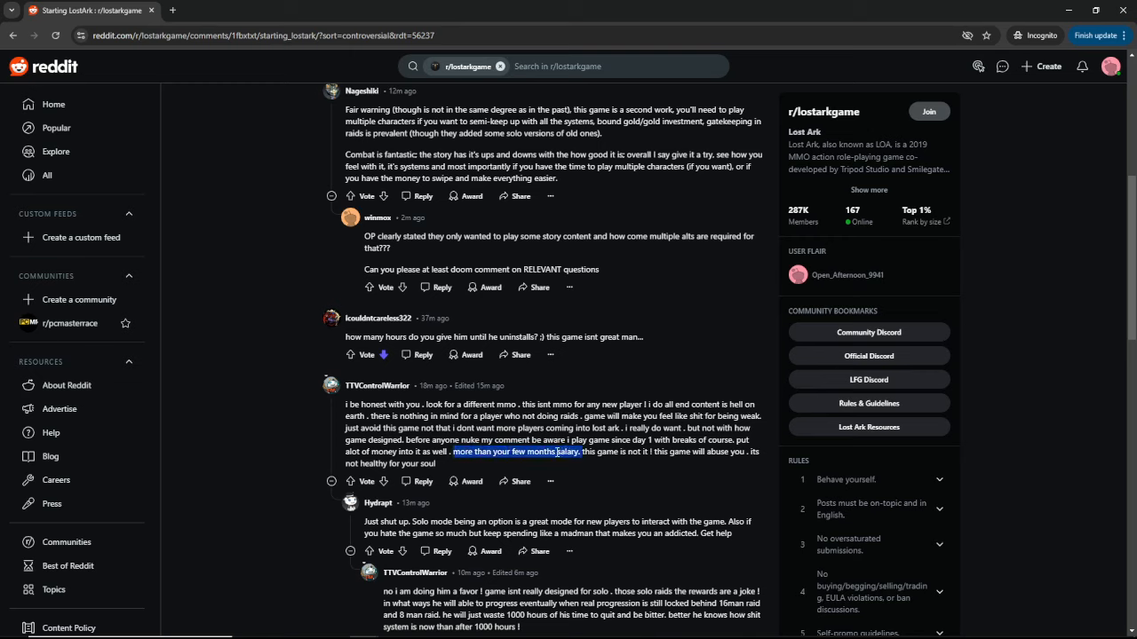
{"action": "mouse_move", "coordinate": [555, 462]}
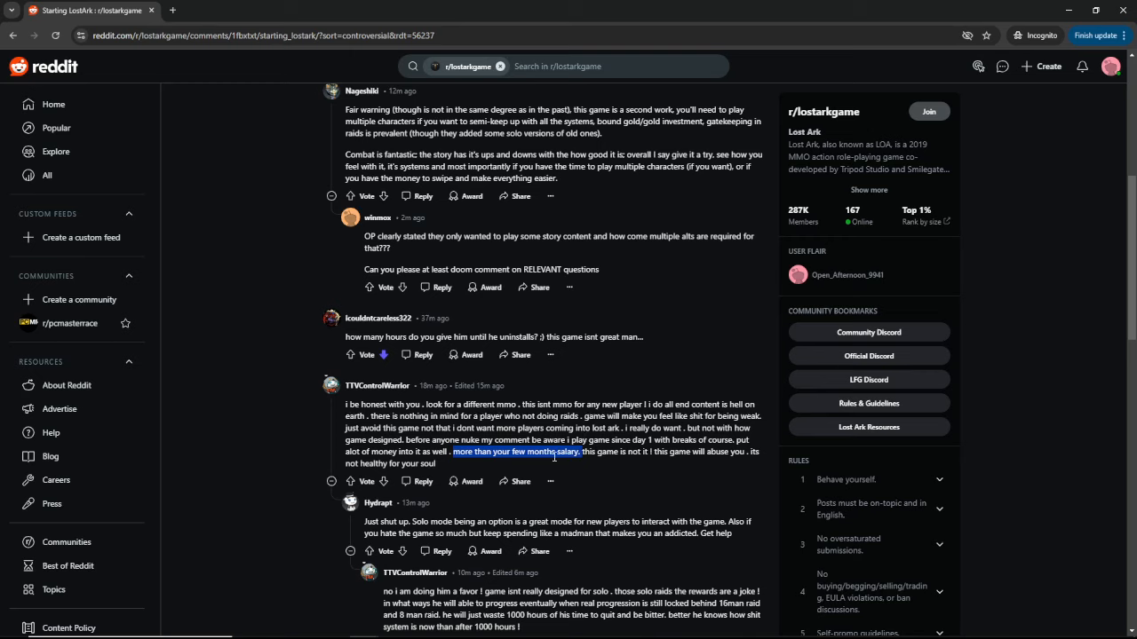
{"action": "mouse_move", "coordinate": [598, 399]}
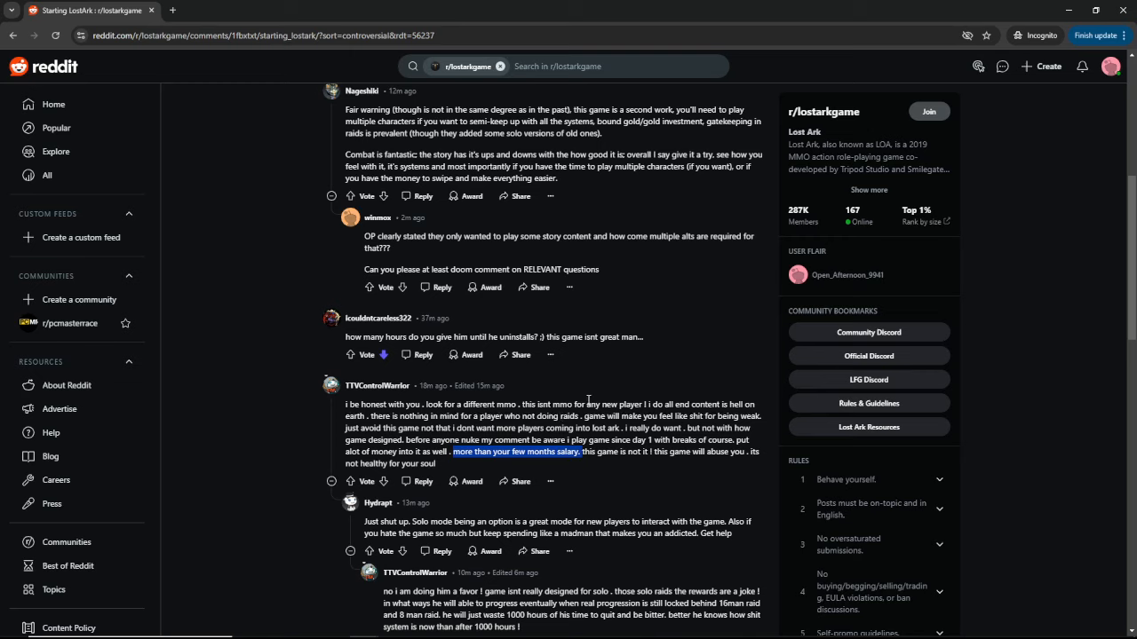
{"action": "mouse_move", "coordinate": [500, 429]}
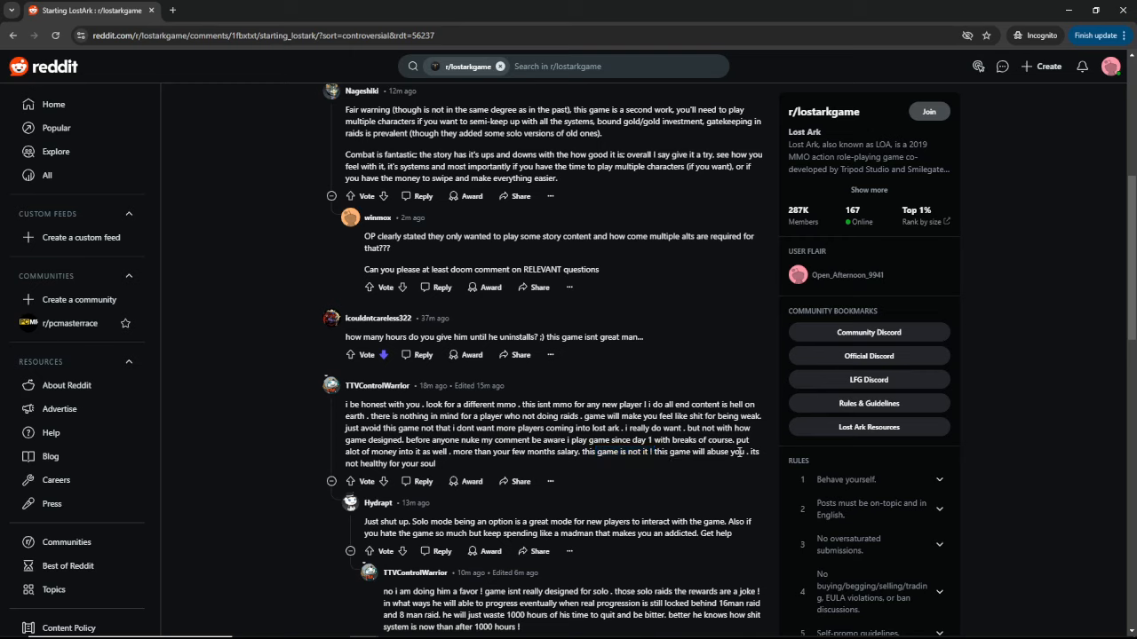
{"action": "mouse_move", "coordinate": [429, 464]}
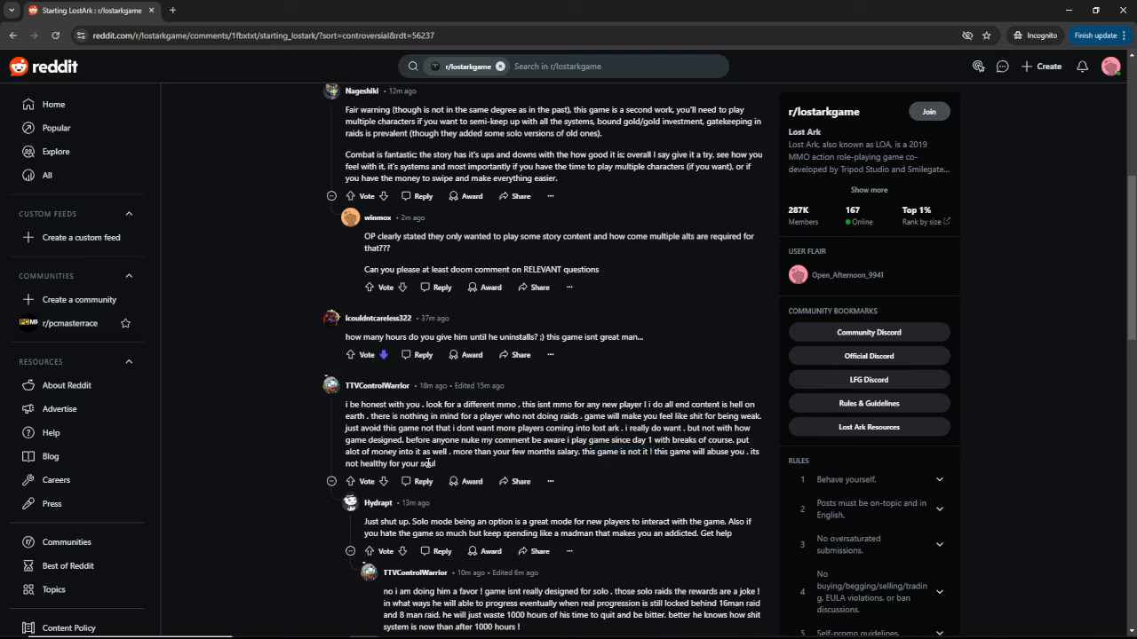
Highlight 'spending like a madman that makes you an addicted. Get help' in Hydrapt's reply.
{"action": "scroll", "scroll_direction": "down", "scroll_amount": 3}
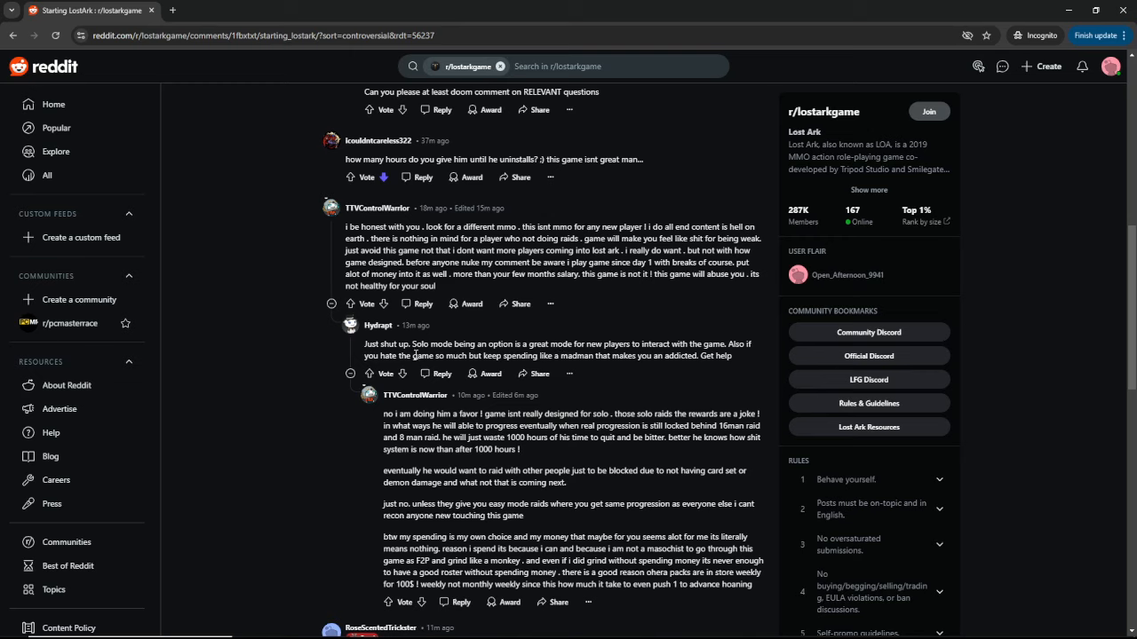
{"action": "left_click_drag", "start_coordinate": [511, 356], "coordinate": [645, 356]}
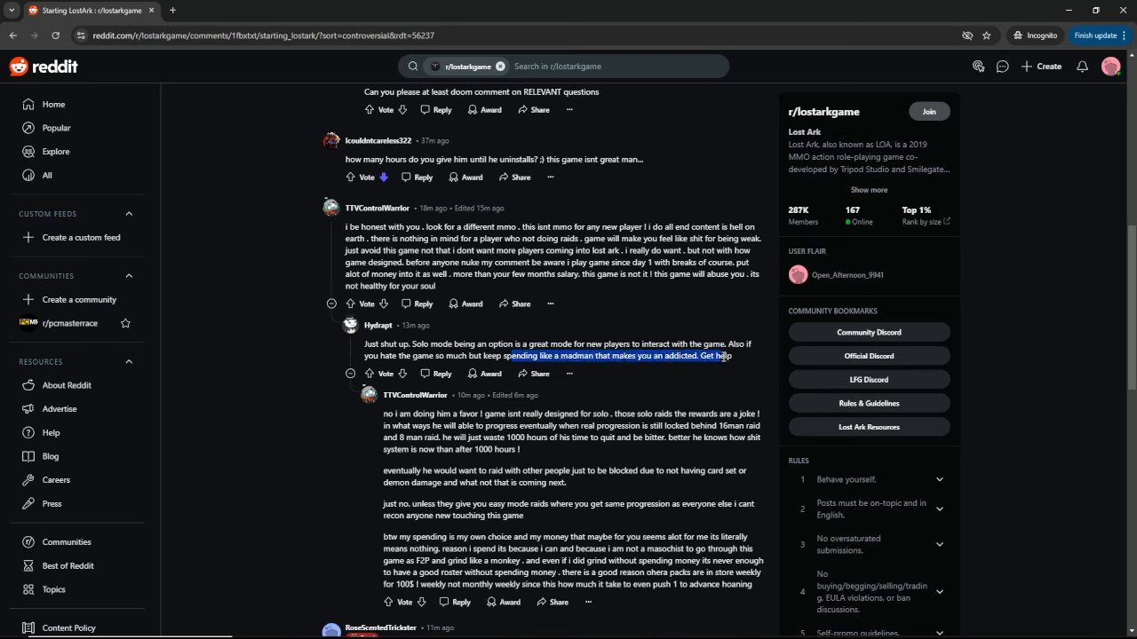
{"action": "scroll", "scroll_direction": "down", "scroll_amount": 3}
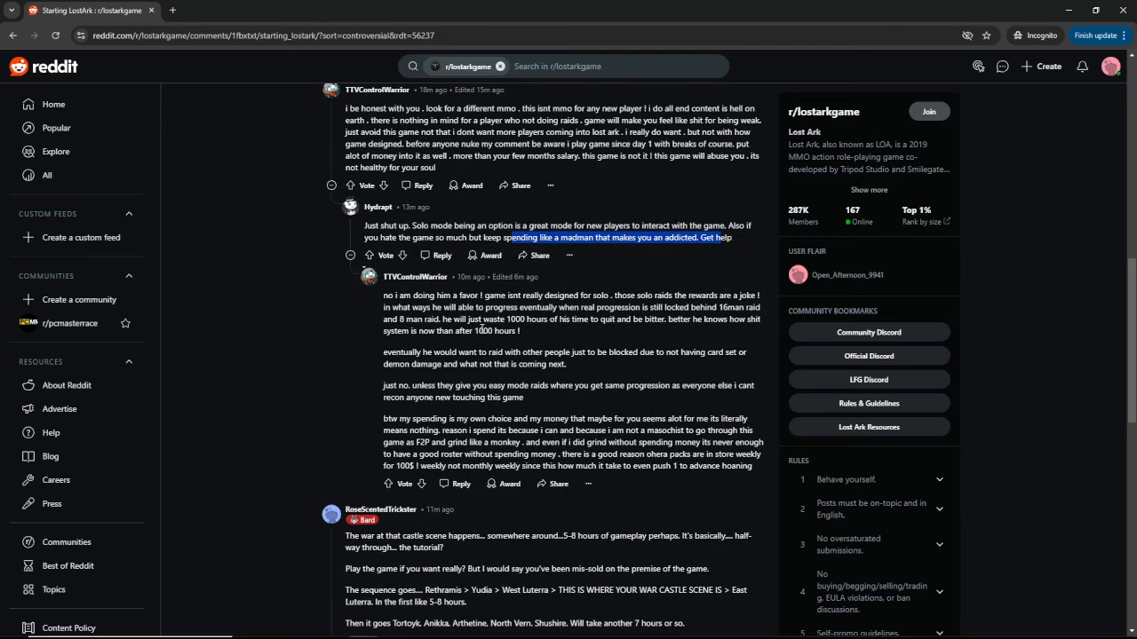
{"action": "mouse_move", "coordinate": [406, 292]}
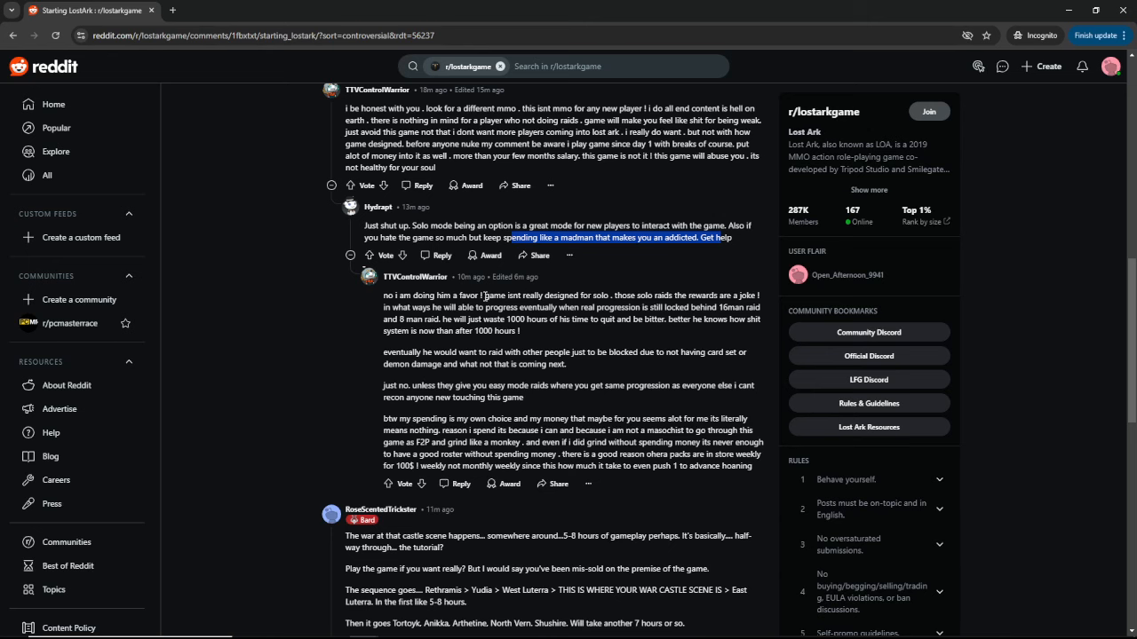
{"action": "scroll", "scroll_direction": "up", "scroll_amount": 3}
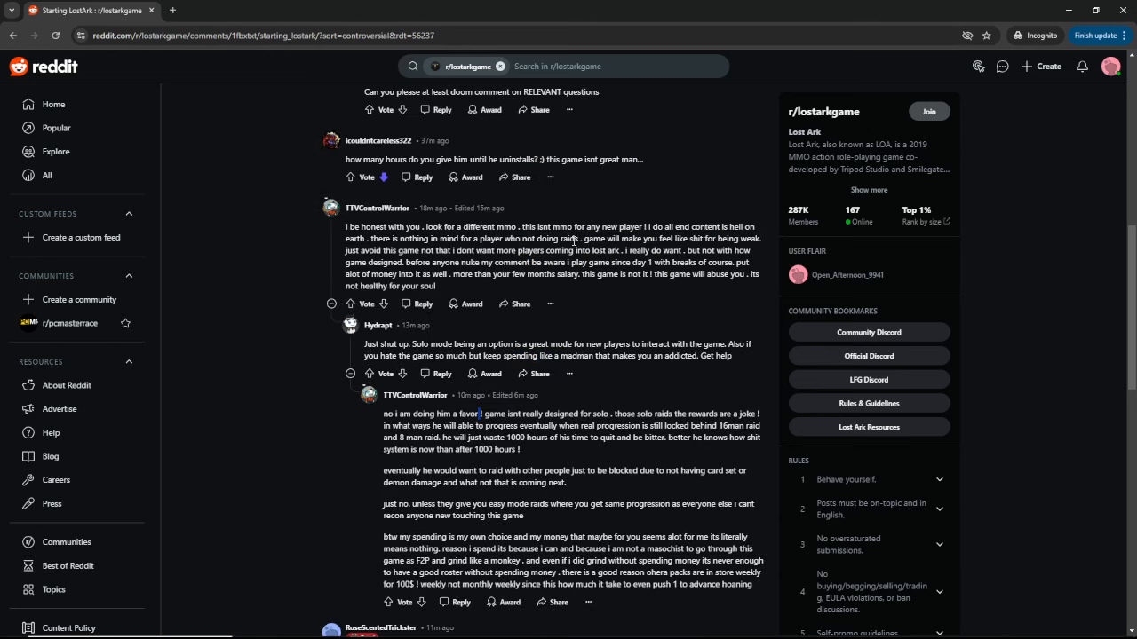
{"action": "left_click_drag", "start_coordinate": [389, 238], "coordinate": [437, 286]}
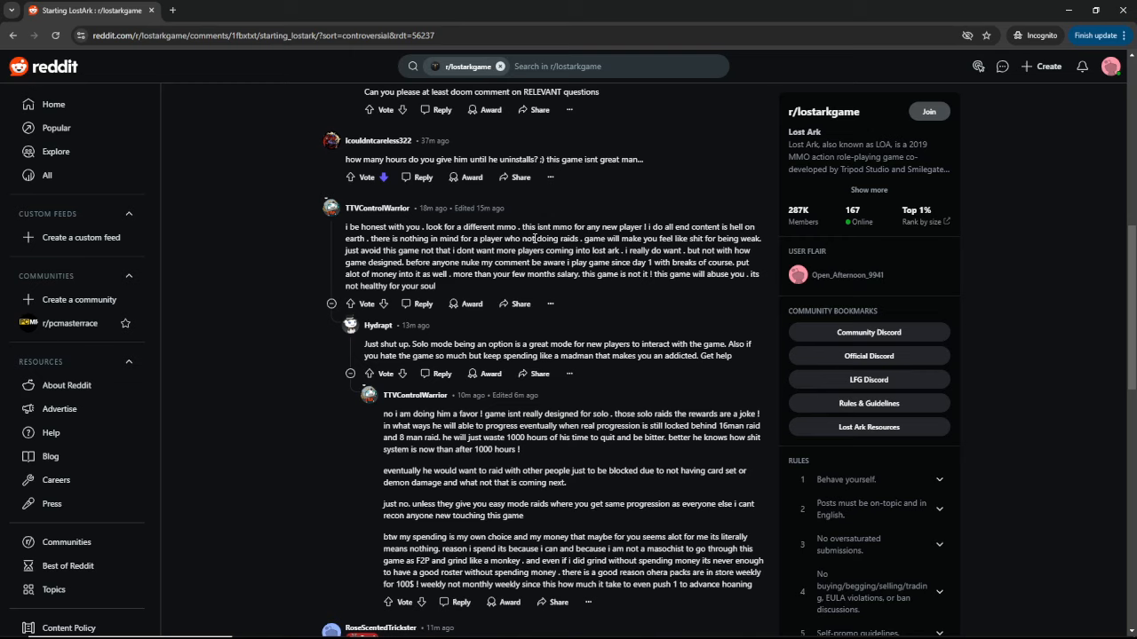
{"action": "mouse_move", "coordinate": [651, 225]}
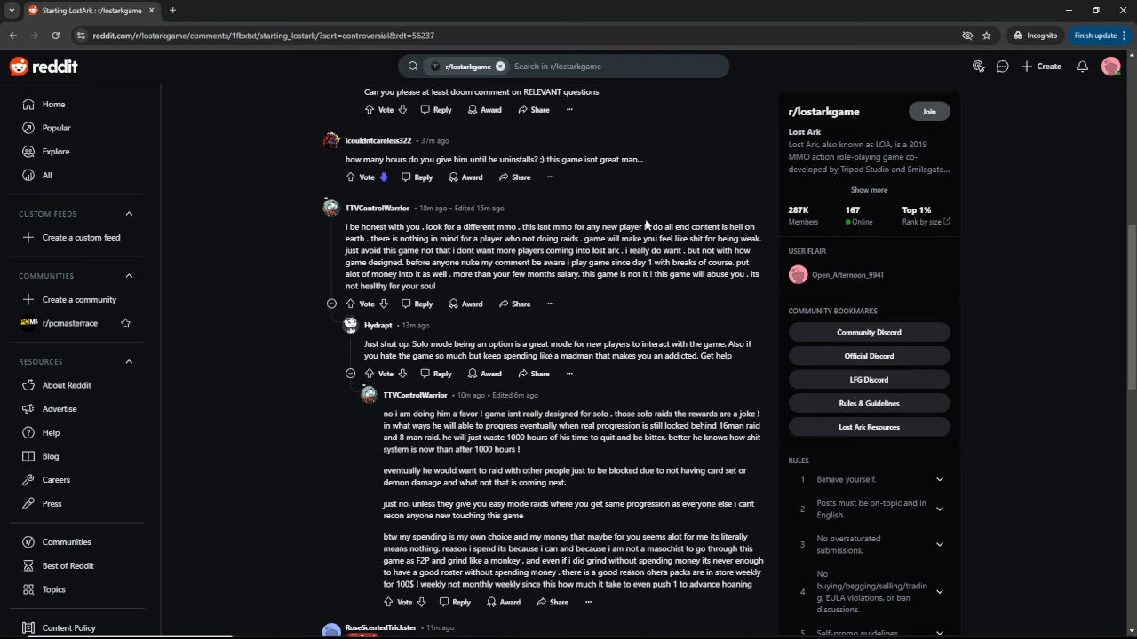
{"action": "double_click", "coordinate": [652, 226]}
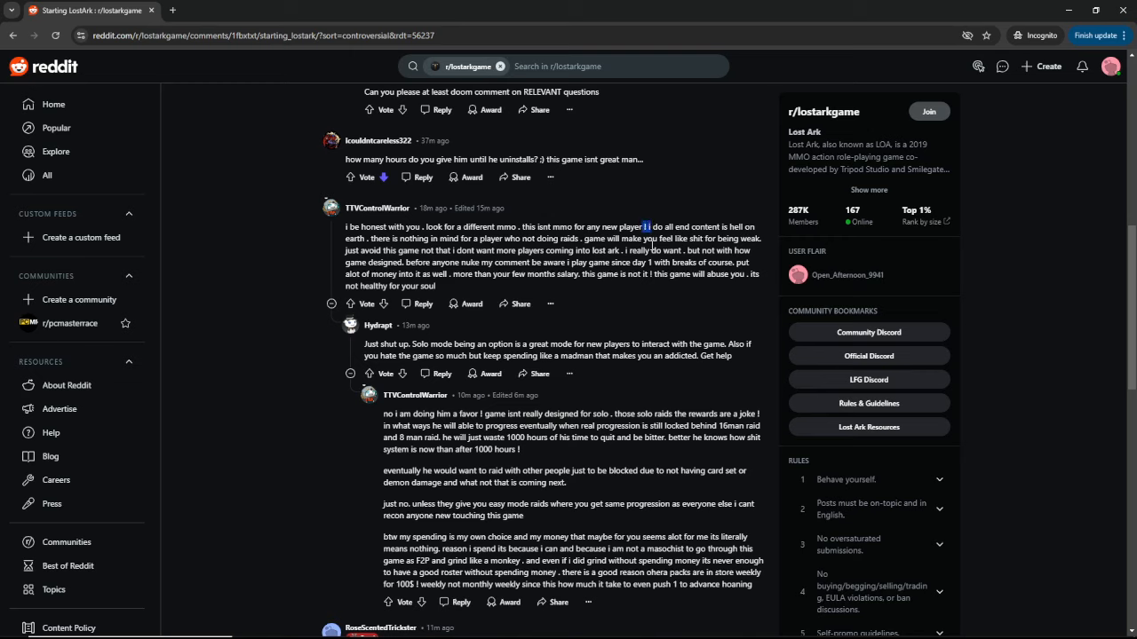
{"action": "mouse_move", "coordinate": [513, 408]}
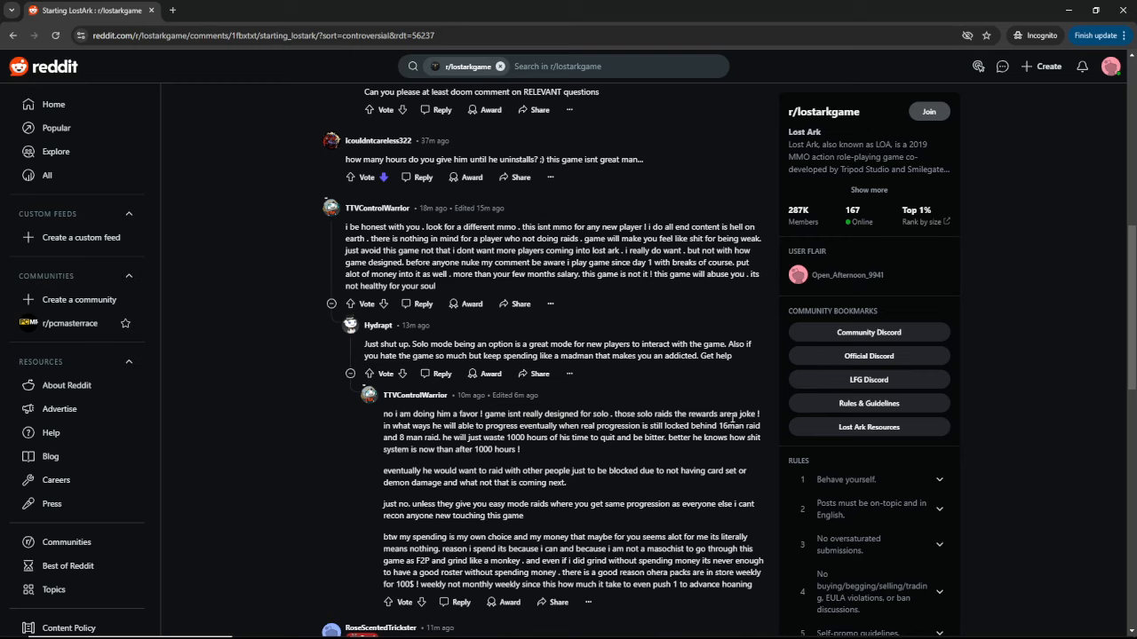
{"action": "mouse_move", "coordinate": [479, 396]}
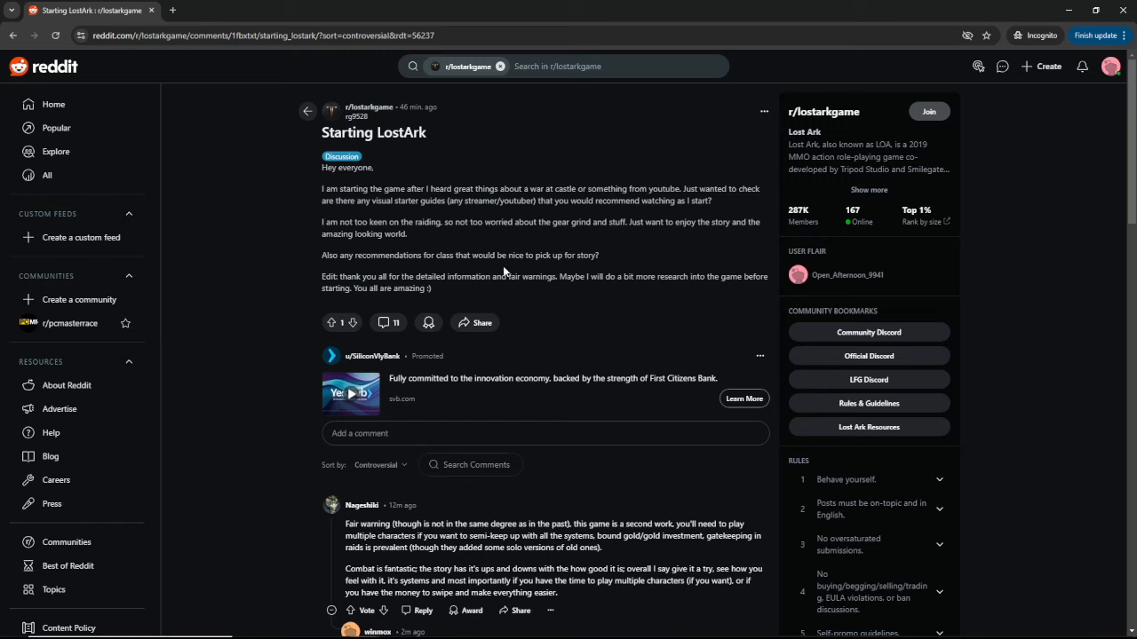
Highlight the post's paragraph about not liking raiding, then scroll down to the comments.
{"action": "left_click_drag", "start_coordinate": [321, 221], "coordinate": [408, 233]}
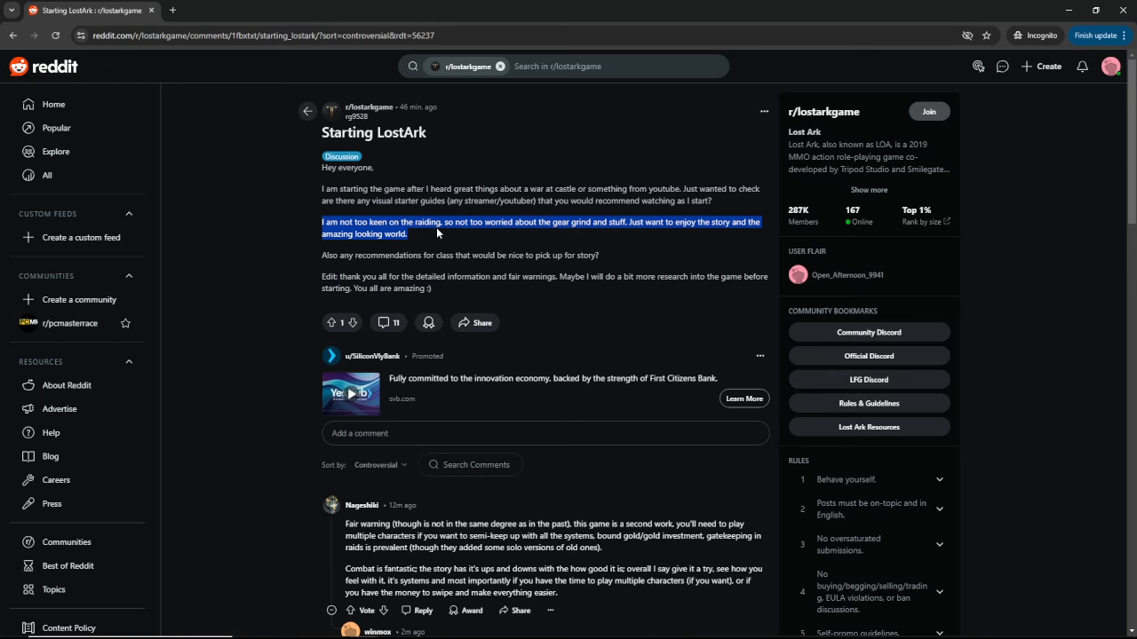
{"action": "mouse_move", "coordinate": [451, 252]}
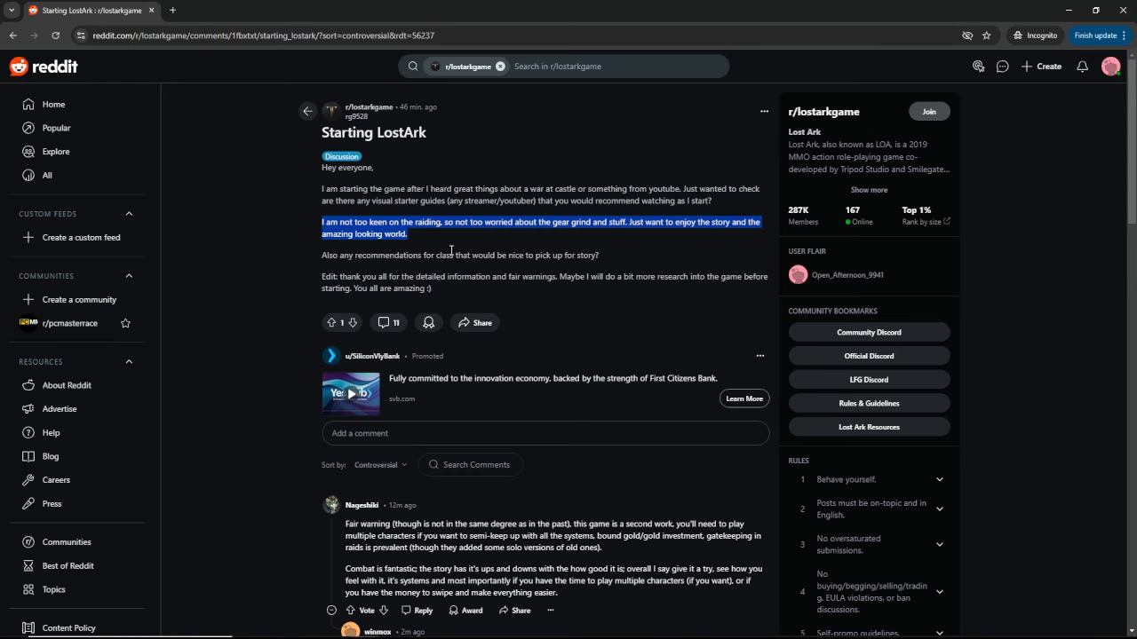
{"action": "scroll", "scroll_direction": "down", "scroll_amount": 3}
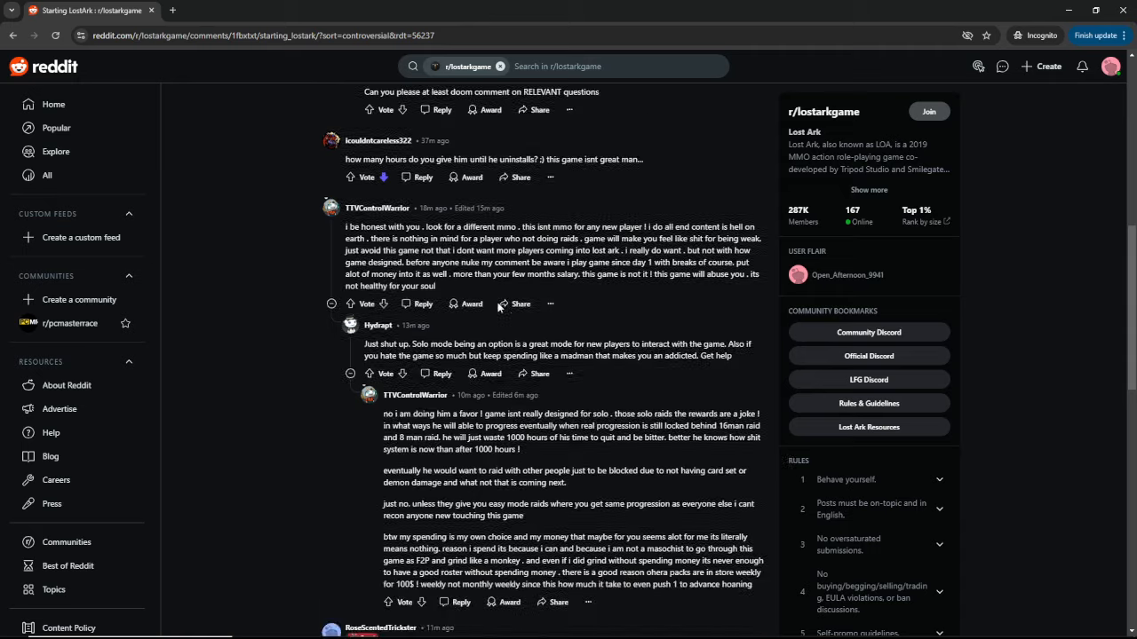
{"action": "scroll", "scroll_direction": "down", "scroll_amount": 3}
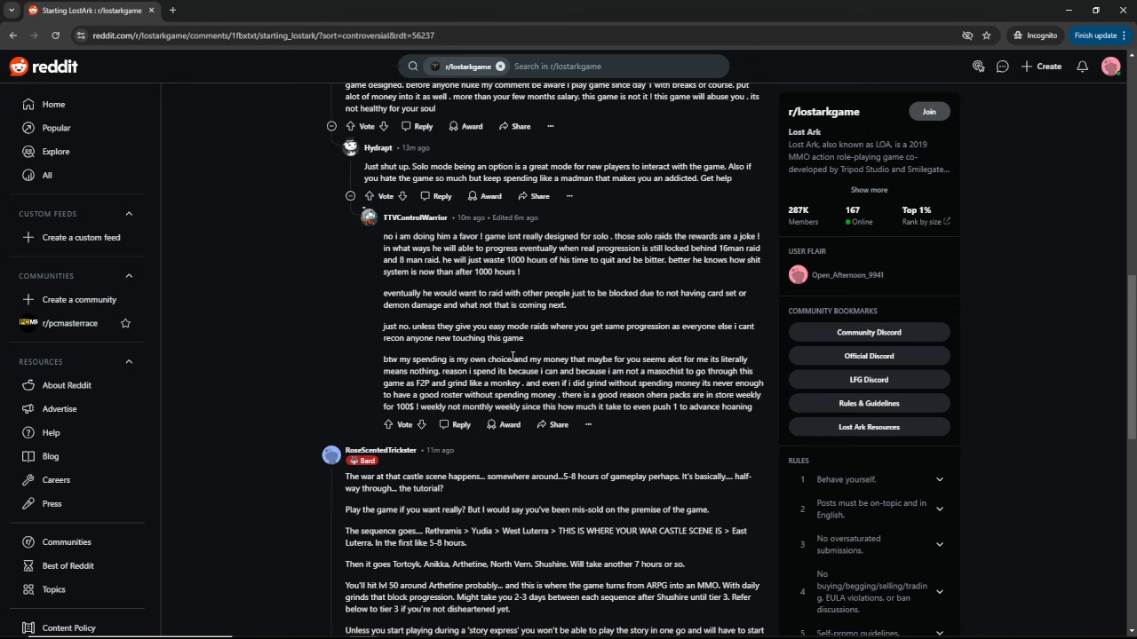
{"action": "scroll", "scroll_direction": "down", "scroll_amount": 3}
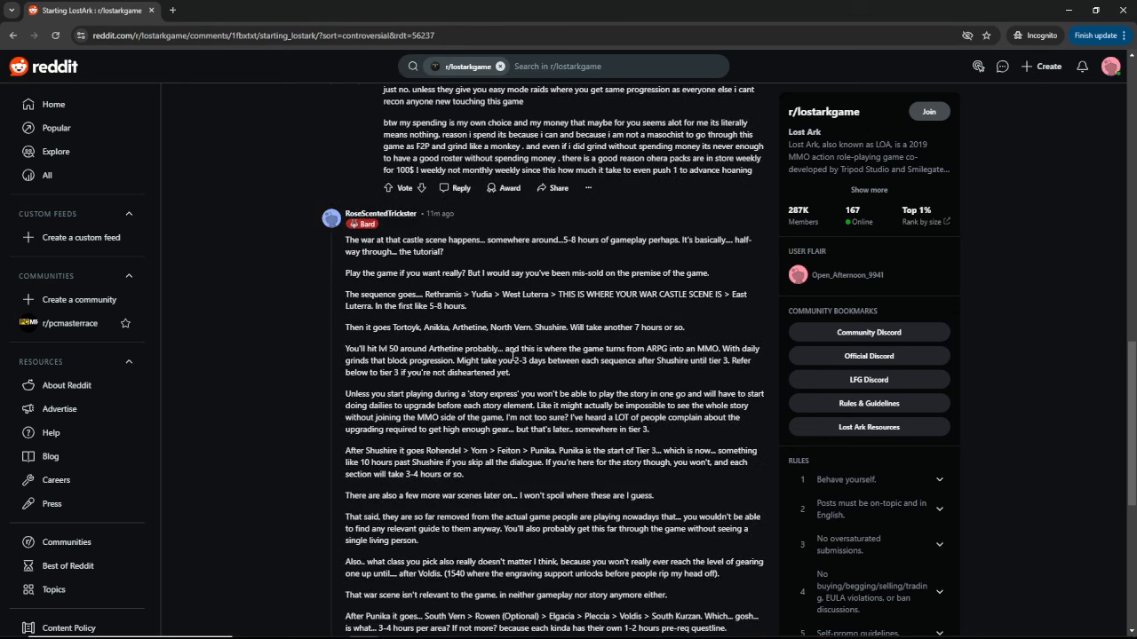
{"action": "scroll", "scroll_direction": "down", "scroll_amount": 3}
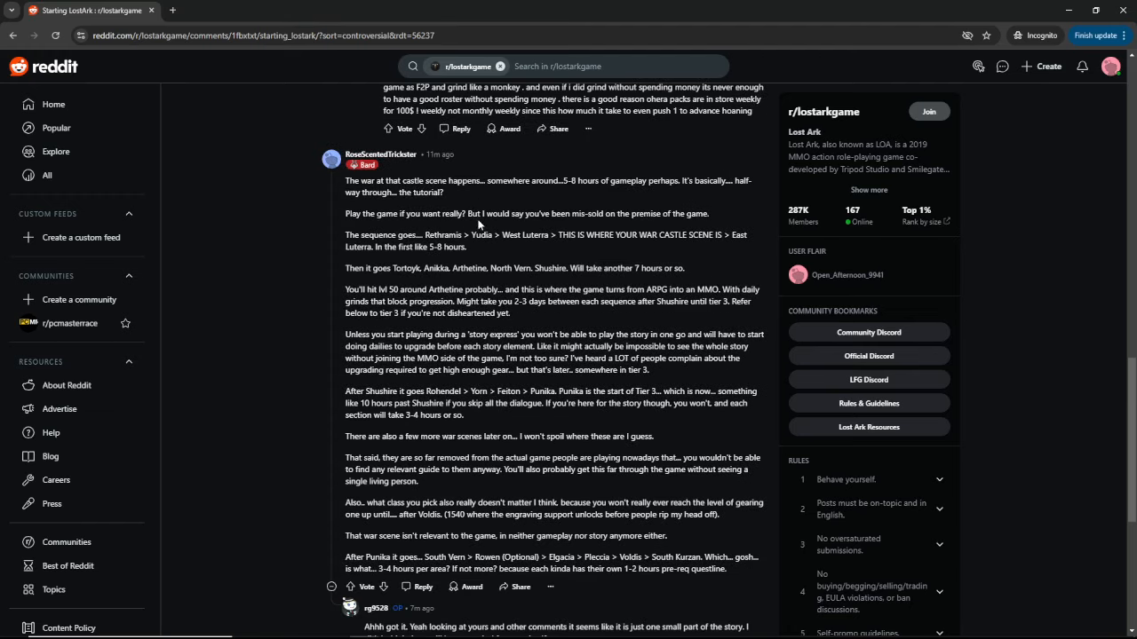
{"action": "mouse_move", "coordinate": [462, 178]}
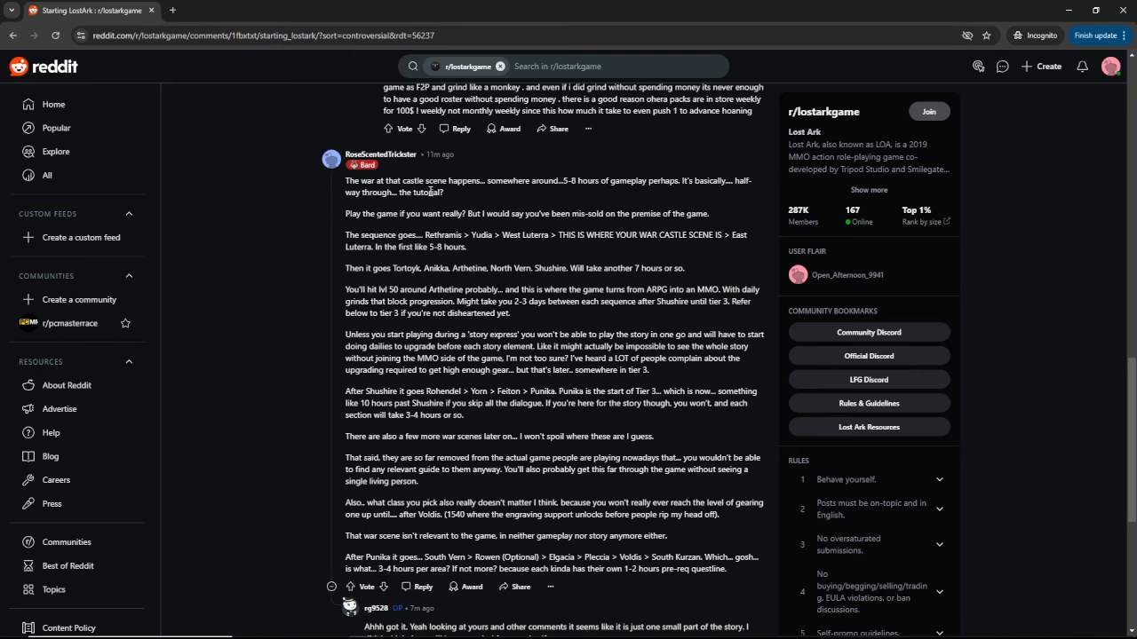
{"action": "mouse_move", "coordinate": [397, 210]}
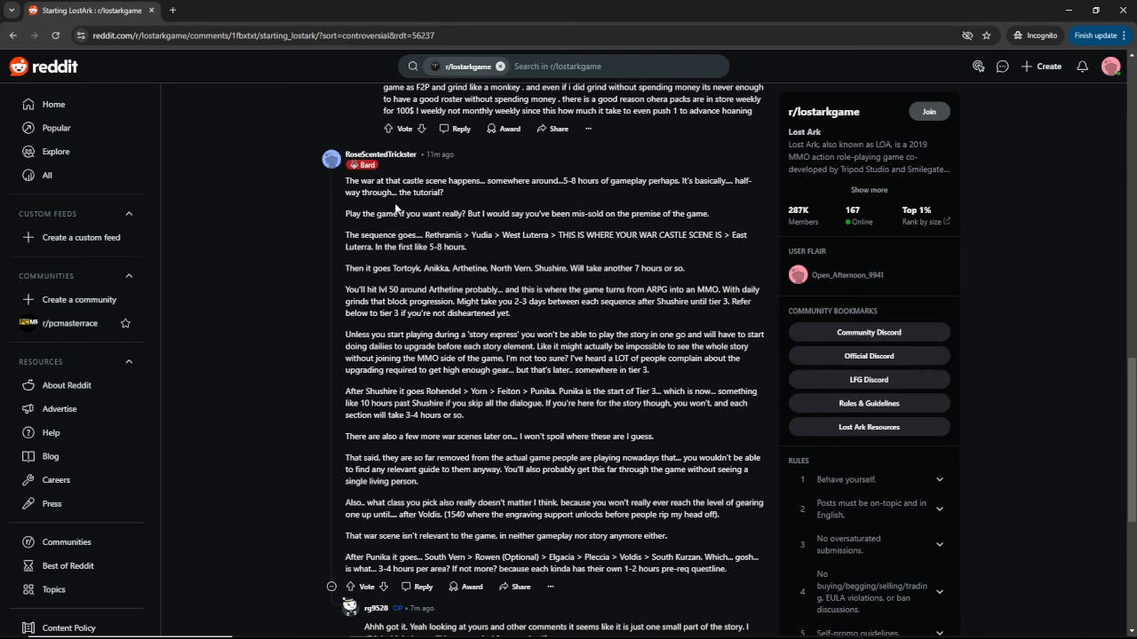
{"action": "mouse_move", "coordinate": [487, 216]}
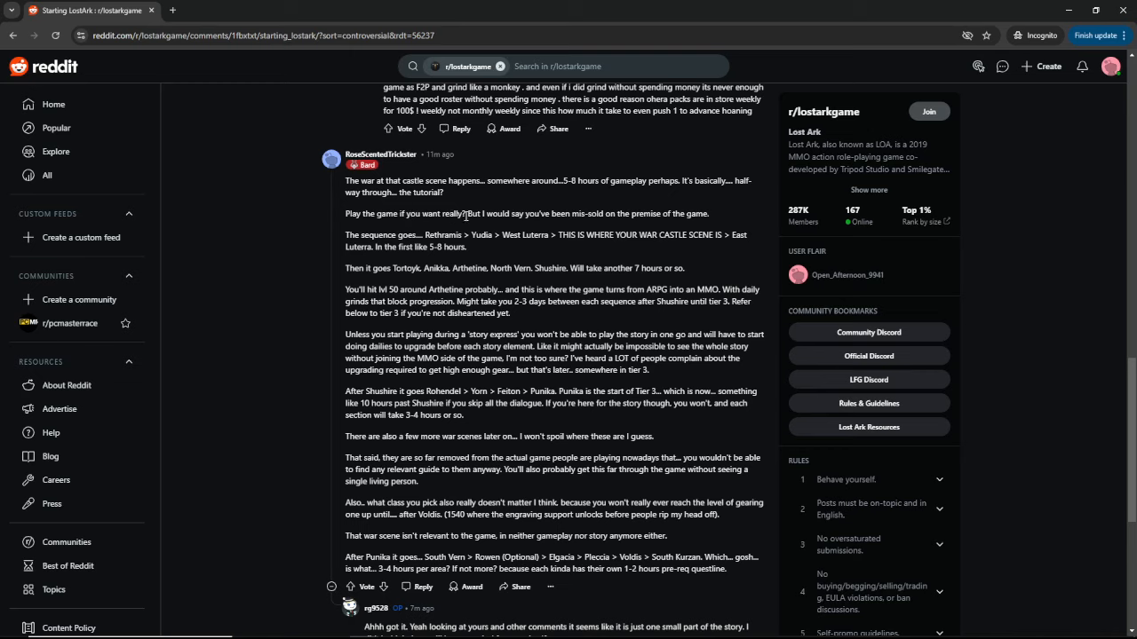
{"action": "mouse_move", "coordinate": [644, 217]}
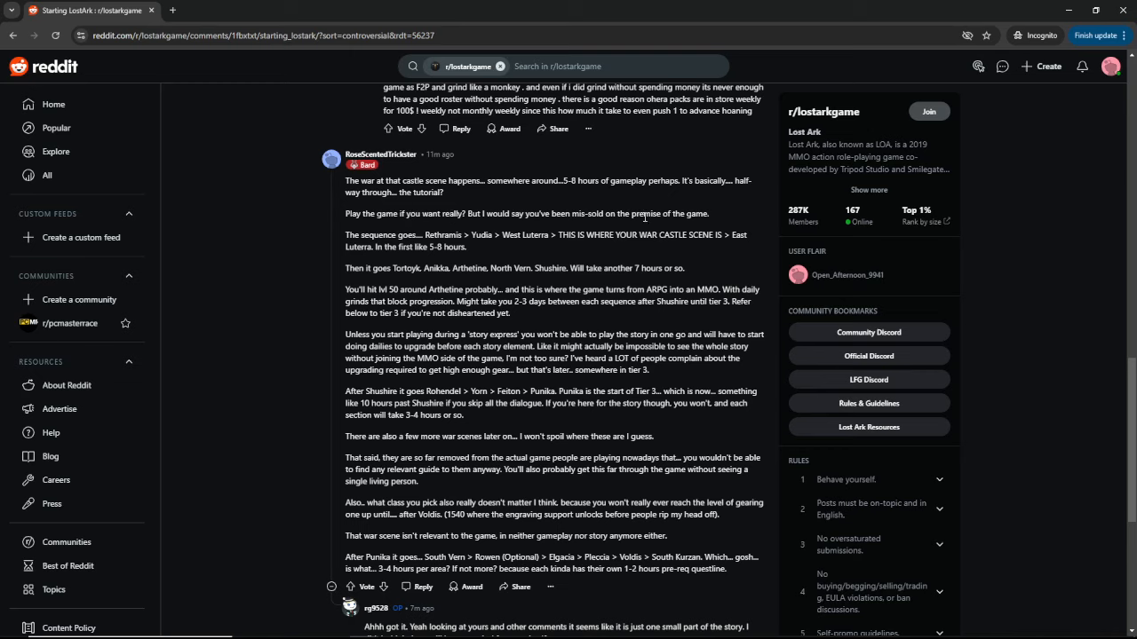
{"action": "mouse_move", "coordinate": [698, 220]}
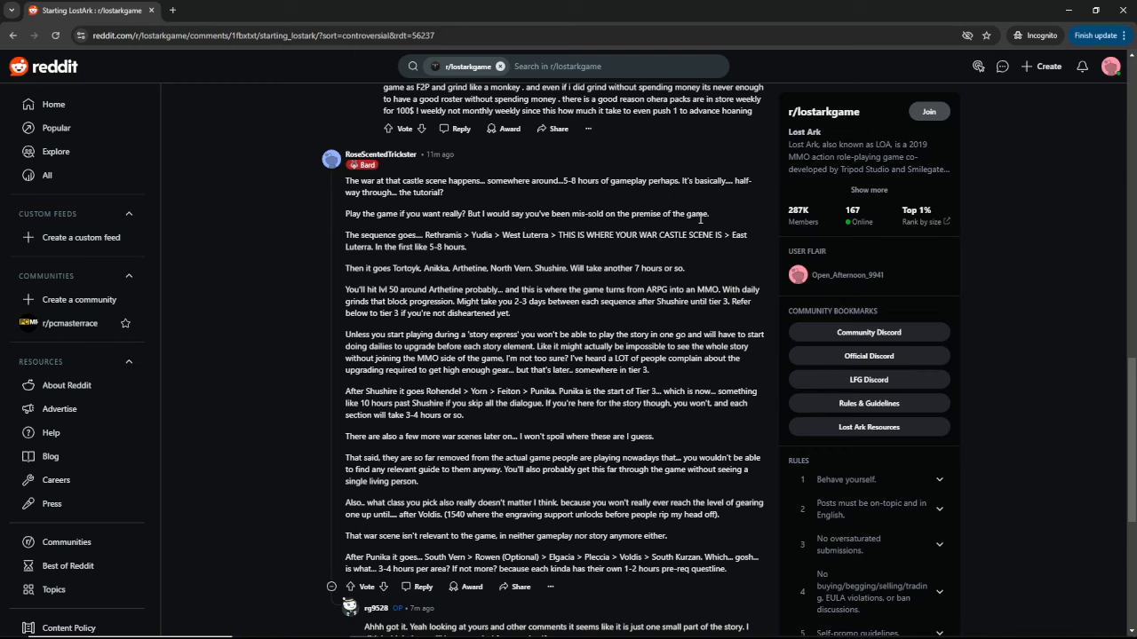
{"action": "mouse_move", "coordinate": [680, 222]}
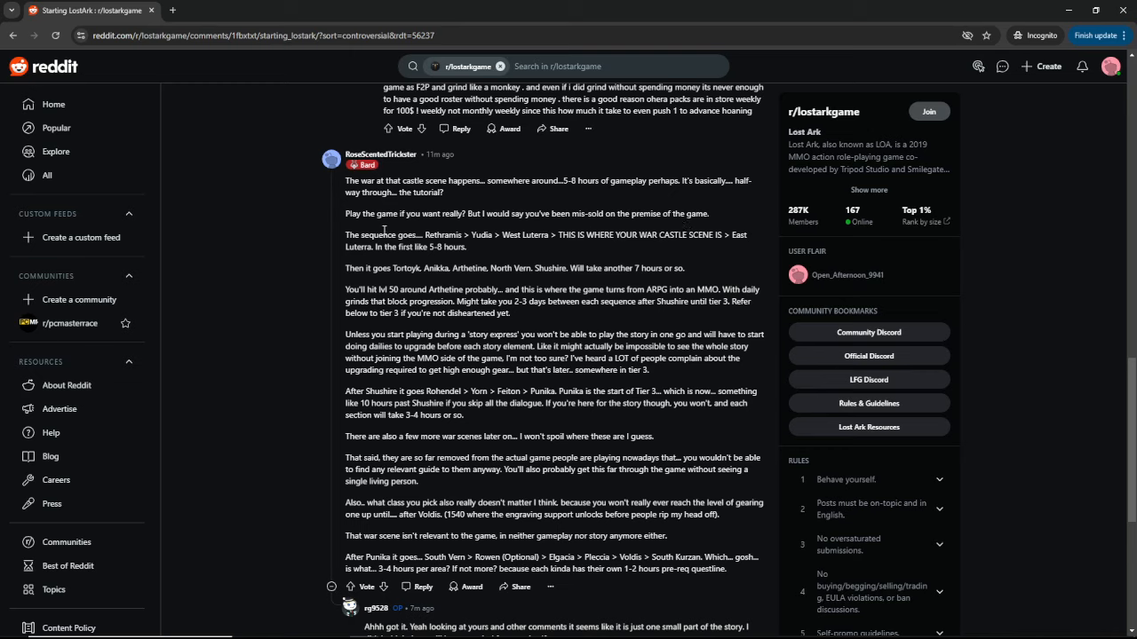
Highlight the route to the castle scene, then 'Tortoyk. Anikka. Arthetine. North Vern. Shushire.' instead.
{"action": "left_click_drag", "start_coordinate": [425, 236], "coordinate": [675, 236]}
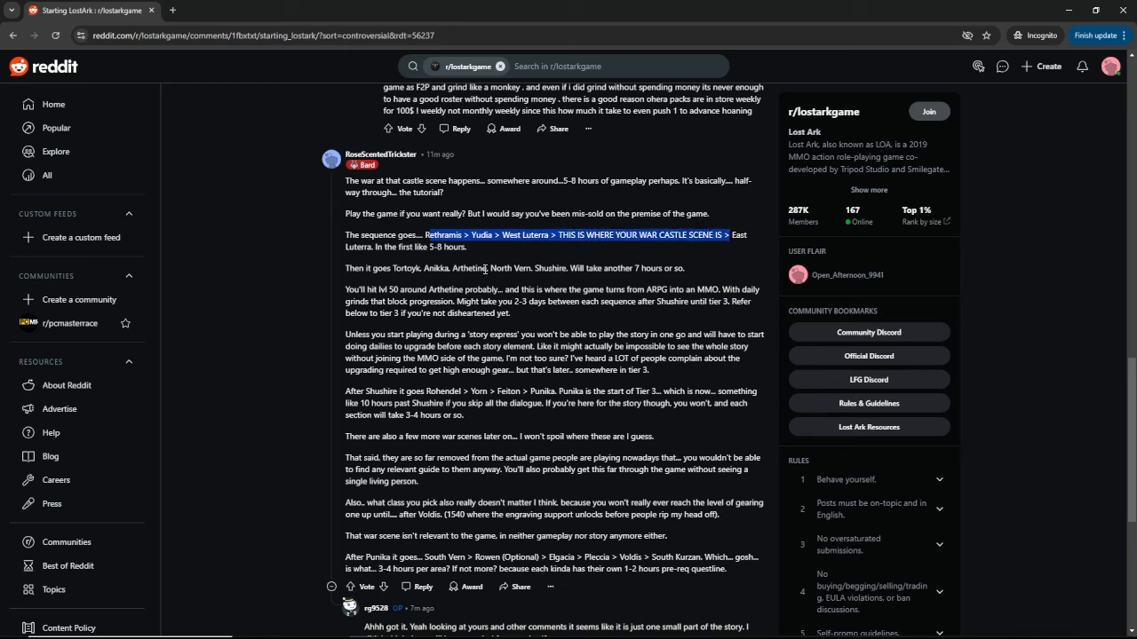
{"action": "mouse_move", "coordinate": [479, 267]}
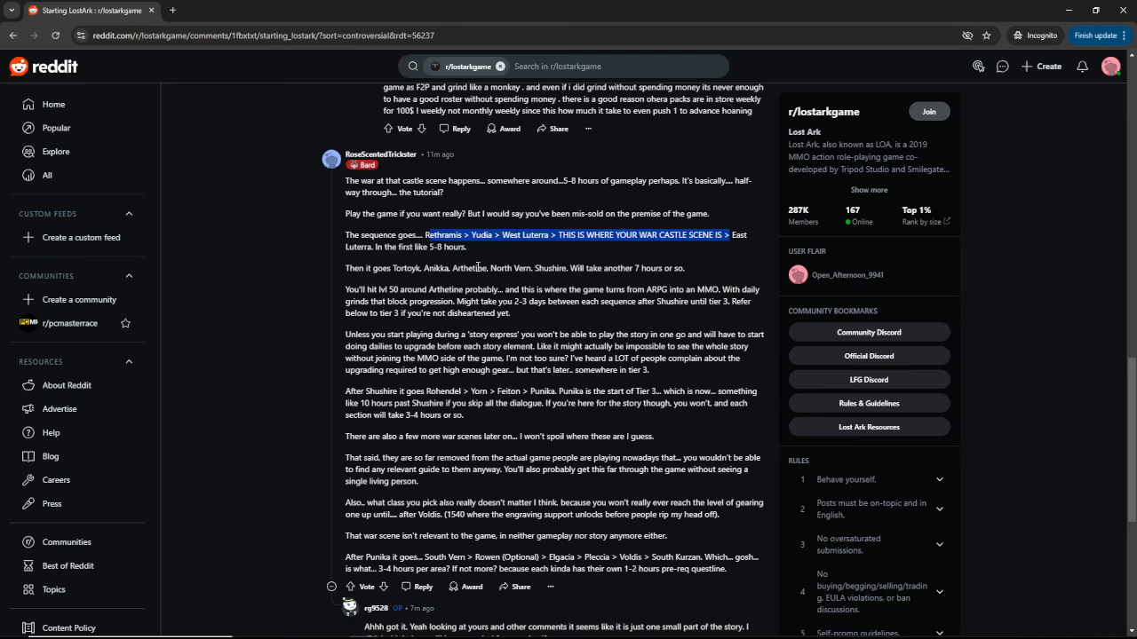
{"action": "left_click_drag", "start_coordinate": [396, 269], "coordinate": [567, 268]}
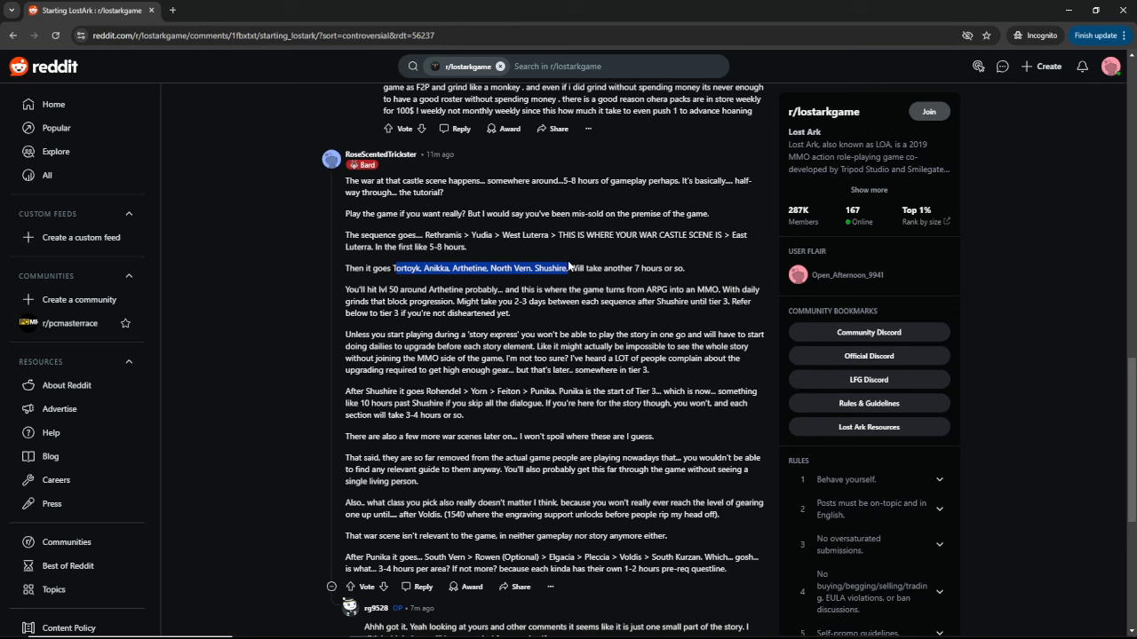
{"action": "scroll", "scroll_direction": "down", "scroll_amount": 3}
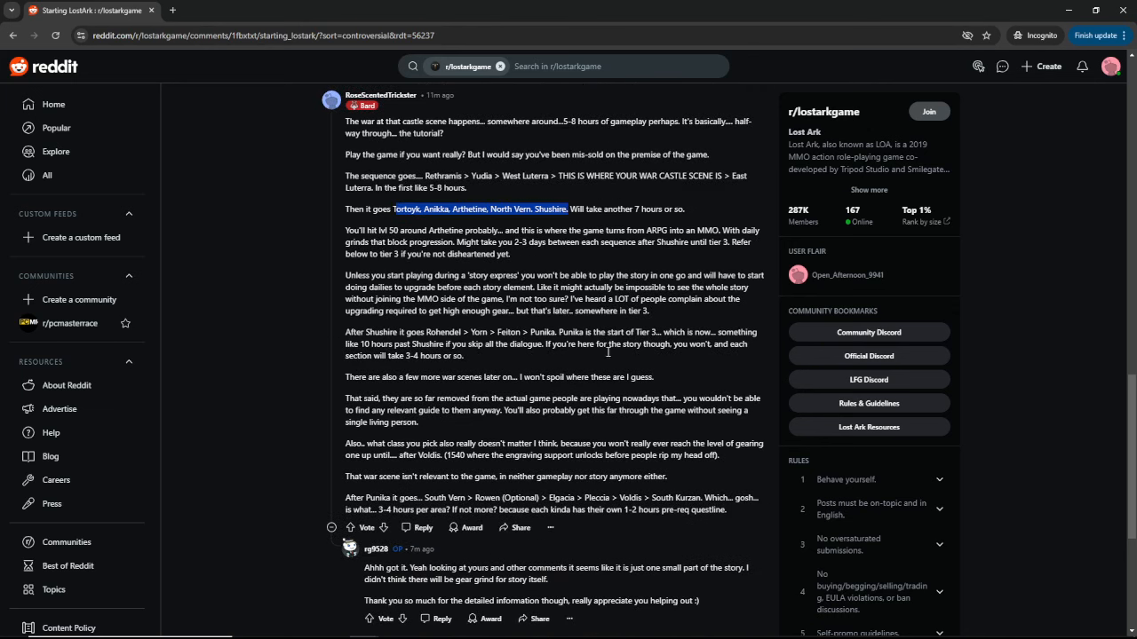
{"action": "scroll", "scroll_direction": "down", "scroll_amount": 3}
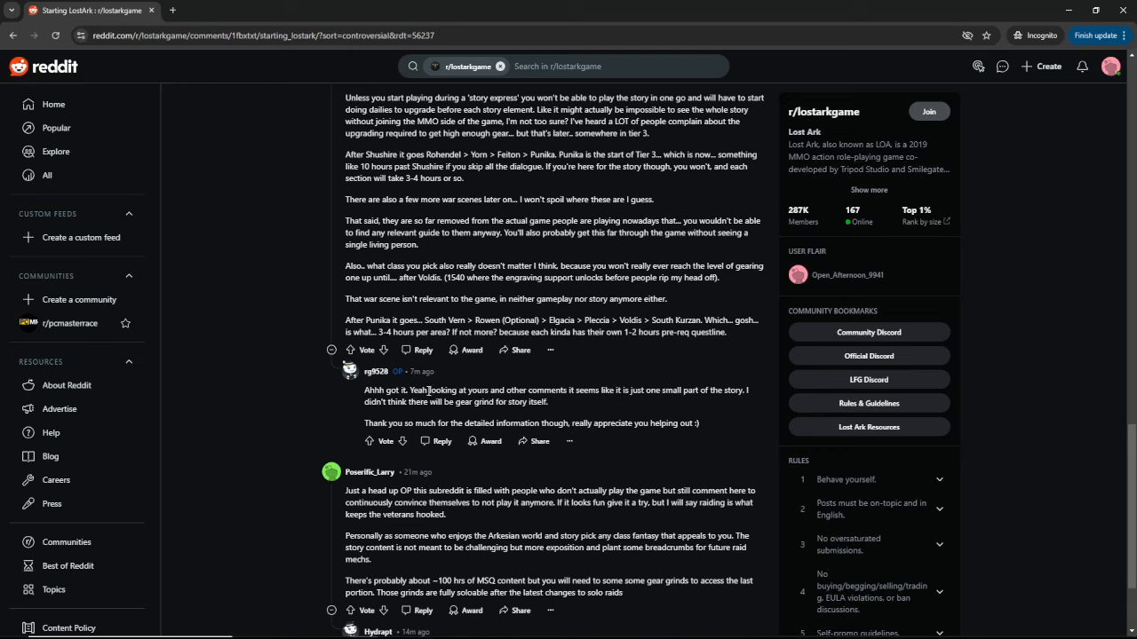
{"action": "left_click_drag", "start_coordinate": [444, 390], "coordinate": [575, 390]}
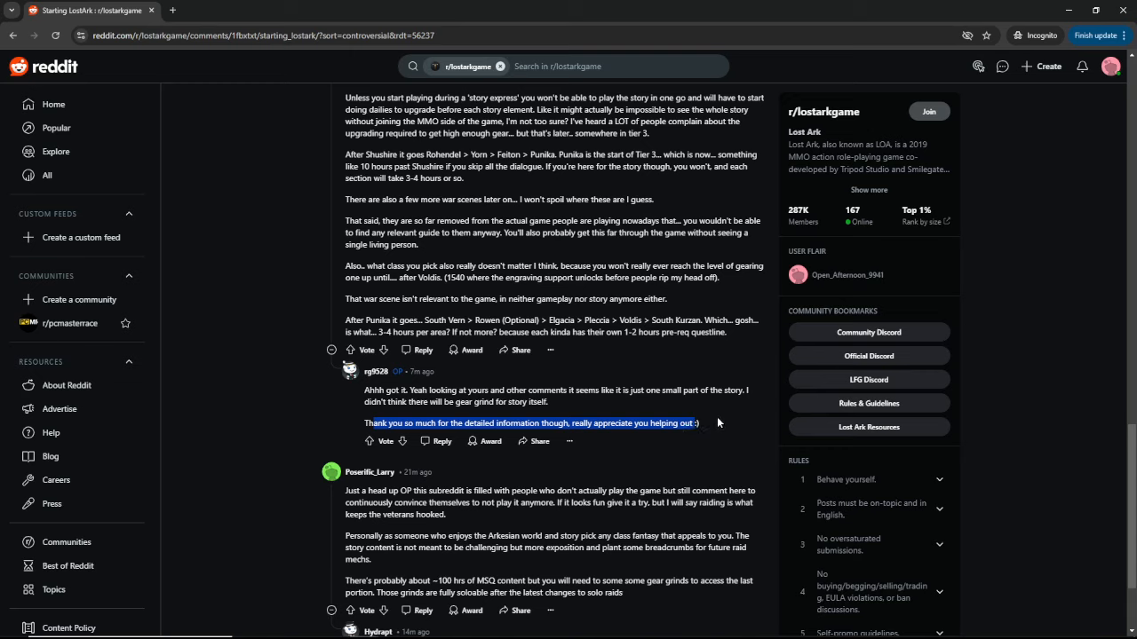
{"action": "mouse_move", "coordinate": [683, 404]}
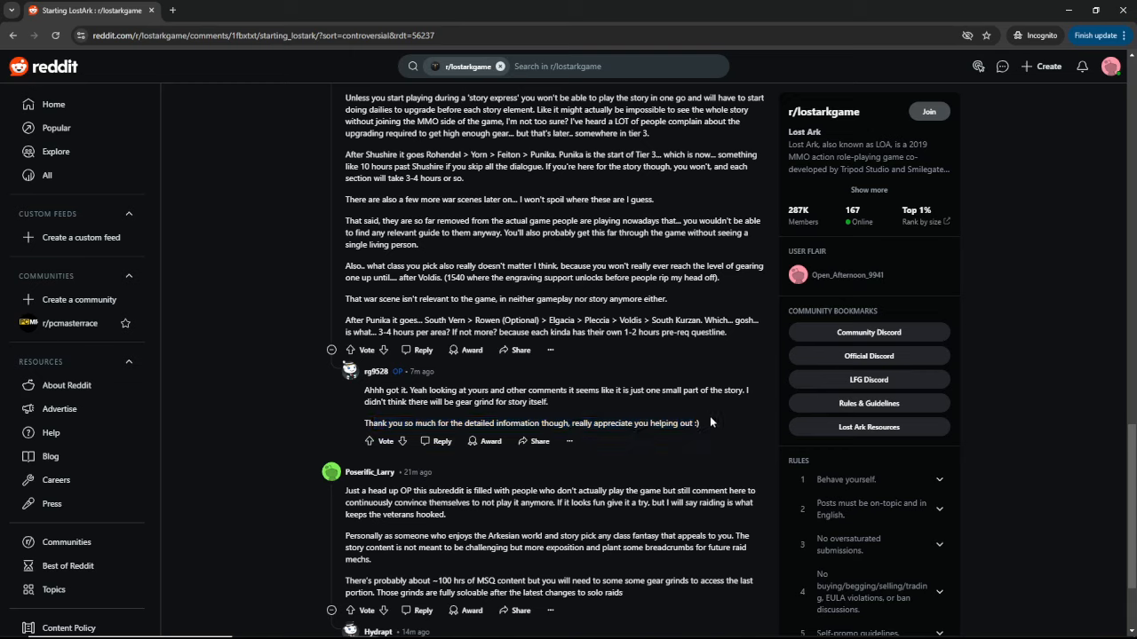
{"action": "mouse_move", "coordinate": [700, 428]}
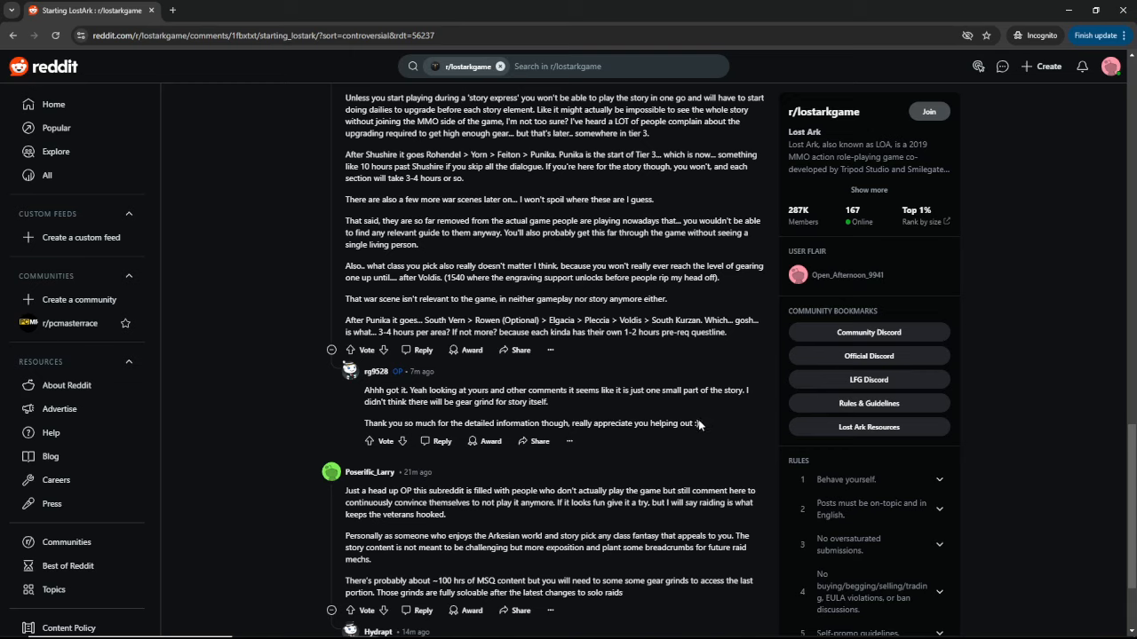
{"action": "mouse_move", "coordinate": [504, 384]}
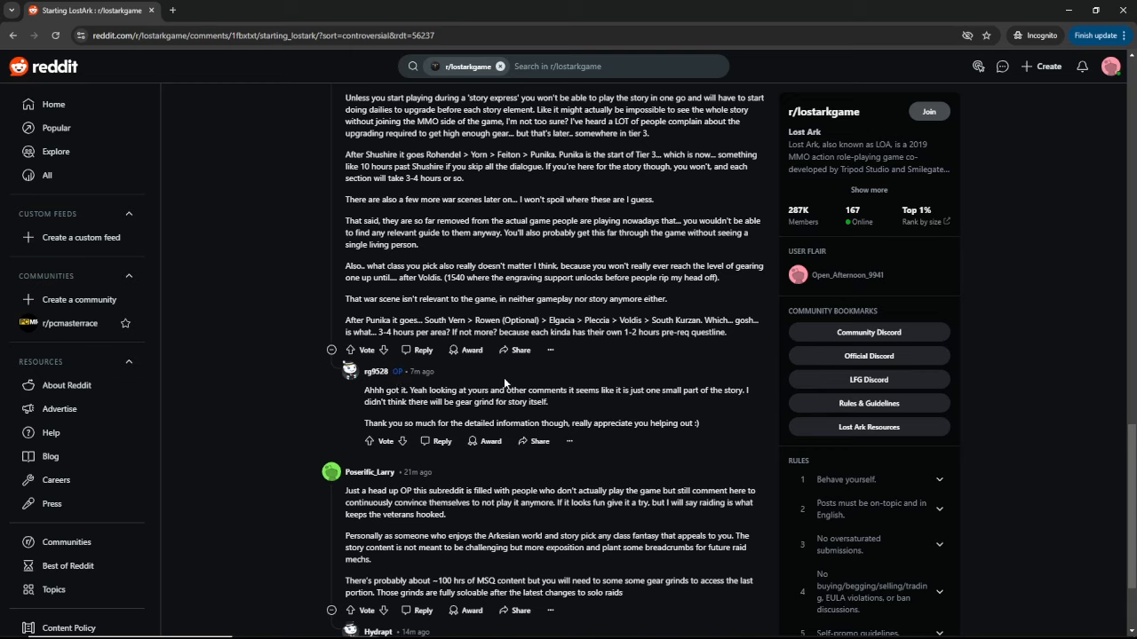
{"action": "mouse_move", "coordinate": [627, 388]}
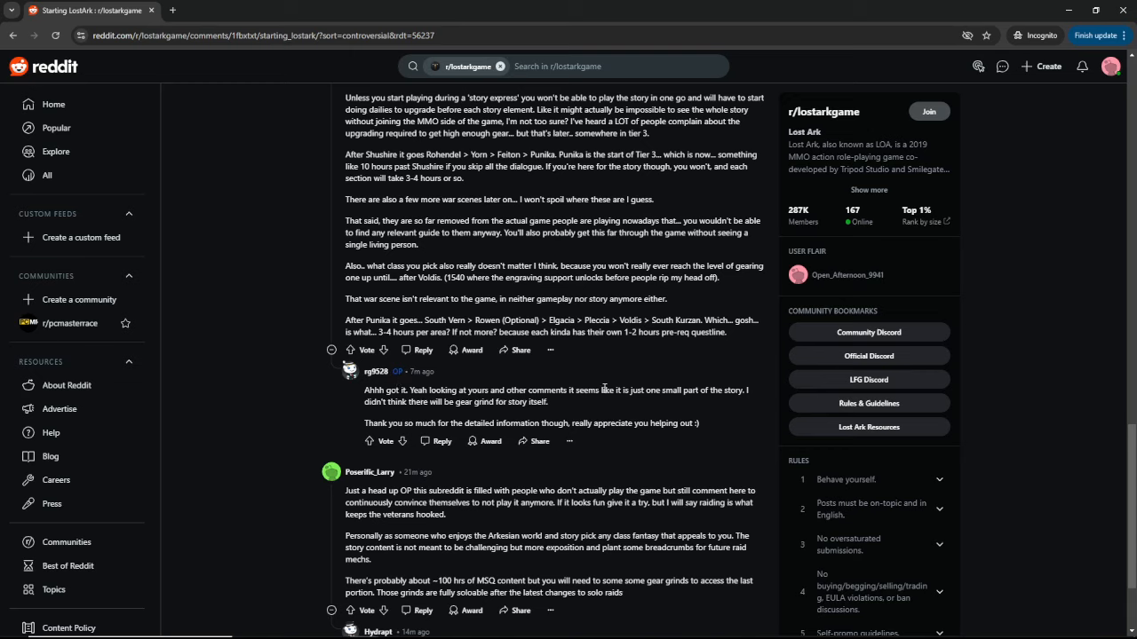
{"action": "mouse_move", "coordinate": [602, 387]}
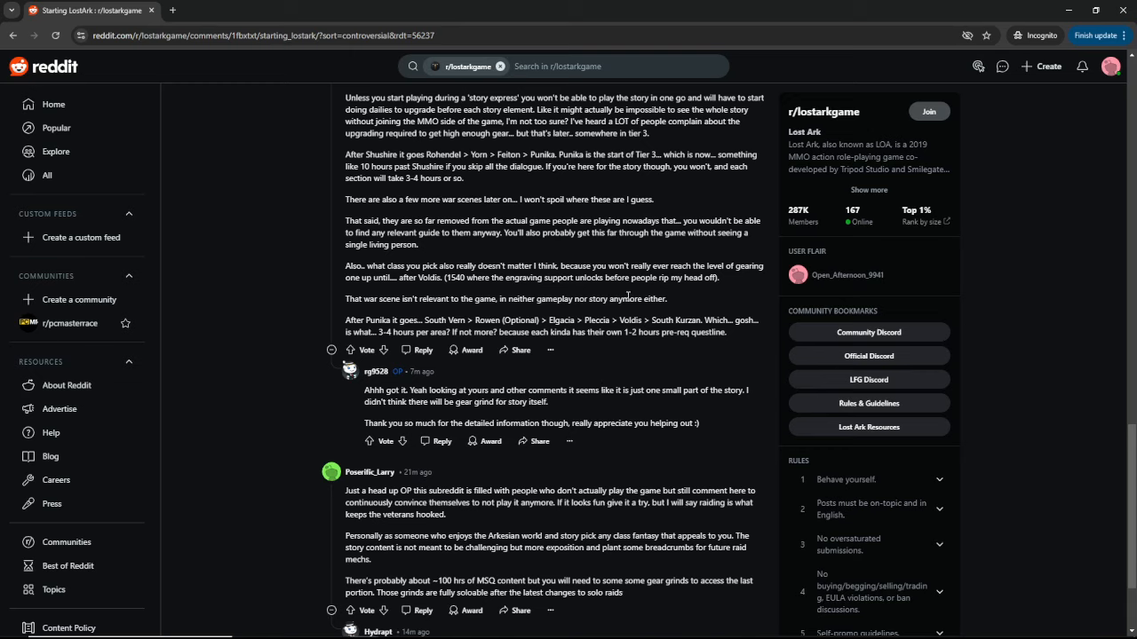
{"action": "mouse_move", "coordinate": [624, 296]}
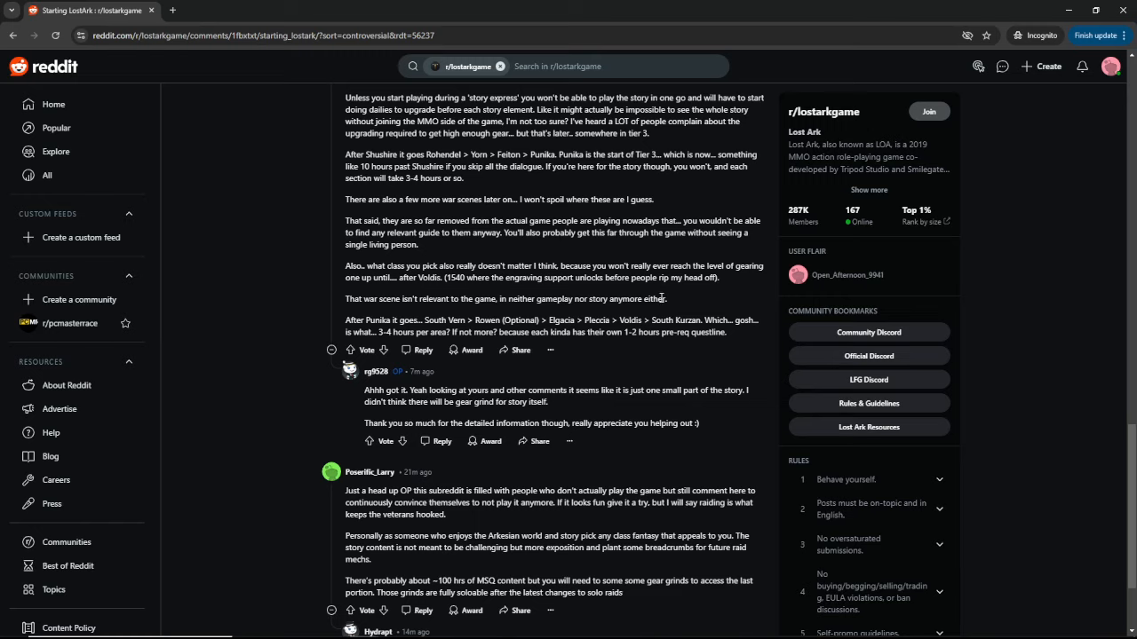
{"action": "scroll", "scroll_direction": "down", "scroll_amount": 3}
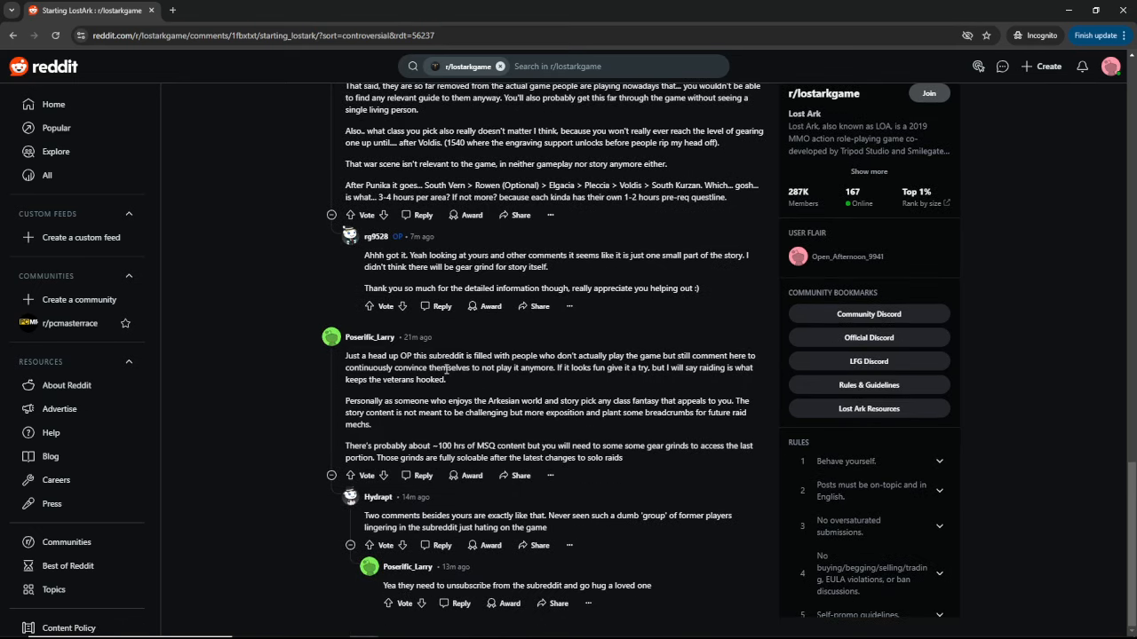
{"action": "mouse_move", "coordinate": [641, 372]}
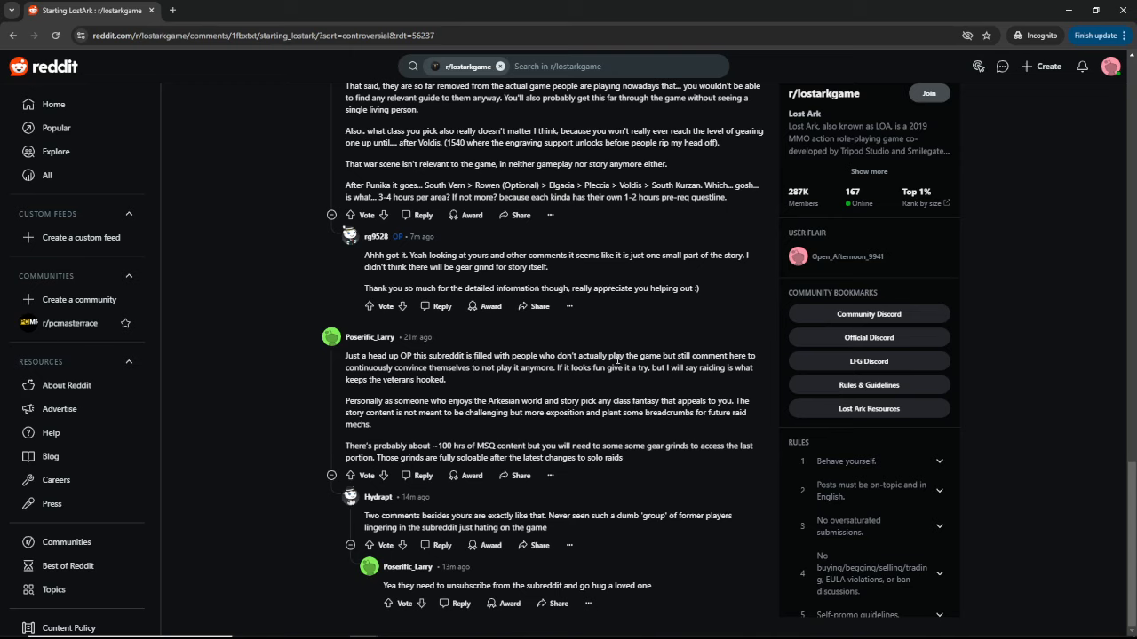
{"action": "double_click", "coordinate": [620, 355]}
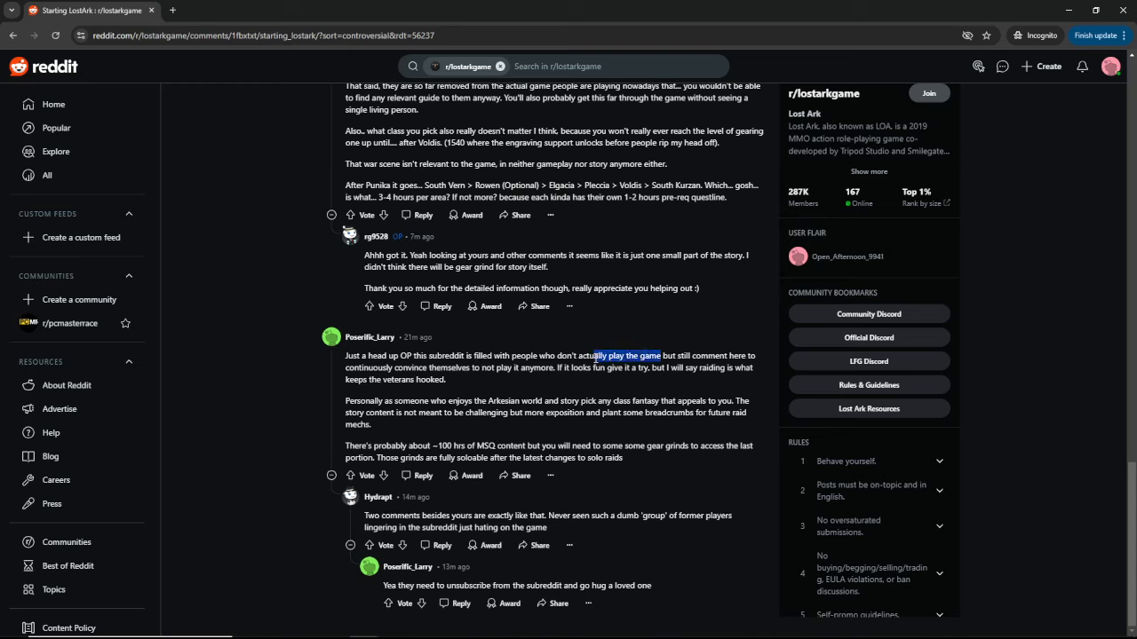
{"action": "left_click", "coordinate": [630, 356]}
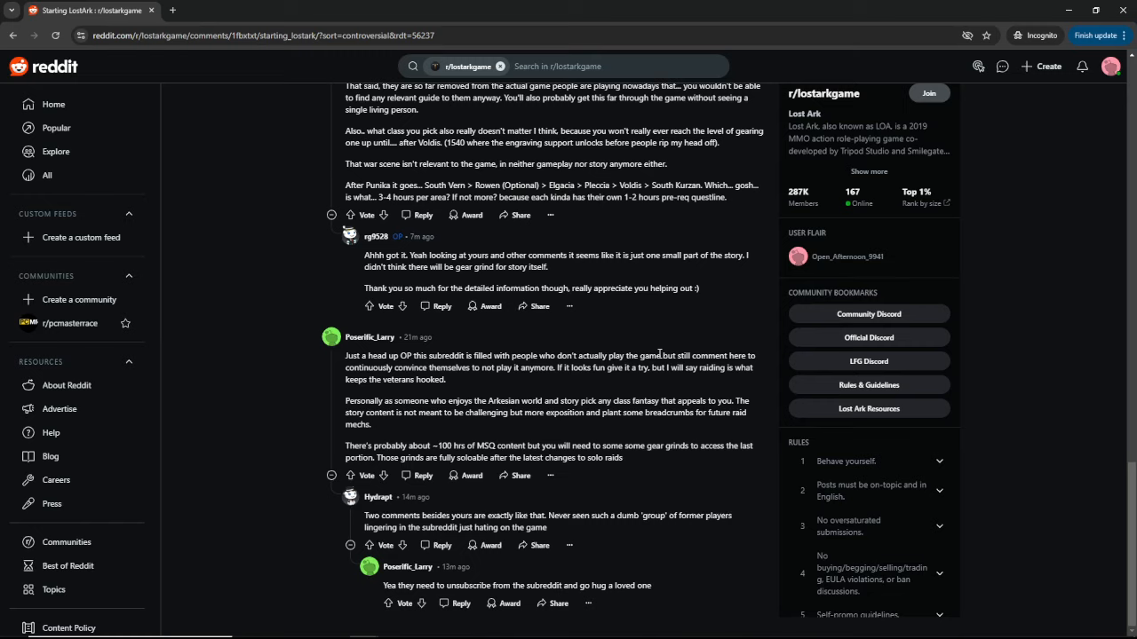
{"action": "double_click", "coordinate": [668, 356]}
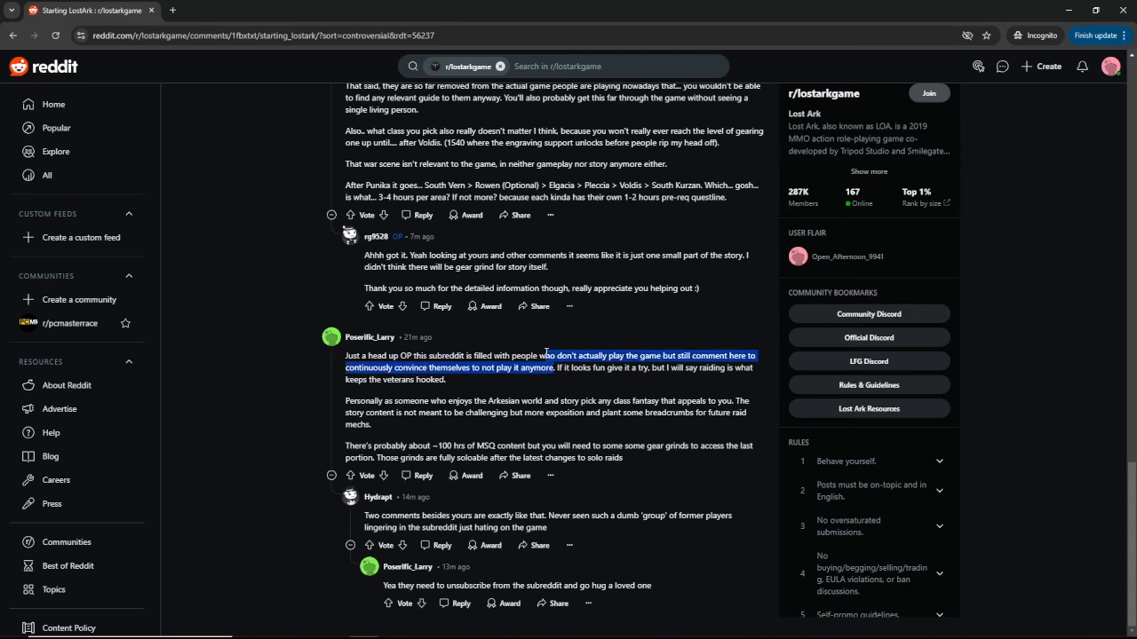
{"action": "left_click", "coordinate": [451, 380]}
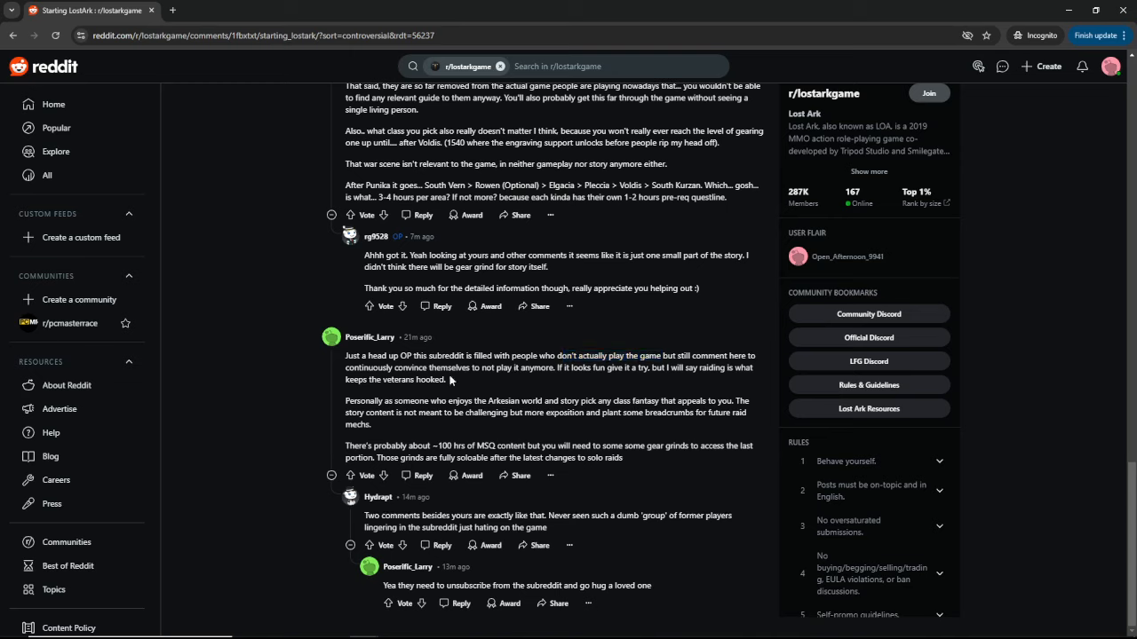
{"action": "left_click_drag", "start_coordinate": [408, 367], "coordinate": [553, 368]}
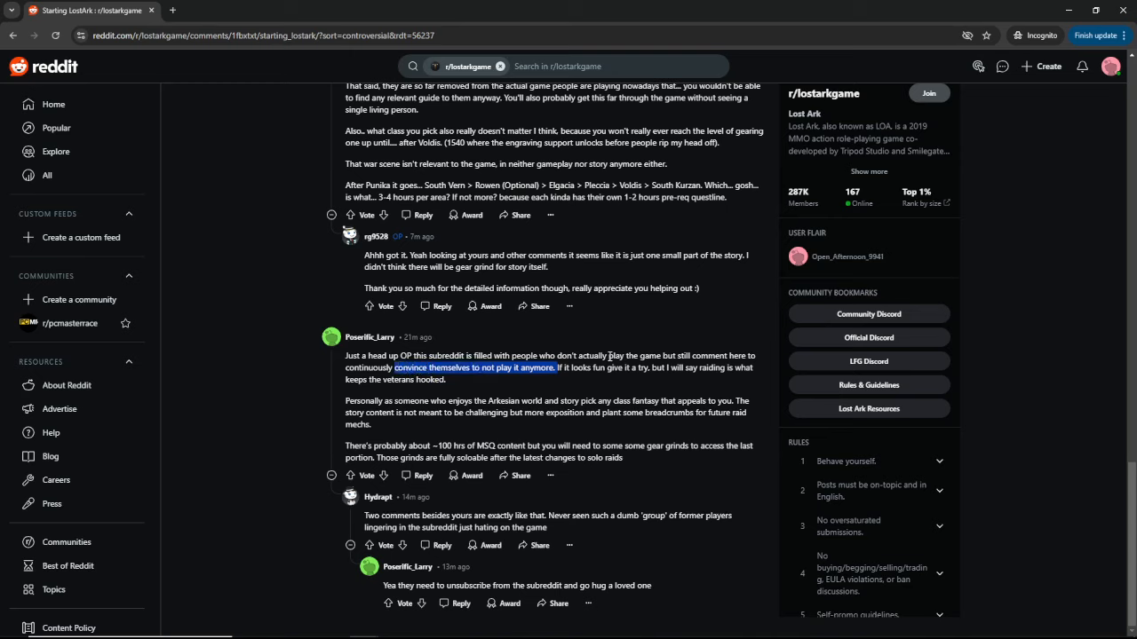
{"action": "mouse_move", "coordinate": [610, 365]}
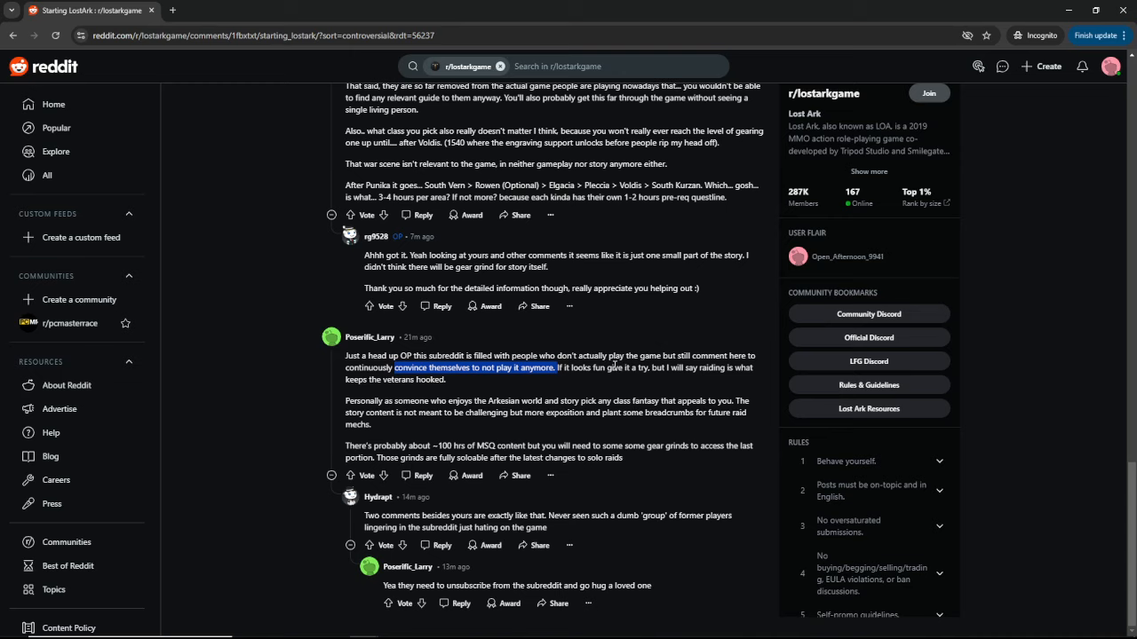
{"action": "mouse_move", "coordinate": [612, 369]}
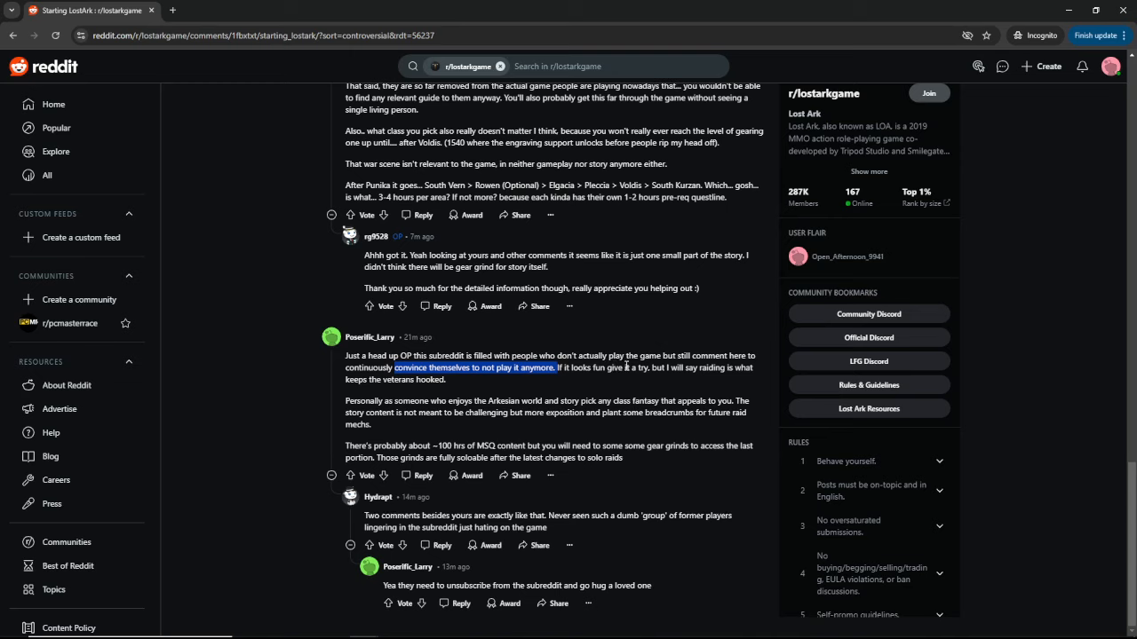
{"action": "mouse_move", "coordinate": [450, 388]}
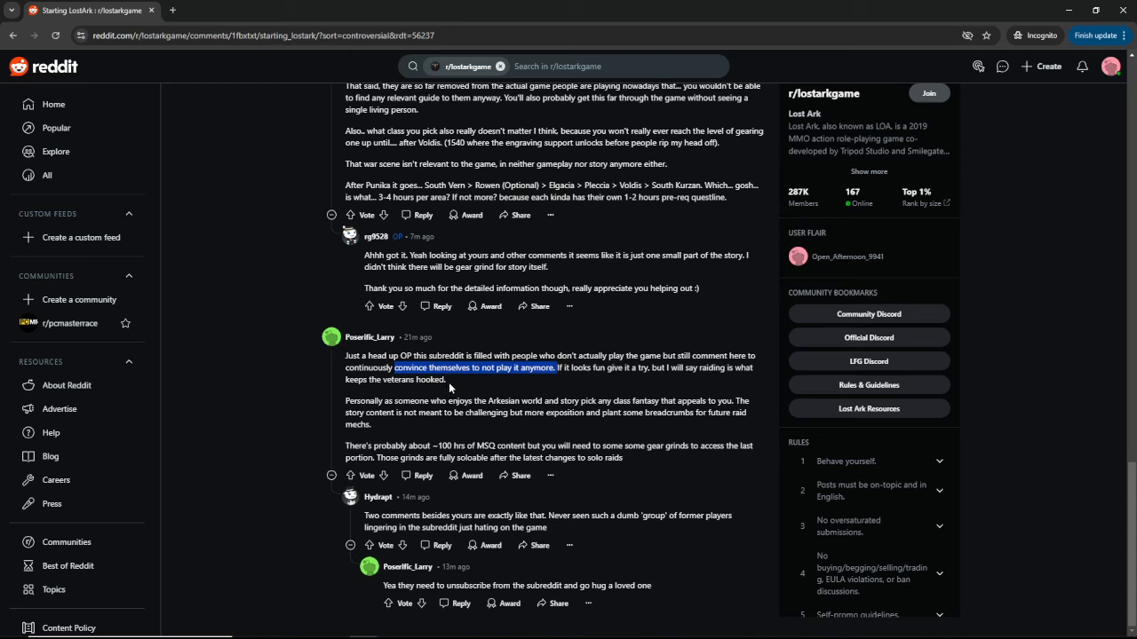
{"action": "double_click", "coordinate": [502, 401]}
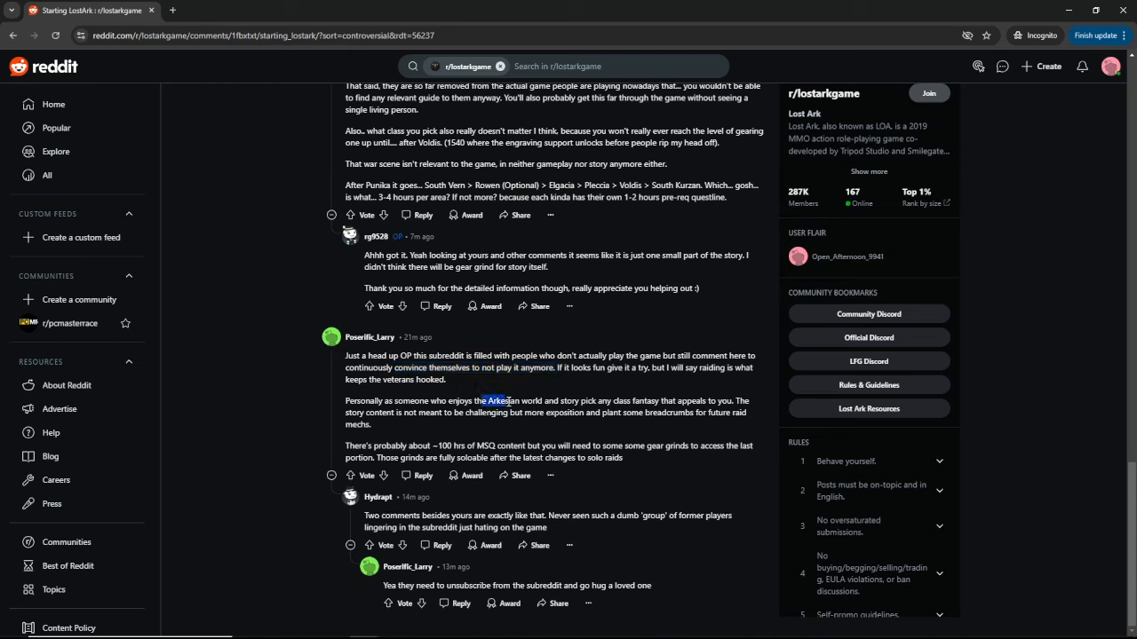
{"action": "left_click_drag", "start_coordinate": [484, 400], "coordinate": [587, 401]}
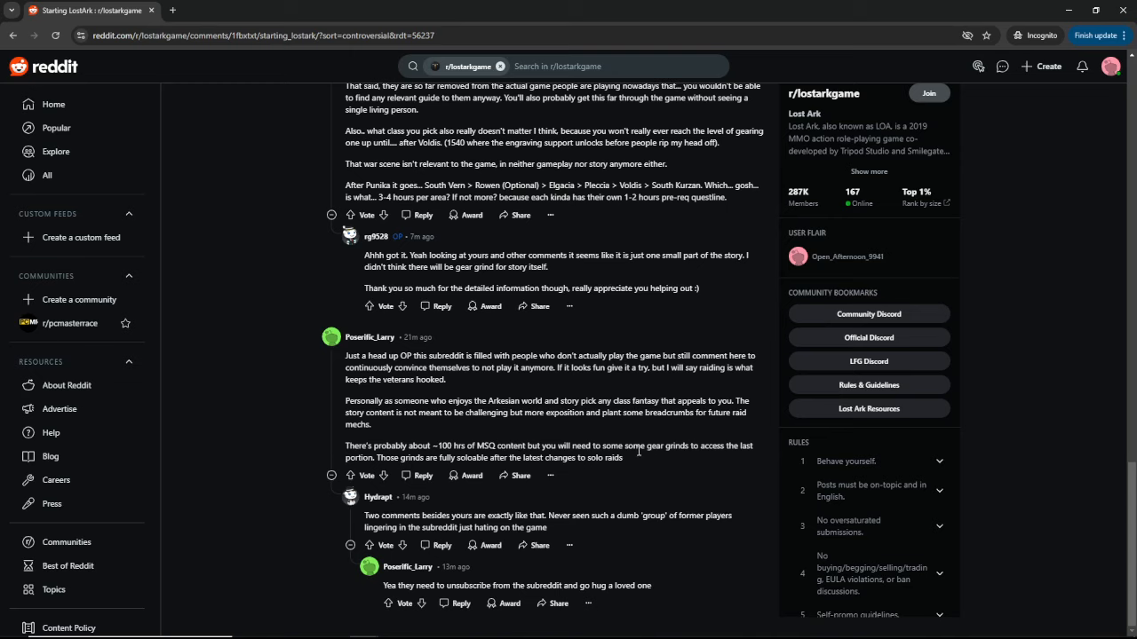
{"action": "mouse_move", "coordinate": [696, 459]}
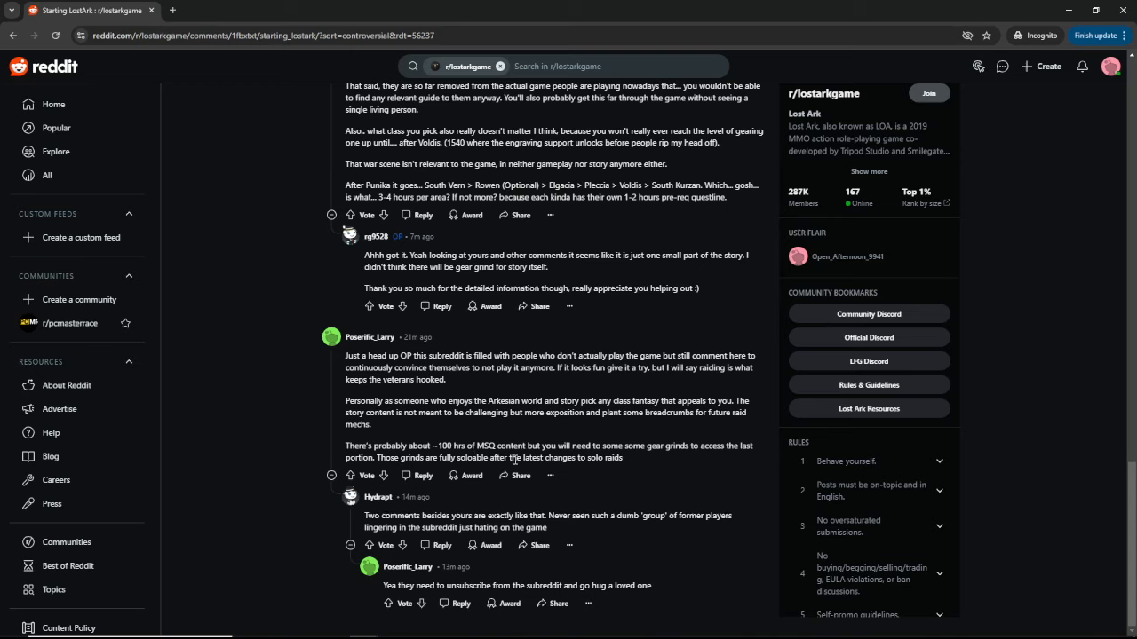
{"action": "left_click_drag", "start_coordinate": [510, 458], "coordinate": [623, 457]}
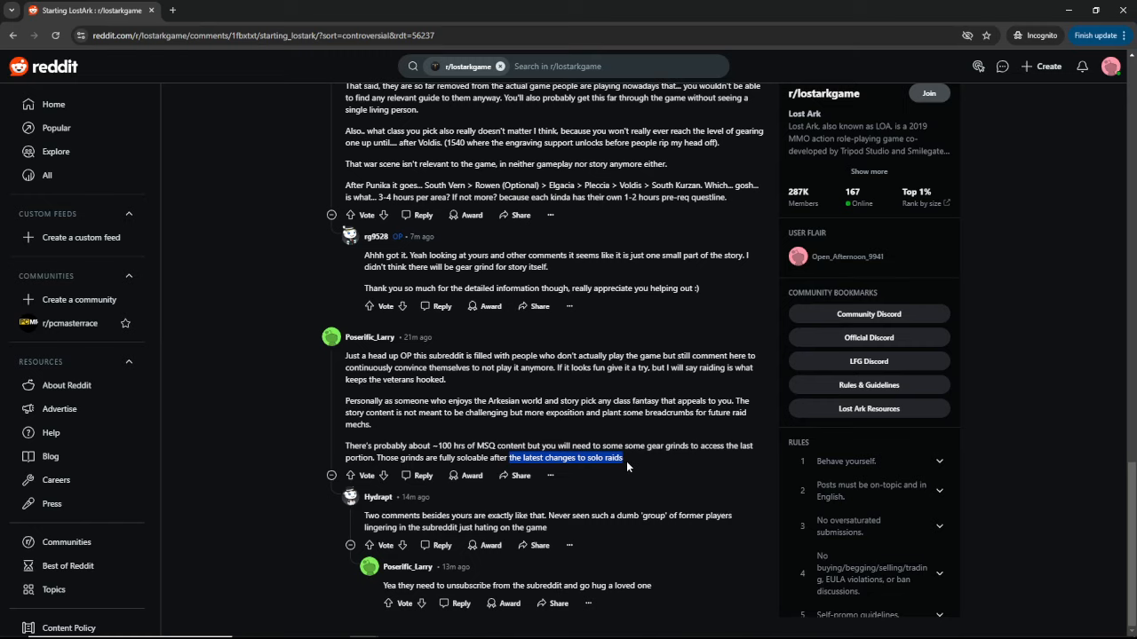
{"action": "mouse_move", "coordinate": [481, 516]}
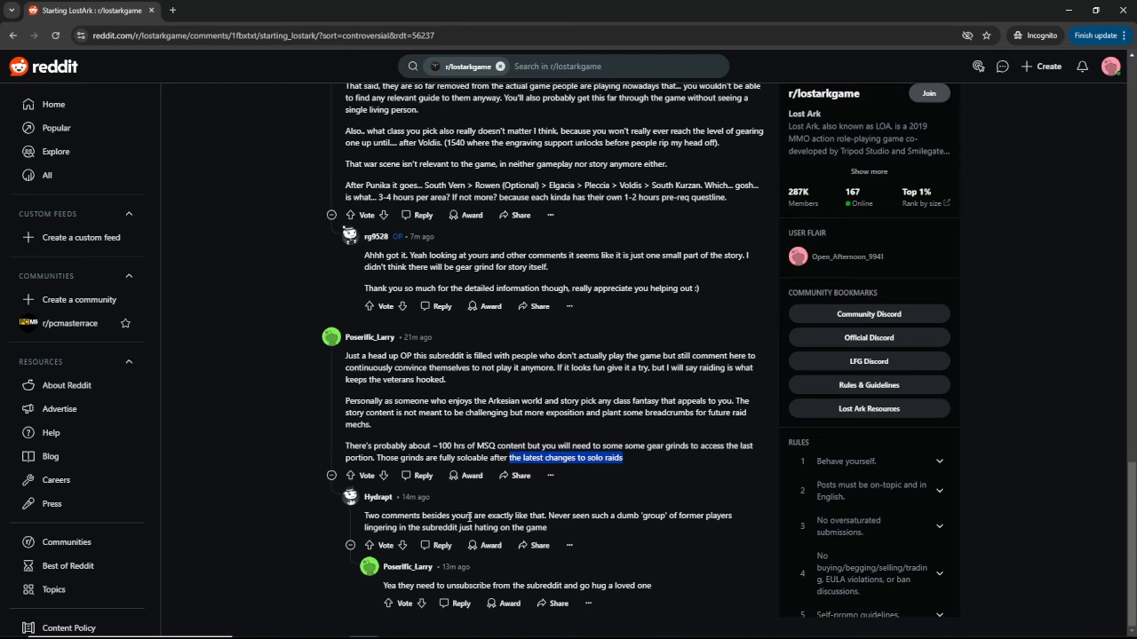
{"action": "mouse_move", "coordinate": [640, 516]}
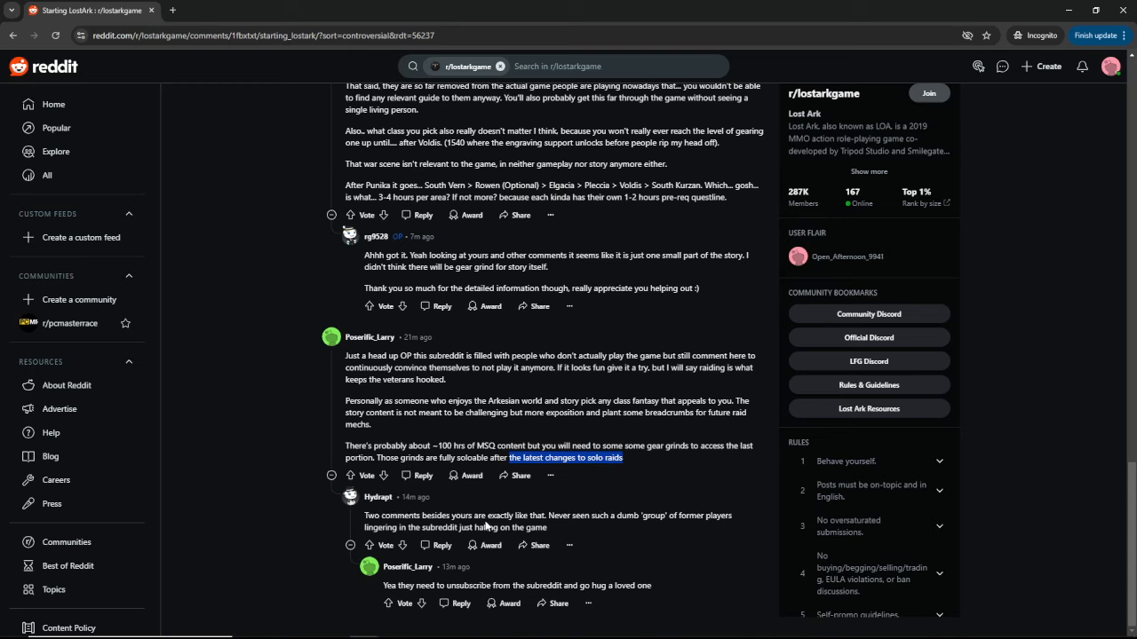
{"action": "mouse_move", "coordinate": [519, 513]}
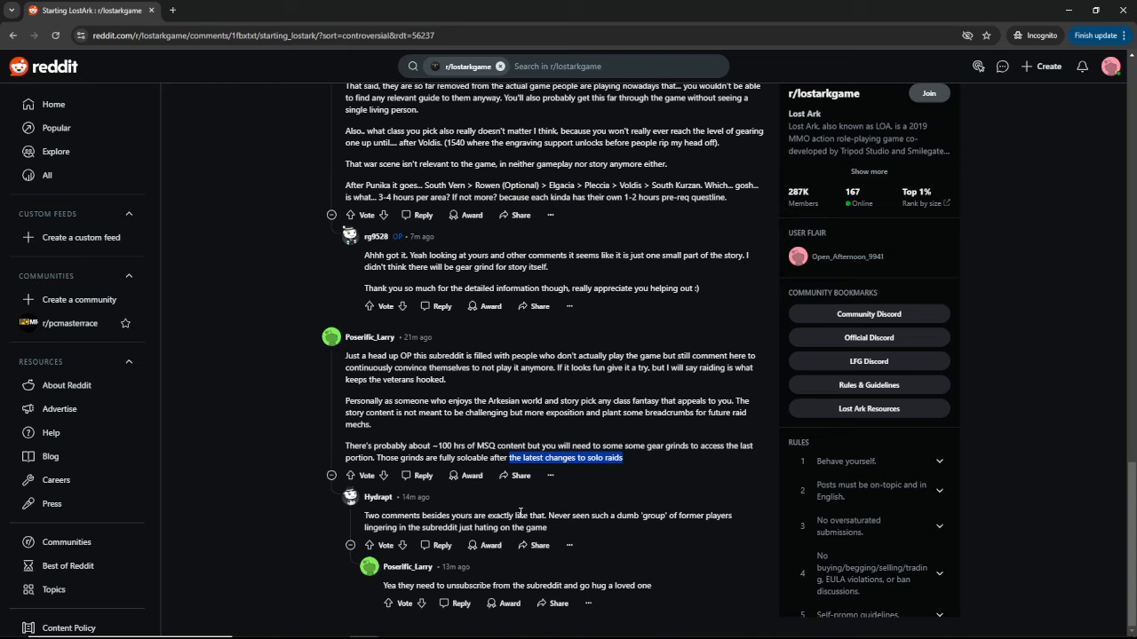
{"action": "mouse_move", "coordinate": [551, 585]}
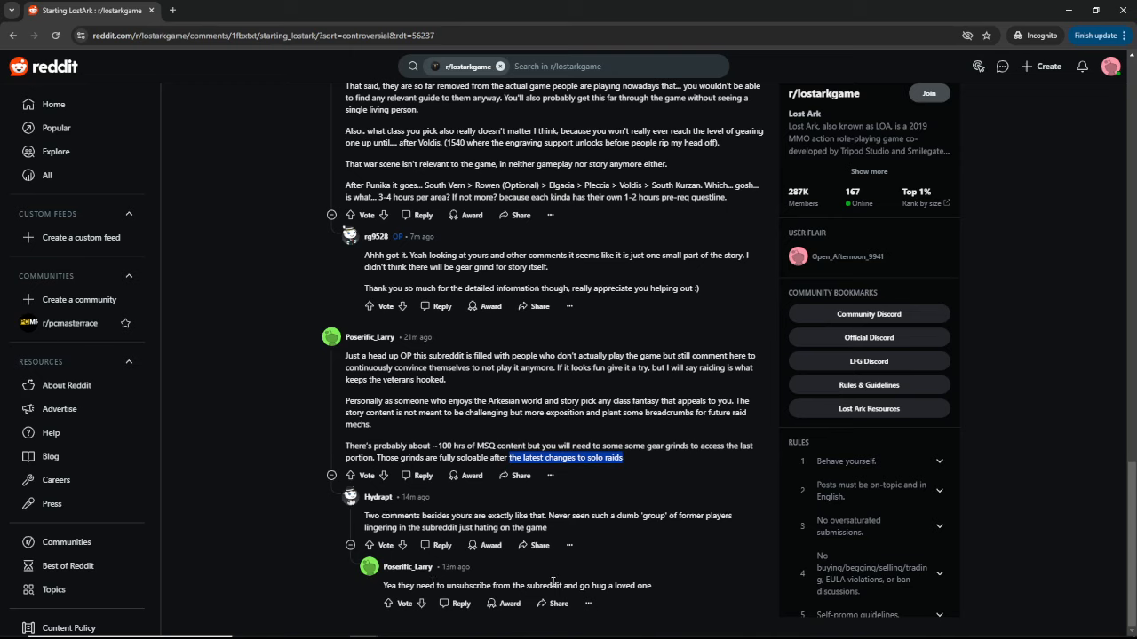
{"action": "mouse_move", "coordinate": [675, 536]}
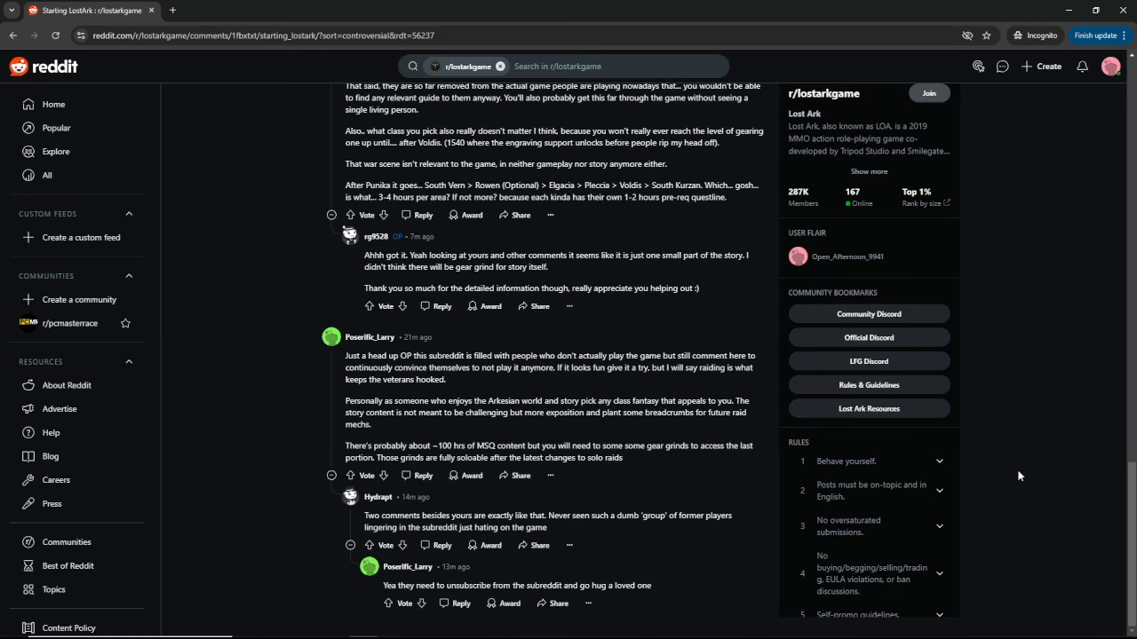
{"action": "scroll", "scroll_direction": "up", "scroll_amount": 3}
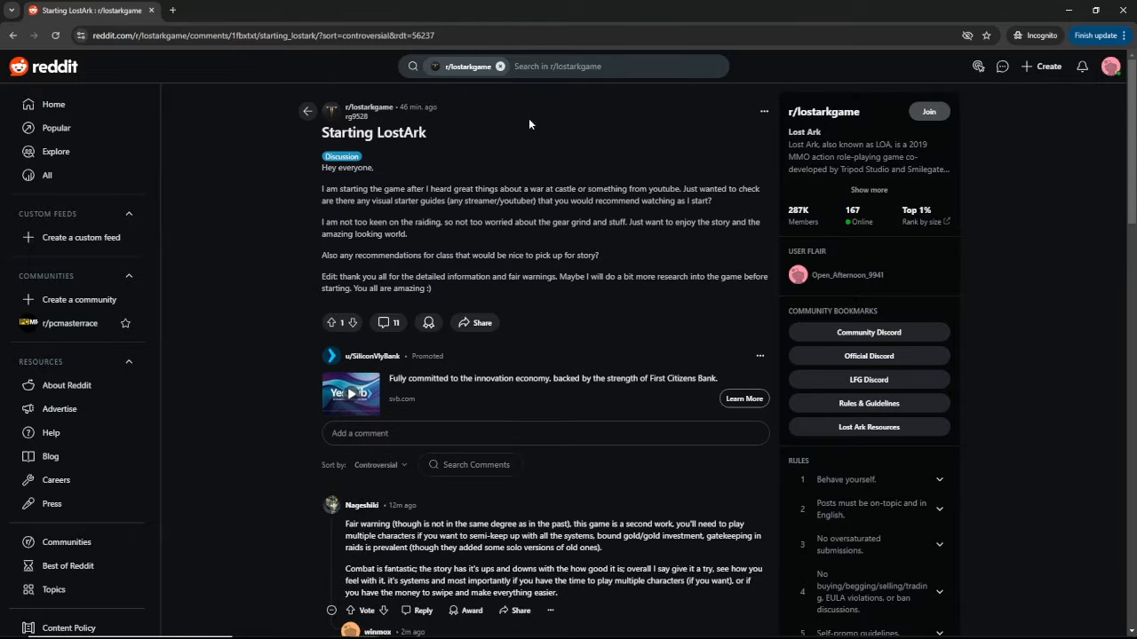
{"action": "left_click_drag", "start_coordinate": [389, 276], "coordinate": [433, 288]}
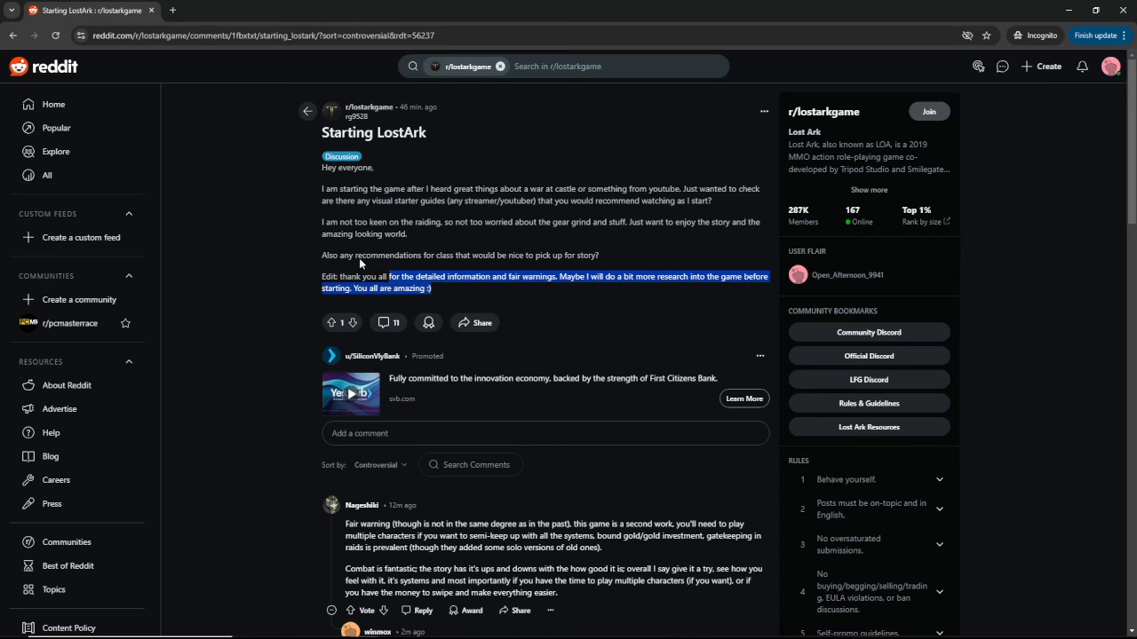
{"action": "scroll", "scroll_direction": "down", "scroll_amount": 3}
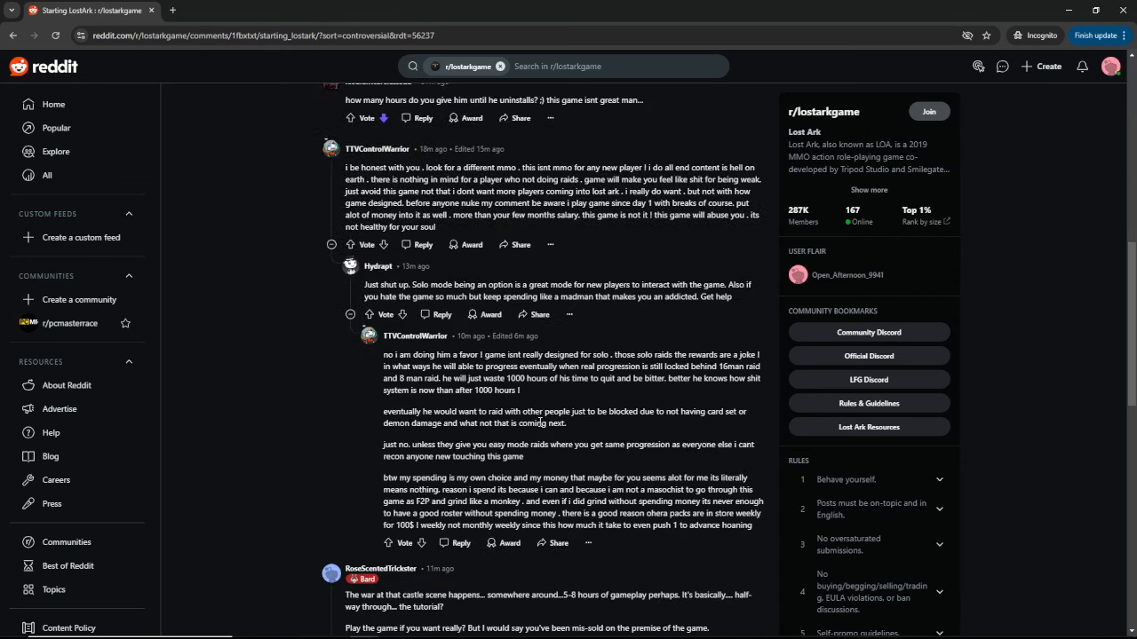
{"action": "scroll", "scroll_direction": "down", "scroll_amount": 3}
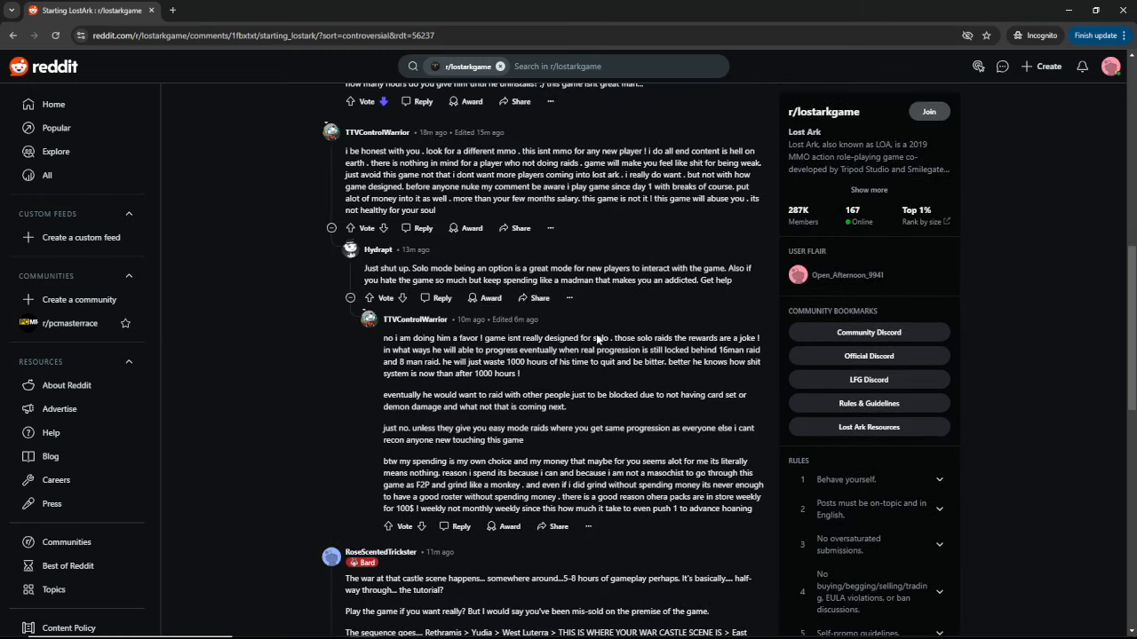
{"action": "scroll", "scroll_direction": "up", "scroll_amount": 3}
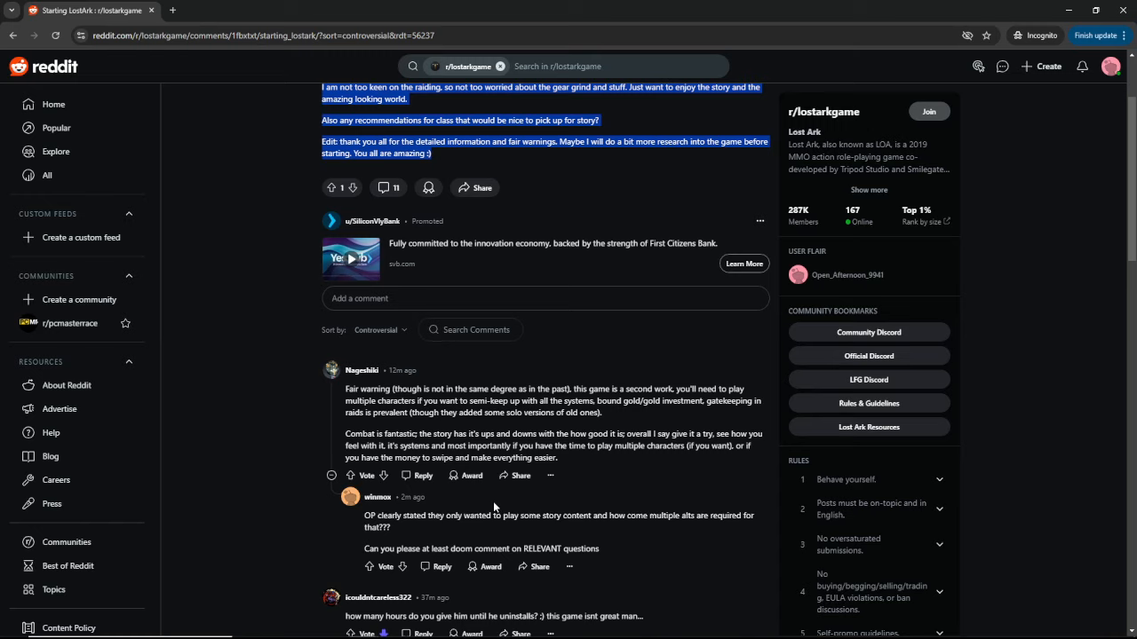
{"action": "mouse_move", "coordinate": [555, 502]}
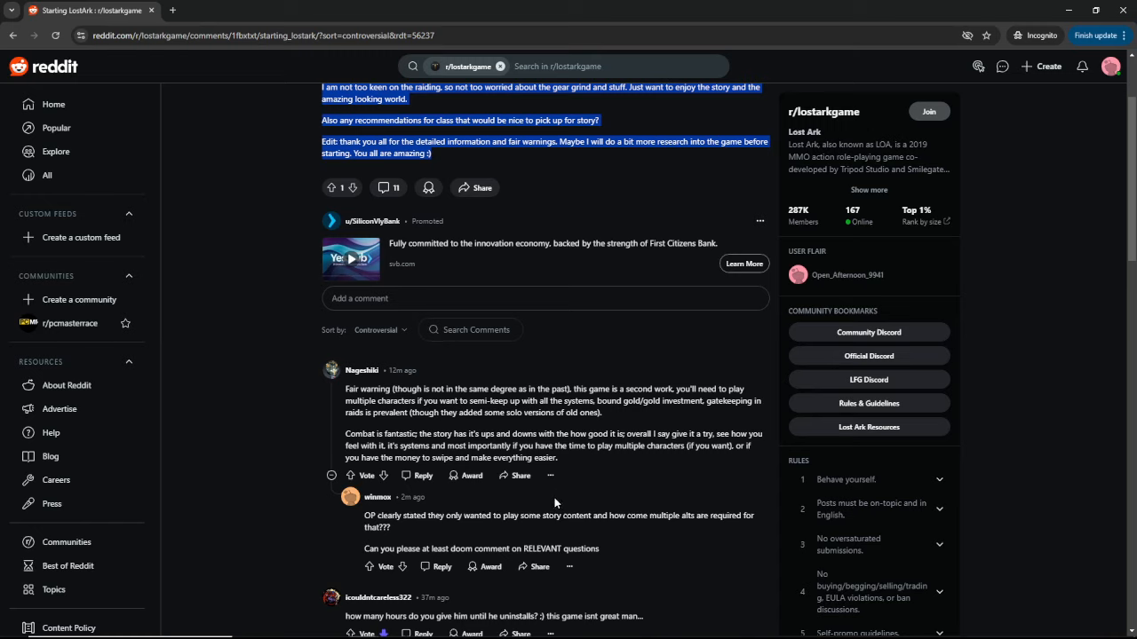
{"action": "scroll", "scroll_direction": "down", "scroll_amount": 3}
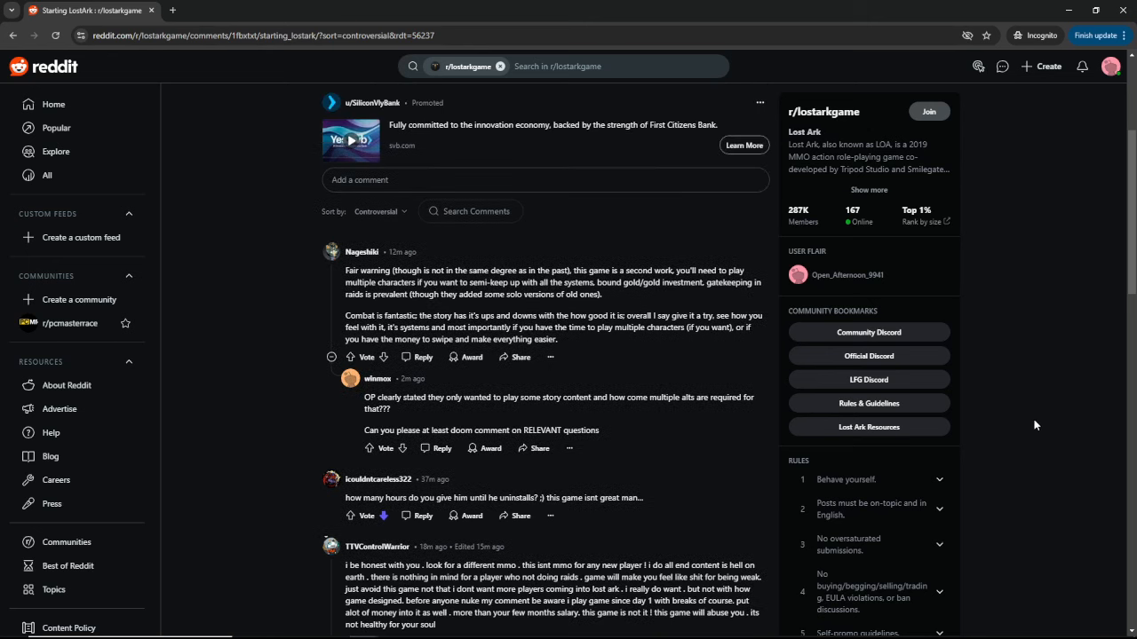
{"action": "scroll", "scroll_direction": "up", "scroll_amount": 3}
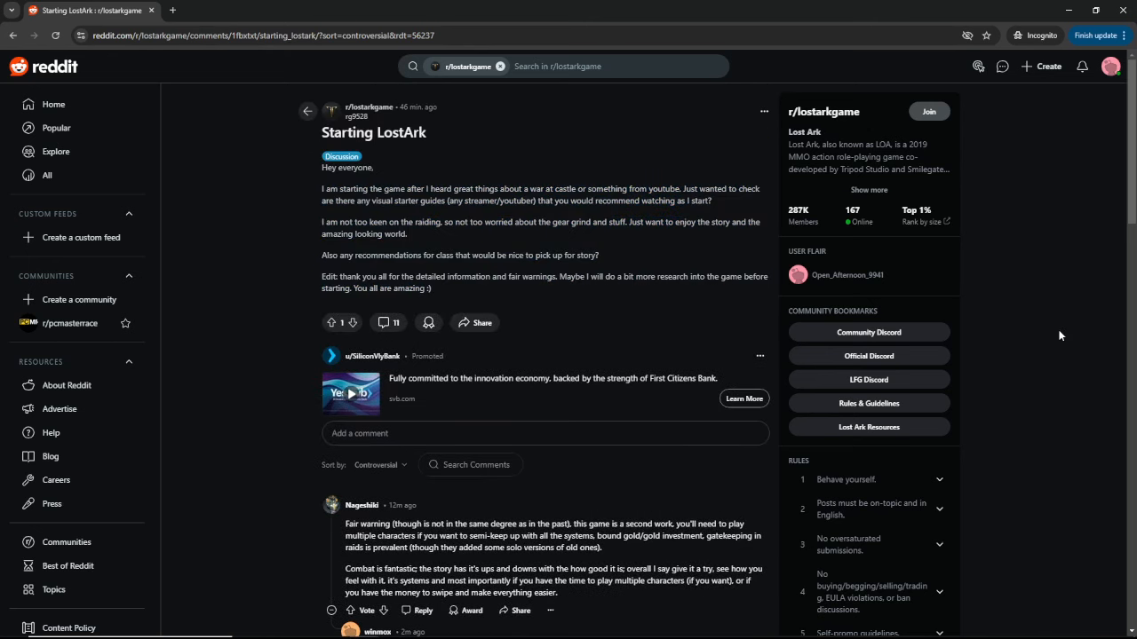